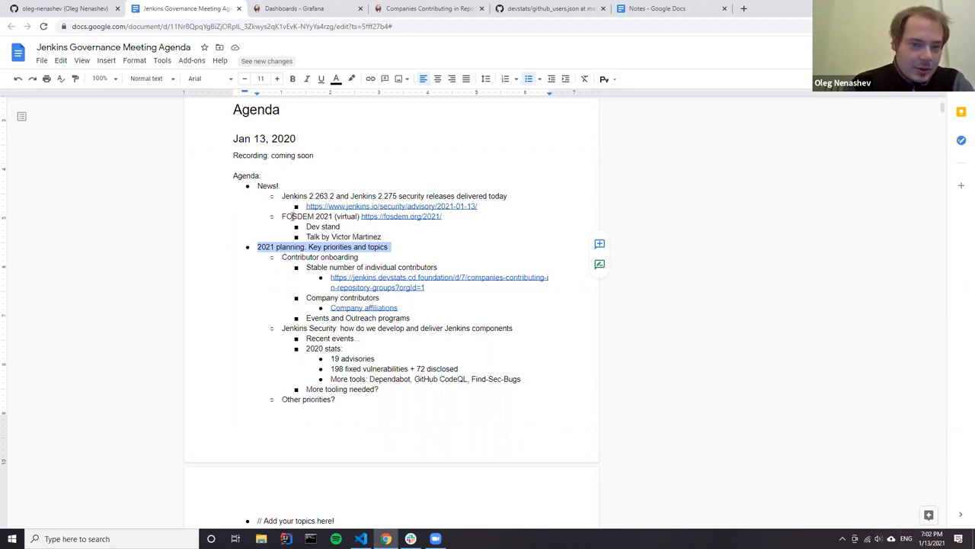
# Scroll the agenda and open the linked 2021-01-13 Jenkins Security Advisory.
pyautogui.scroll(-3)
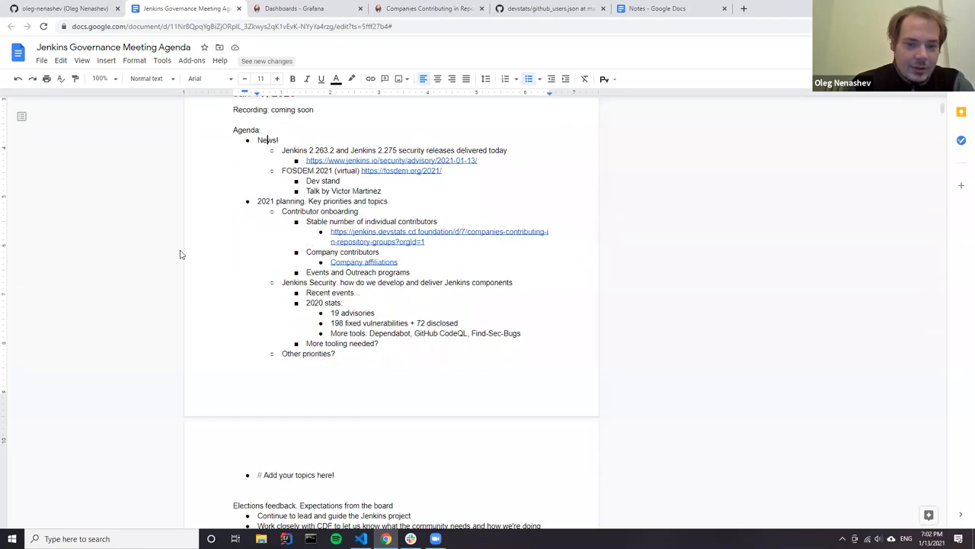
pyautogui.scroll(-3)
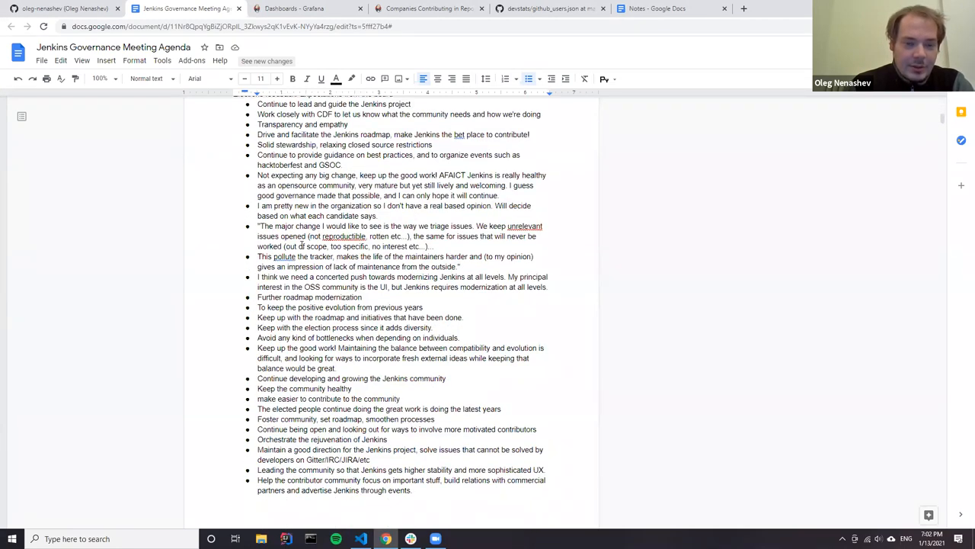
pyautogui.scroll(-3)
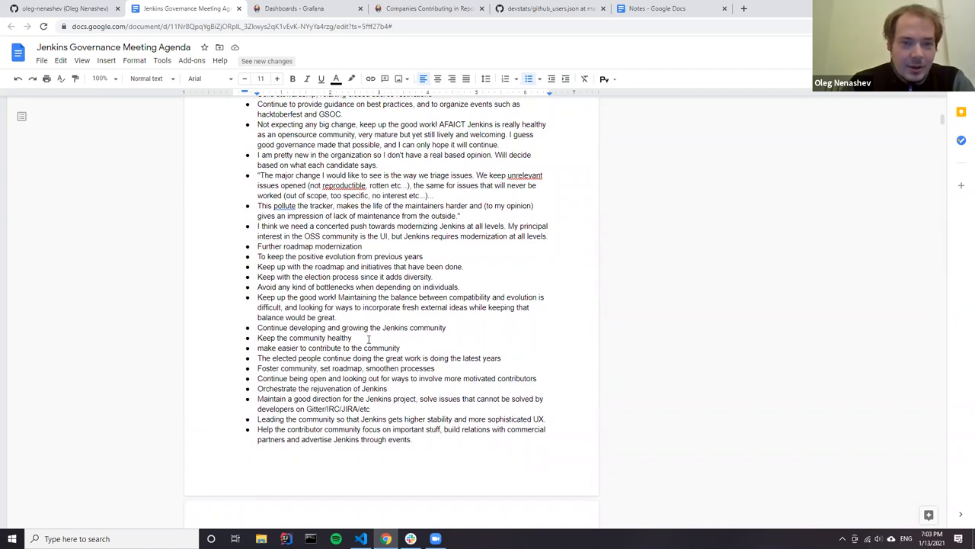
pyautogui.scroll(-3)
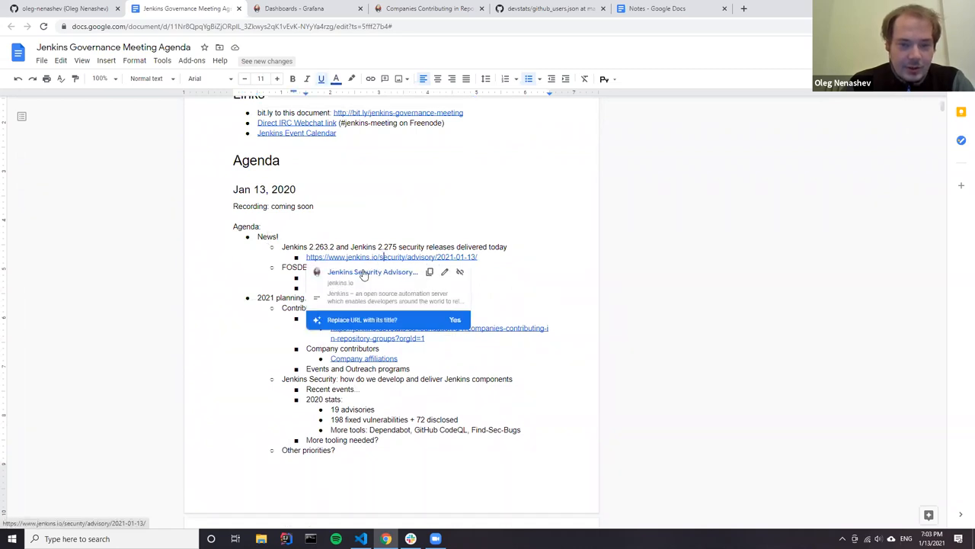
pyautogui.click(391, 256)
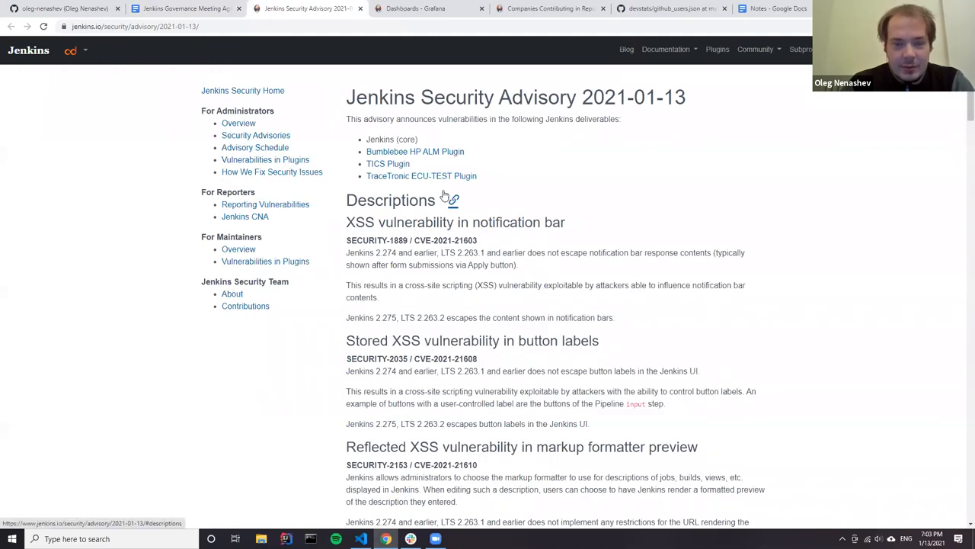
# Read through the advisory's vulnerability entries, then return to the agenda document.
pyautogui.scroll(-3)
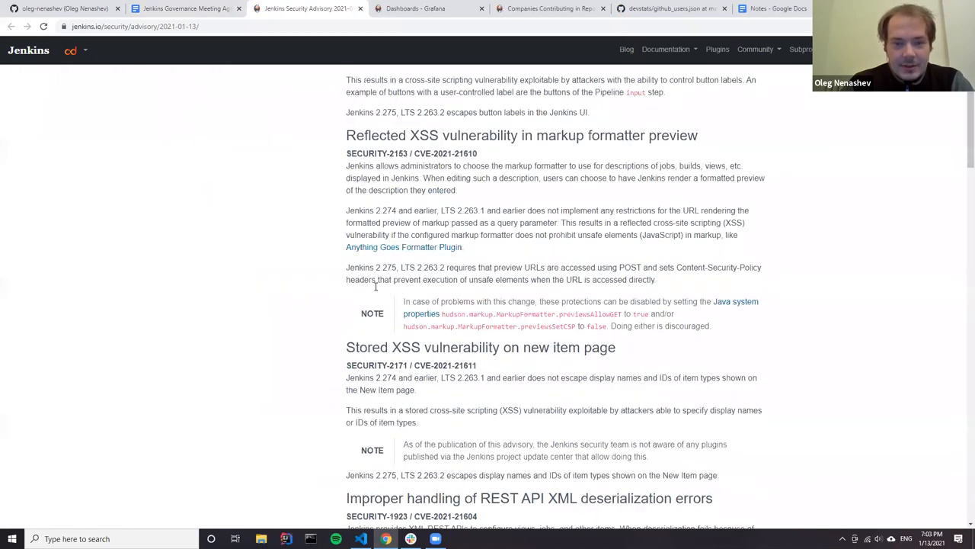
pyautogui.scroll(-3)
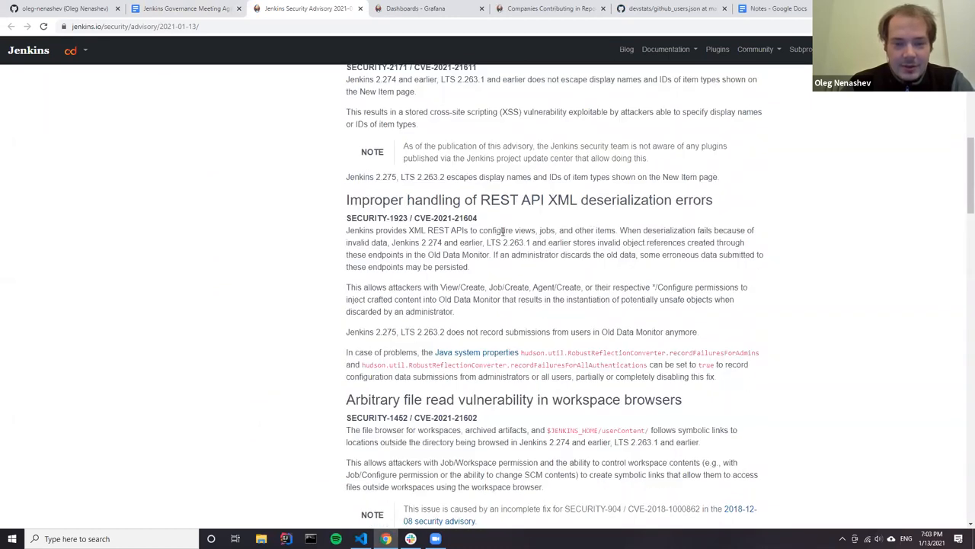
pyautogui.scroll(-3)
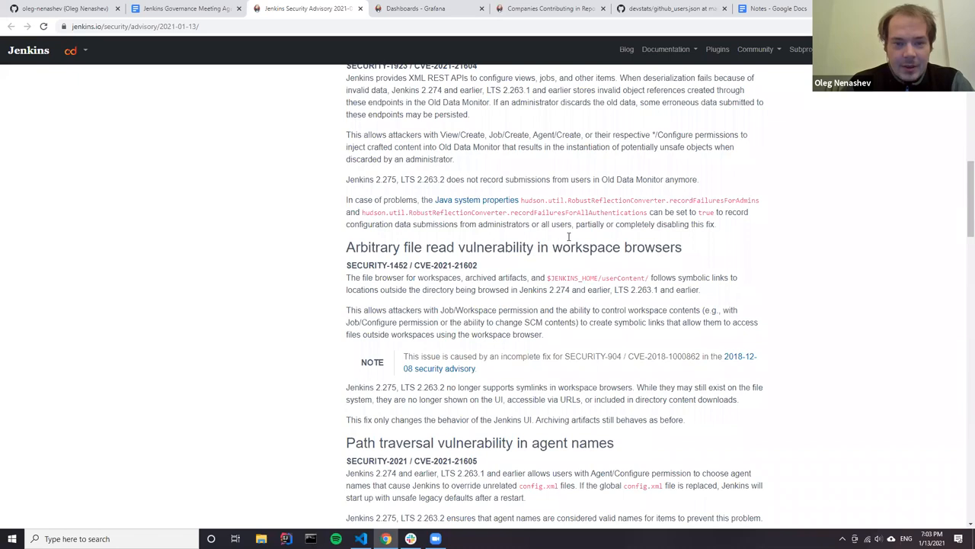
pyautogui.scroll(-3)
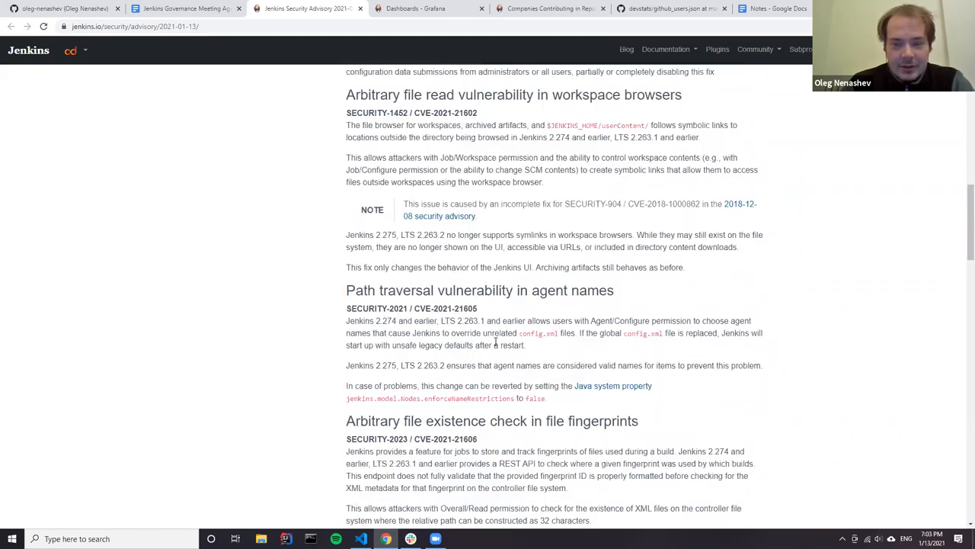
pyautogui.scroll(-3)
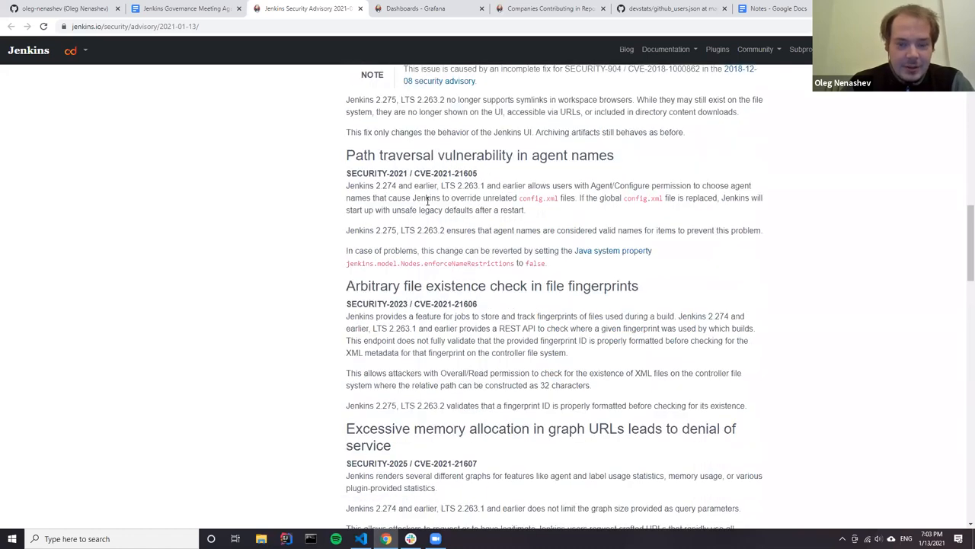
pyautogui.scroll(-3)
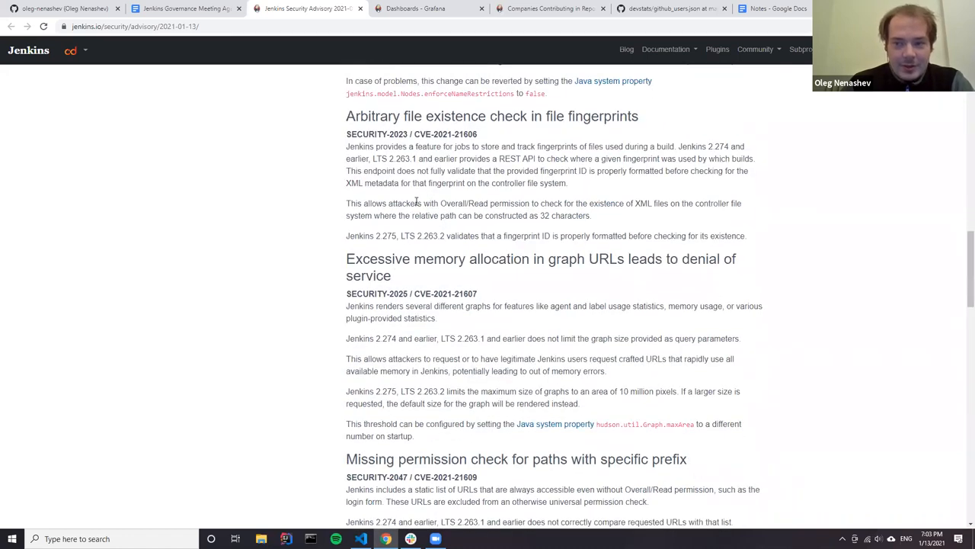
pyautogui.scroll(-3)
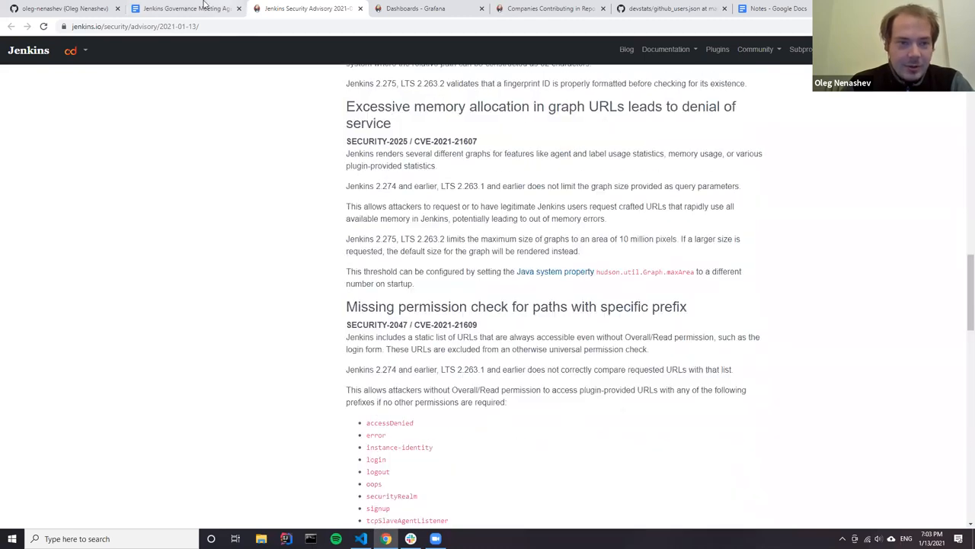
pyautogui.click(187, 9)
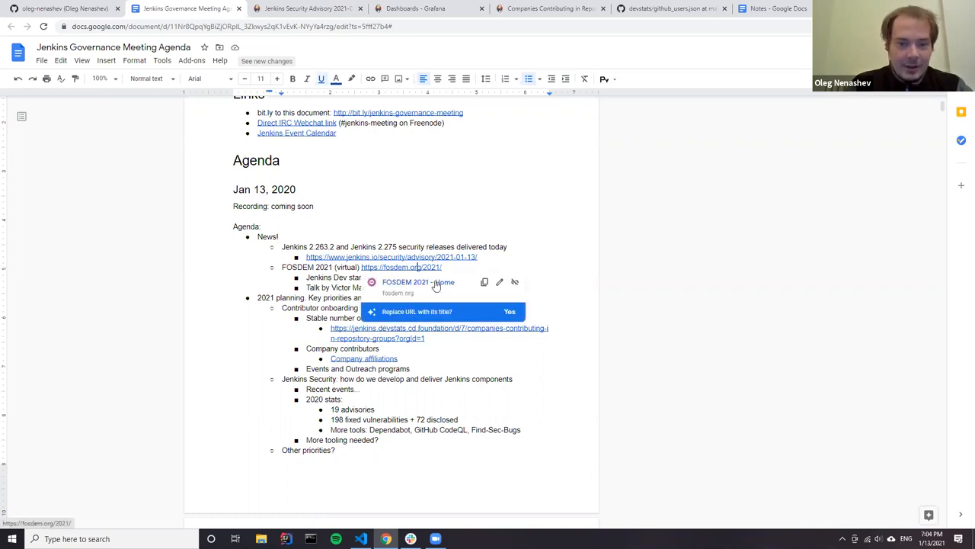
# View the fosdem.org/2021 home page, then go back to the agenda tab.
pyautogui.click(402, 267)
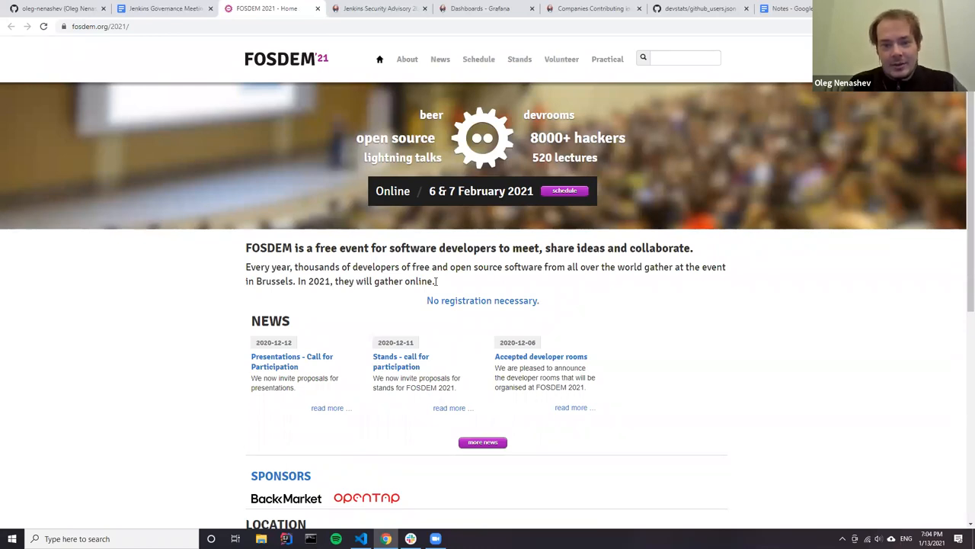
pyautogui.moveTo(438, 227)
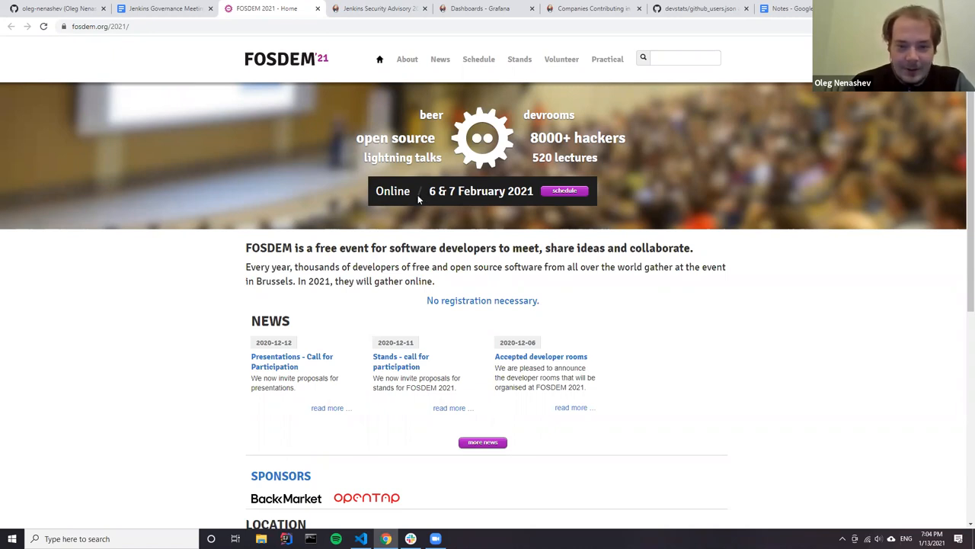
pyautogui.click(164, 9)
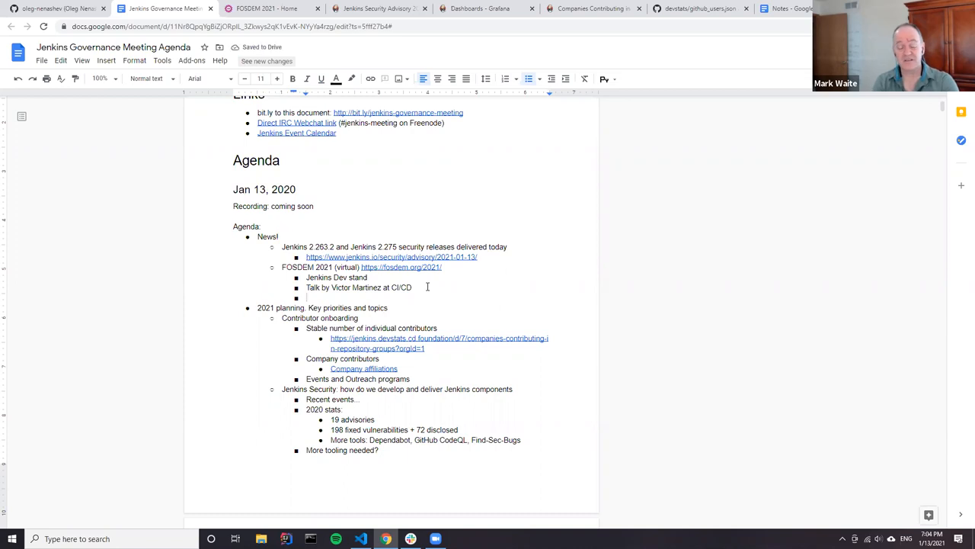
# Type 'Contact Advocacy&Outreach' as a bullet under the FOSDEM item.
pyautogui.write('Contact Advocacy')
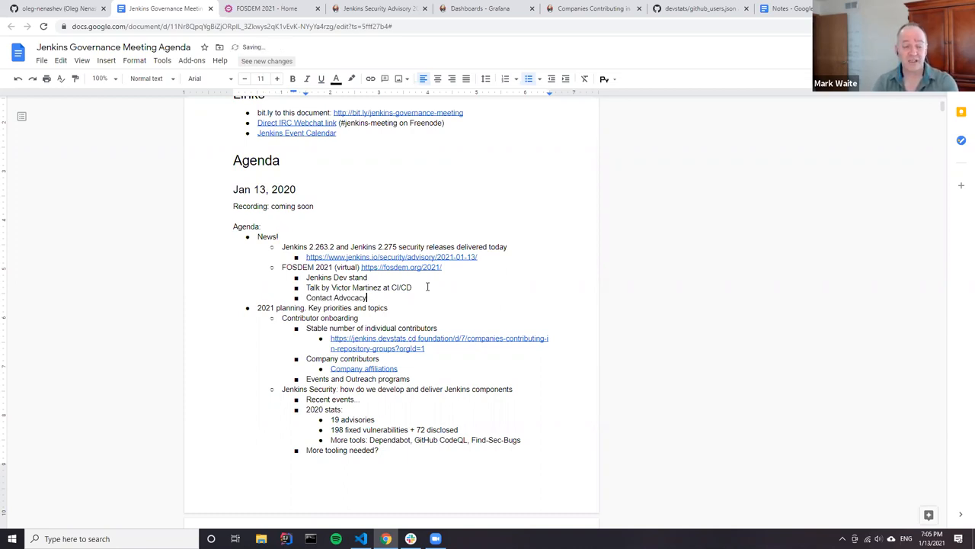
pyautogui.write('&Outreach')
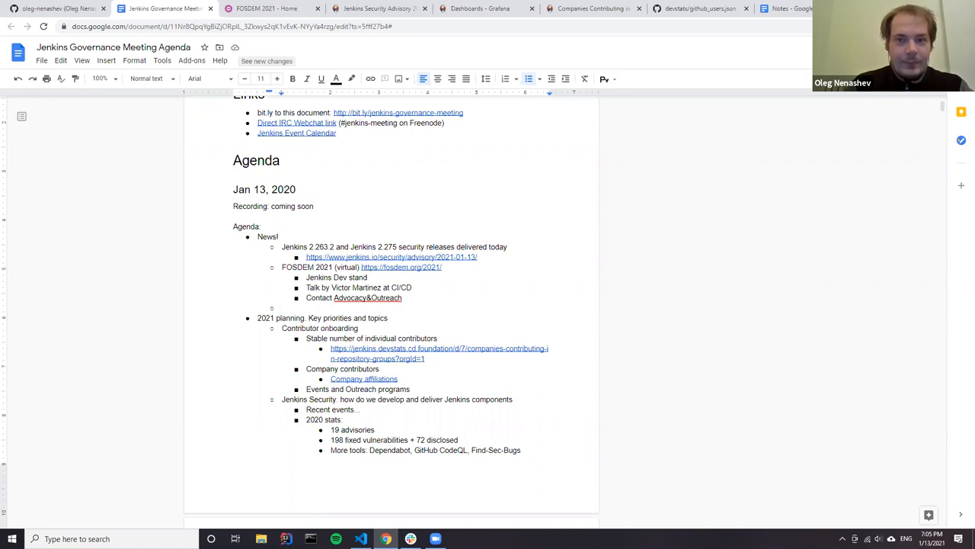
# In a new tab, open the 'Wanted: Jenkins Advocacy & Outreach Ideas for 2021' thread and select its URL.
pyautogui.click(783, 8)
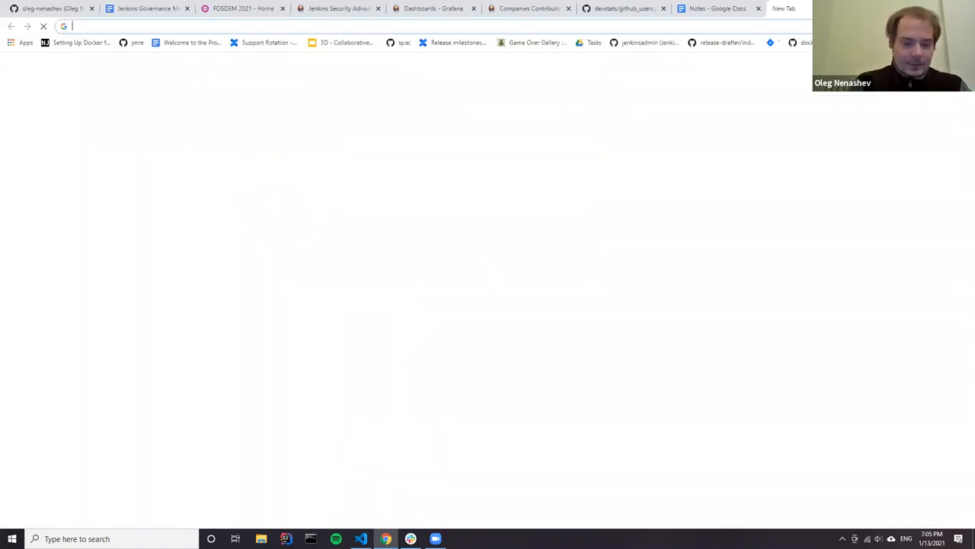
pyautogui.write('jenkinsci0')
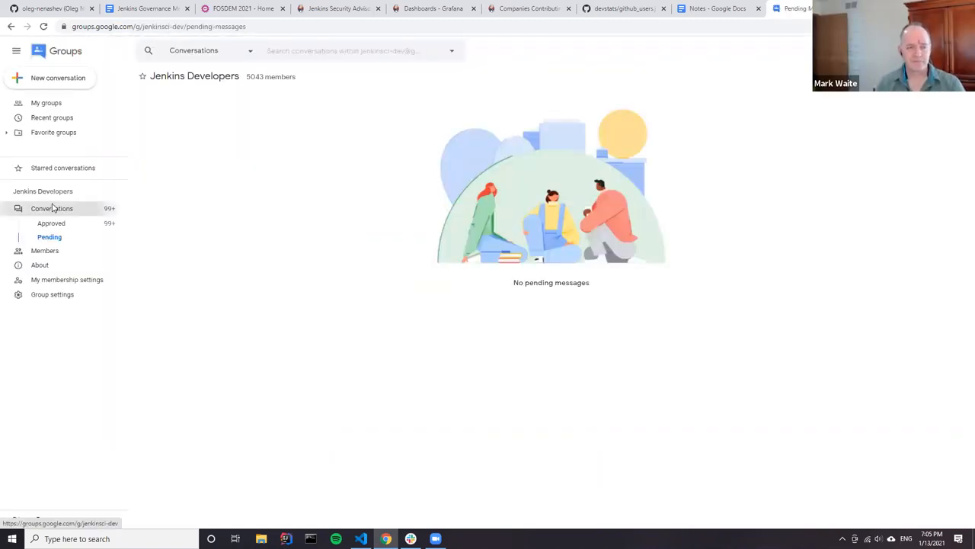
pyautogui.click(51, 208)
pyautogui.write('al')
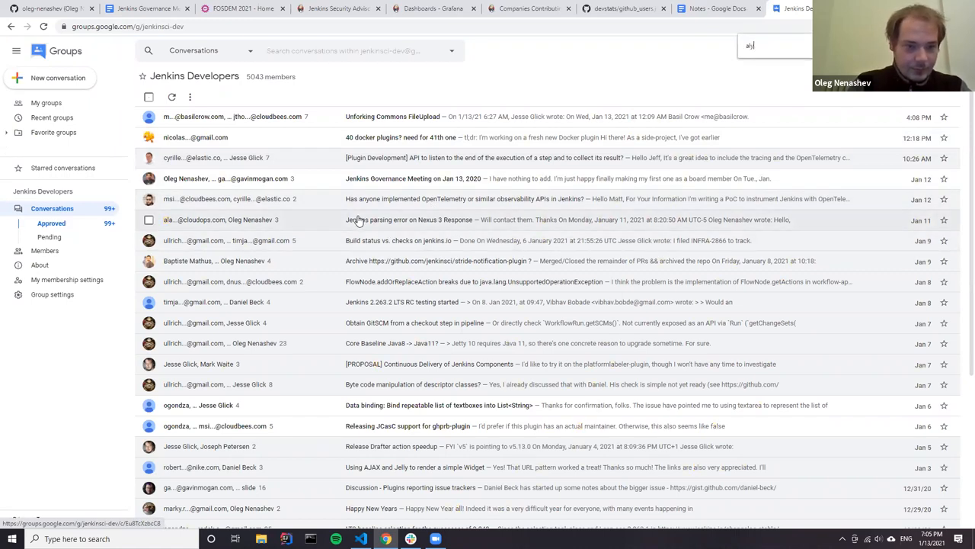
pyautogui.scroll(-3)
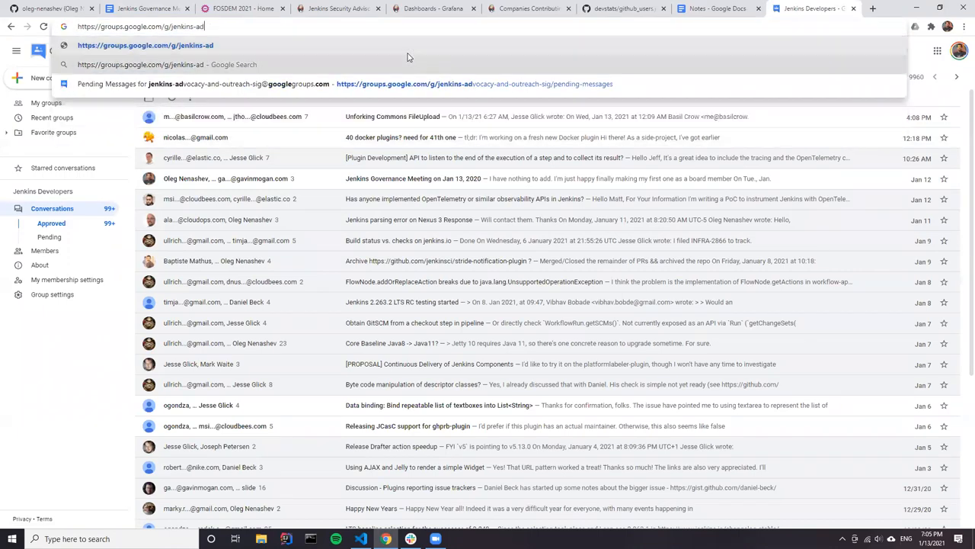
pyautogui.write('vocacy-and-outreach-sig/c/BxGt2xE-SIs')
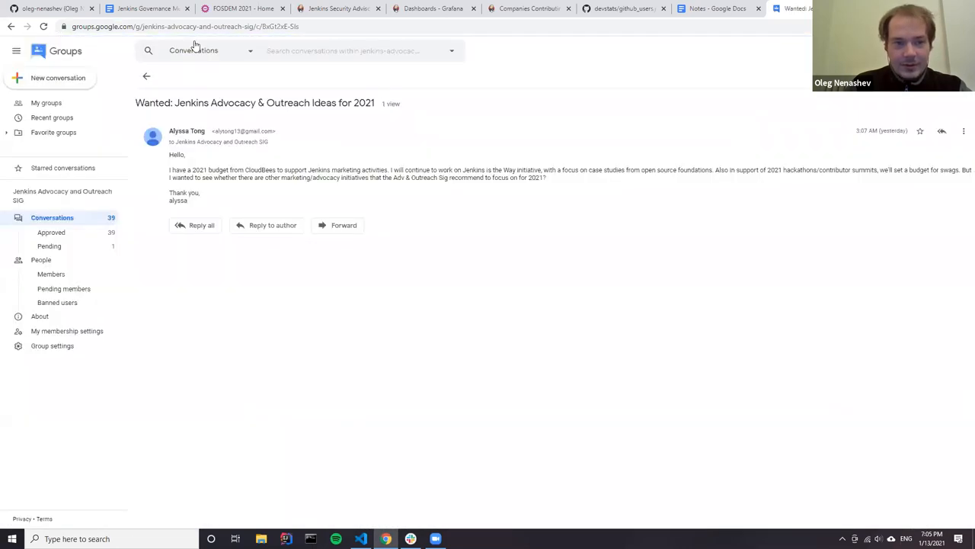
pyautogui.moveTo(463, 160)
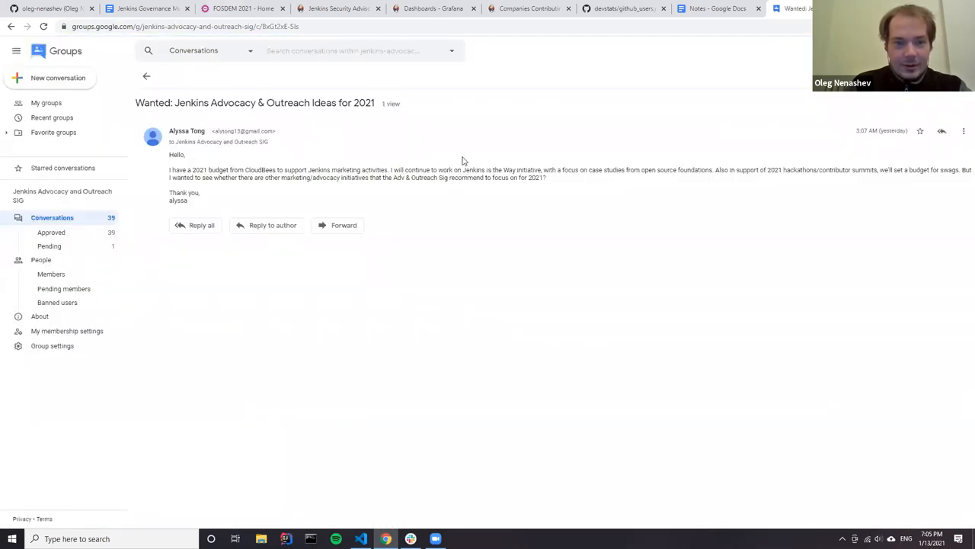
pyautogui.click(190, 26)
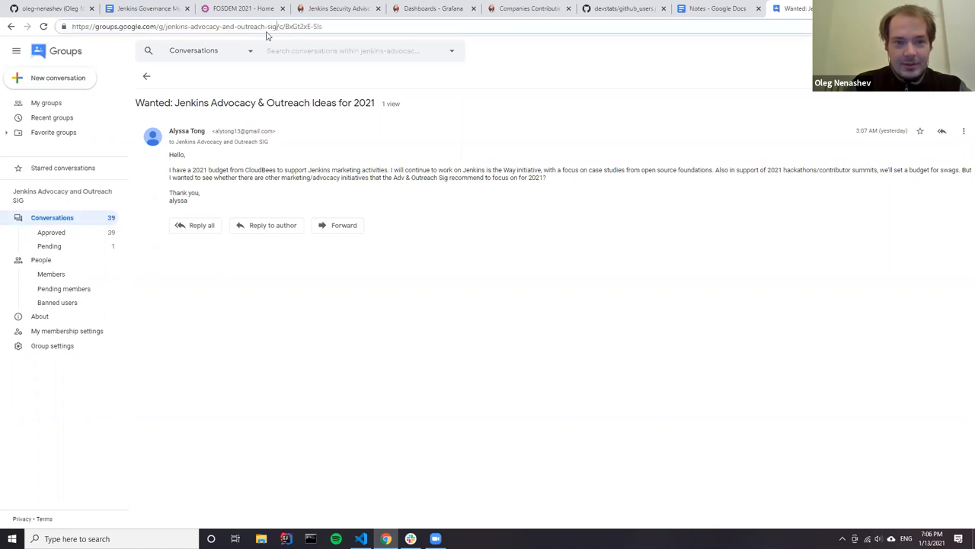
pyautogui.click(191, 26)
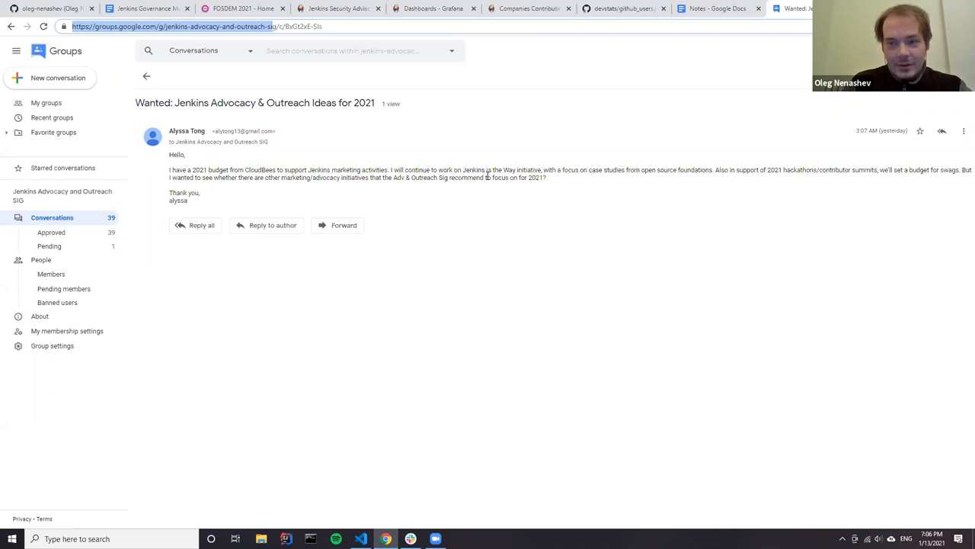
pyautogui.moveTo(51, 113)
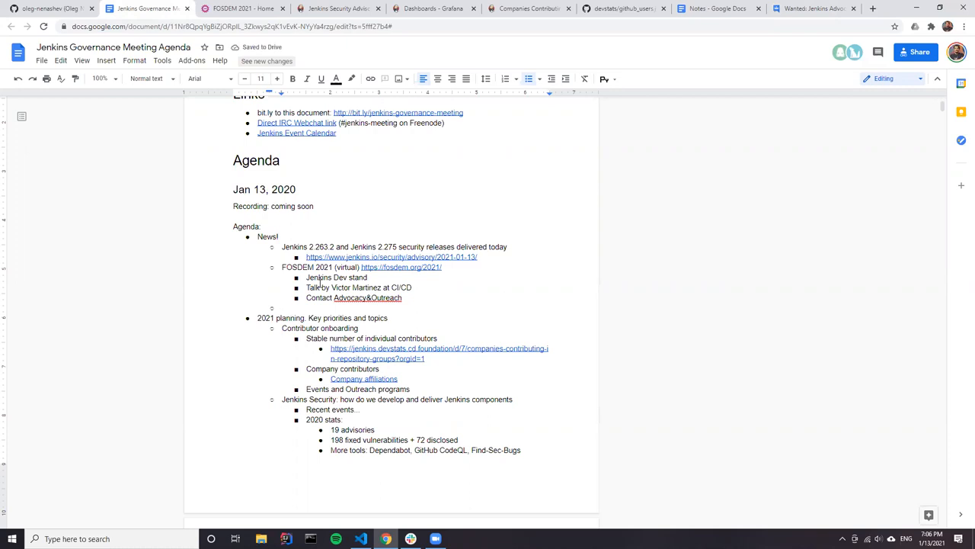
pyautogui.moveTo(419, 243)
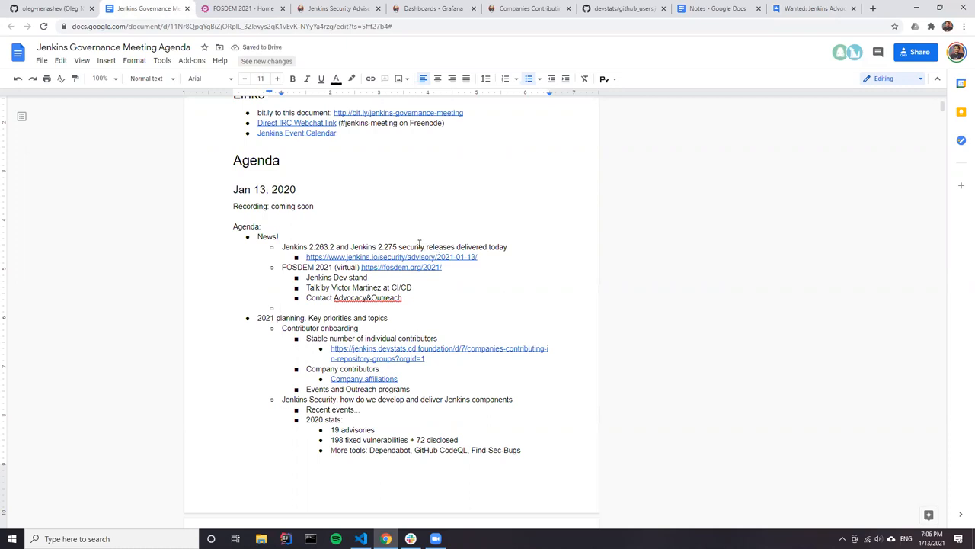
pyautogui.moveTo(390, 284)
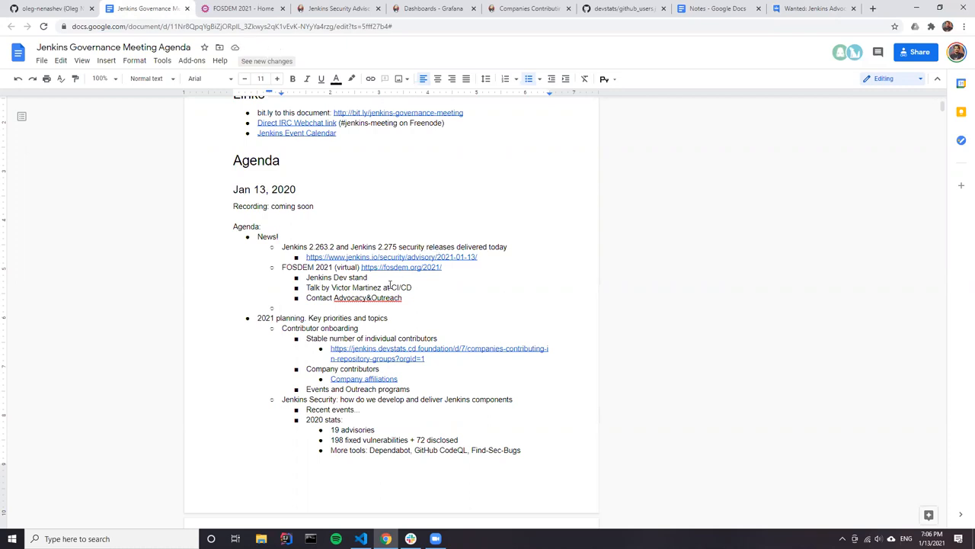
# Add 'SCALE?' under News and 'Budgeting proposals for events:' with the Advocacy group URL.
pyautogui.write('SCALE')
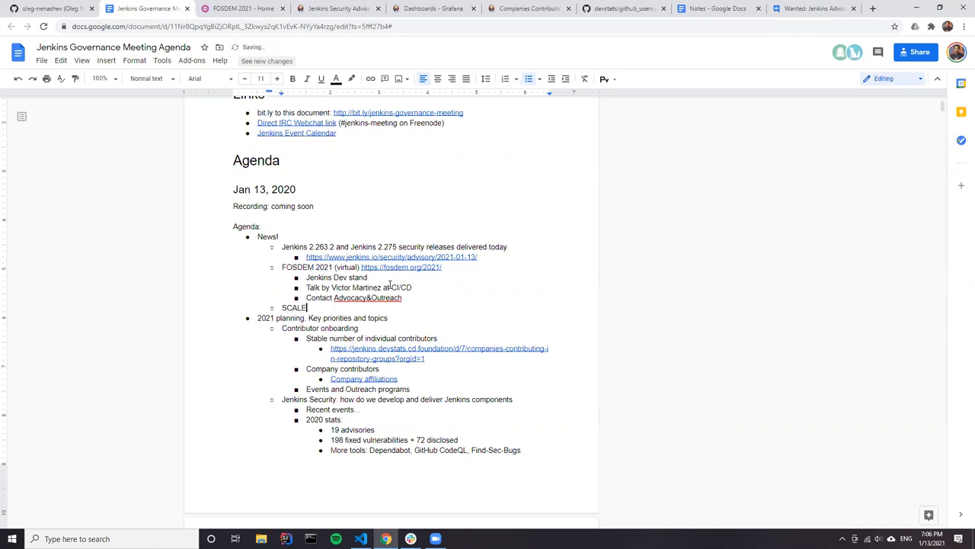
pyautogui.write('https://groups.google.com/g/jenkins-advocacy-and-outreach-si')
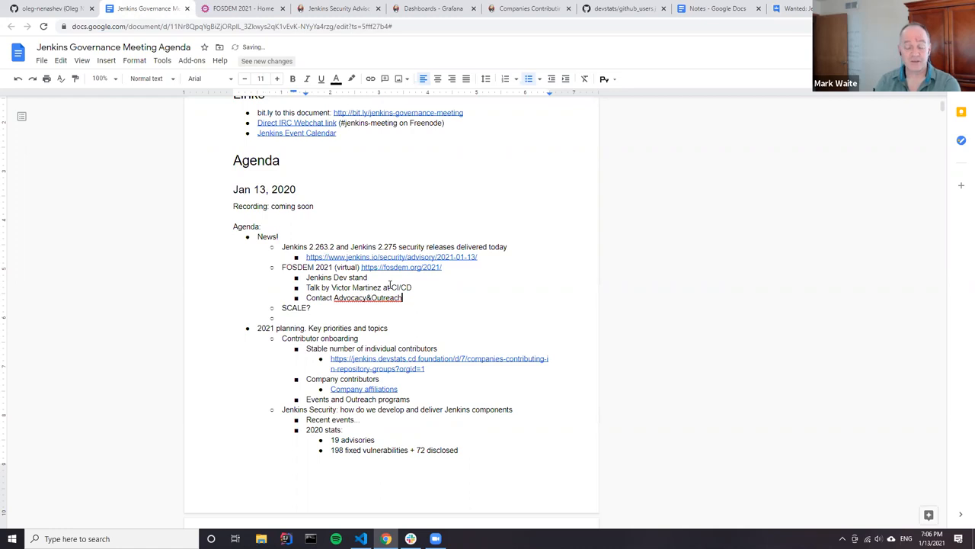
pyautogui.write('Budgeting')
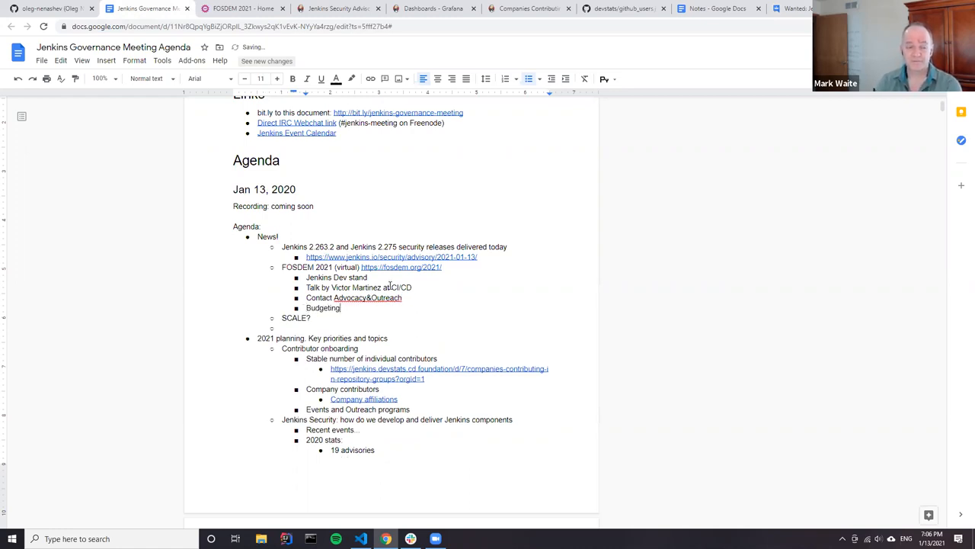
pyautogui.write('for e')
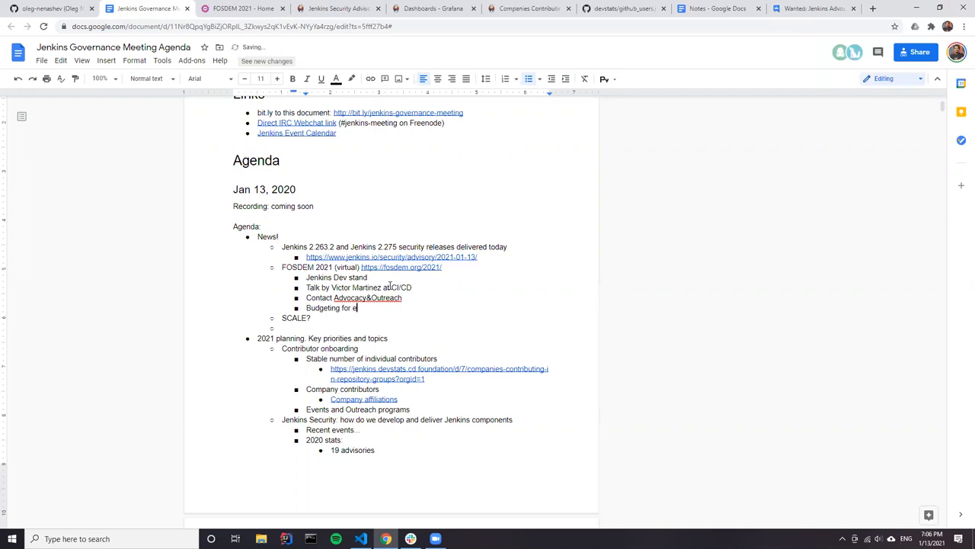
pyautogui.write('https://groups.google.com/g/jenkins-advocacy-and-outreach-si')
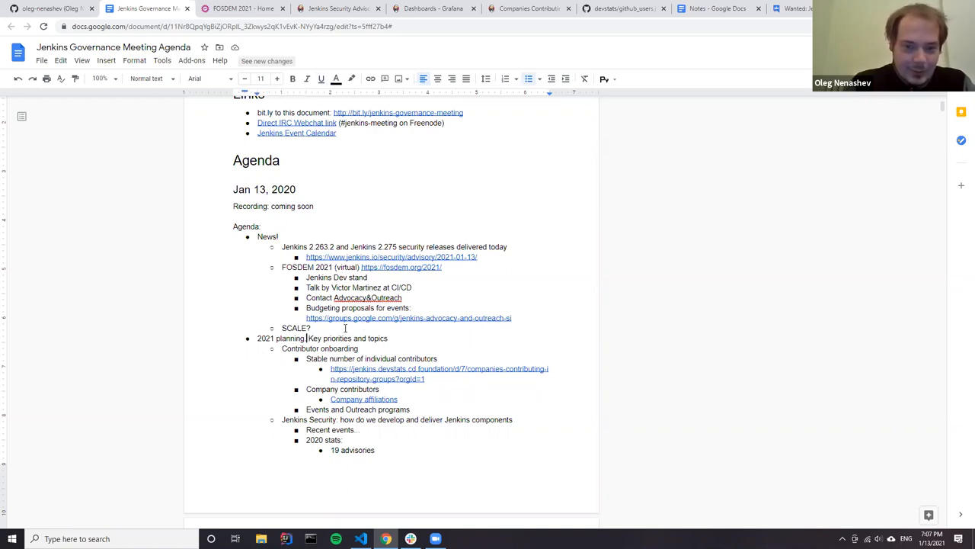
pyautogui.scroll(-3)
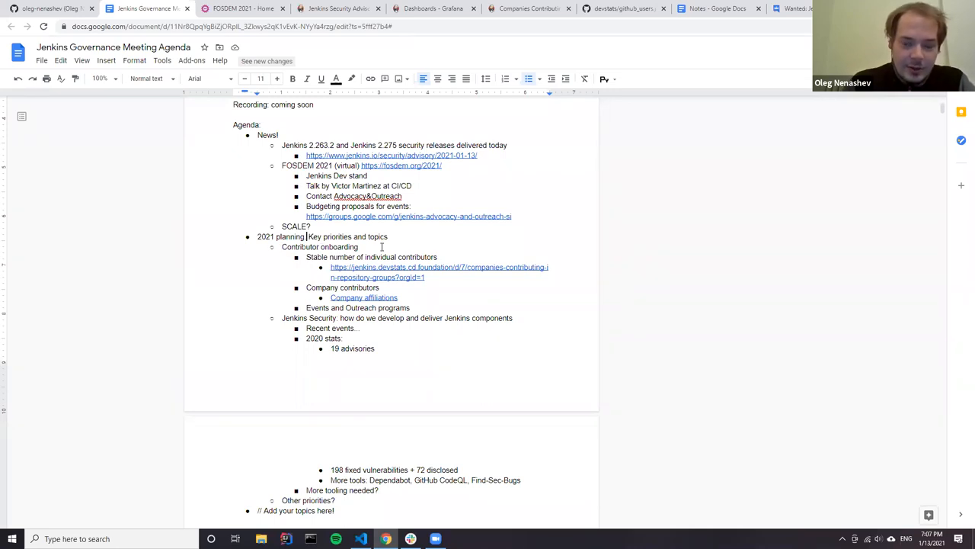
pyautogui.moveTo(305, 299)
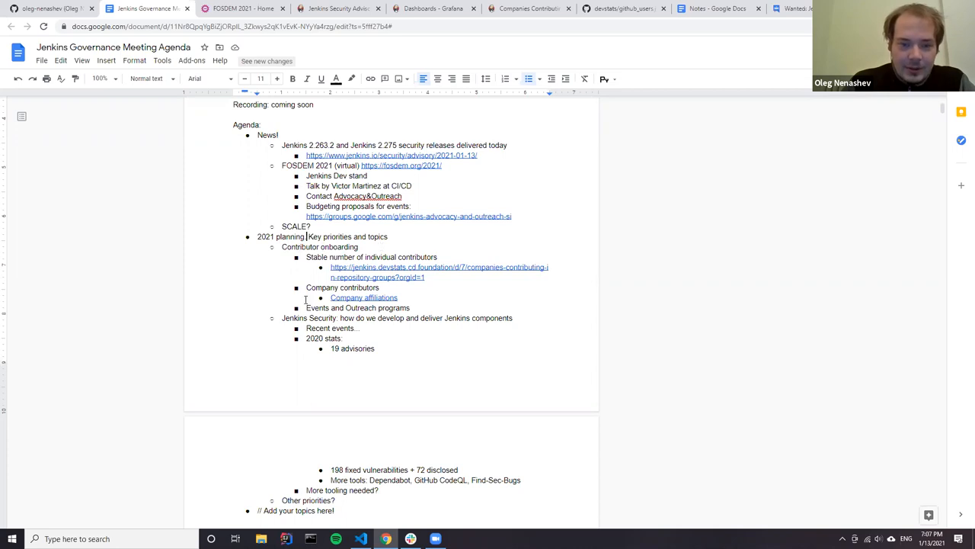
pyautogui.scroll(-3)
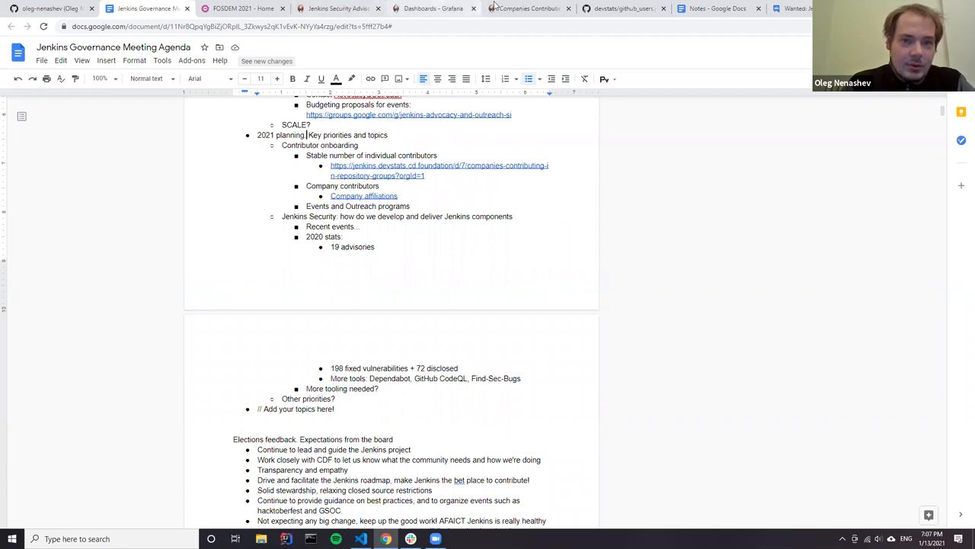
# Switch to the Companies Contributing dashboard and scroll to its documentation section.
pyautogui.click(525, 8)
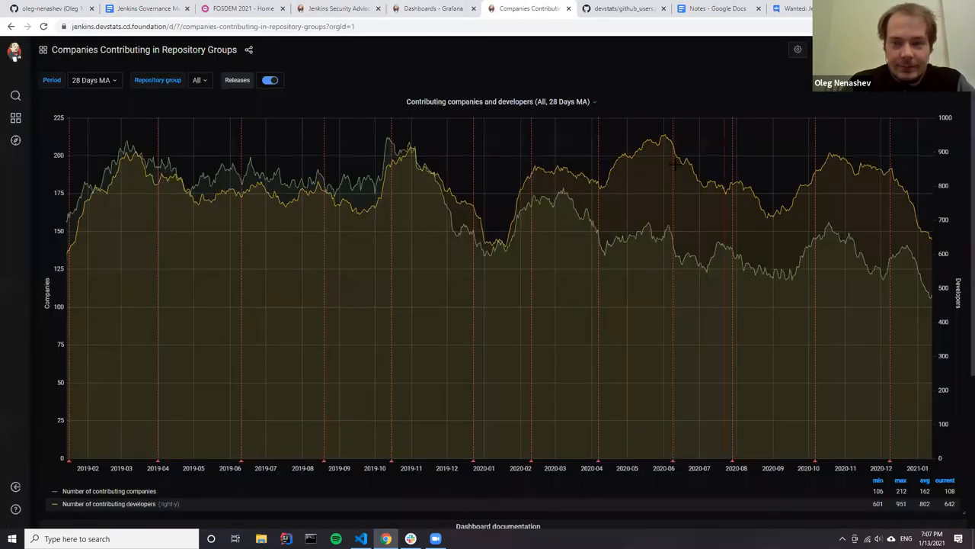
pyautogui.moveTo(722, 259)
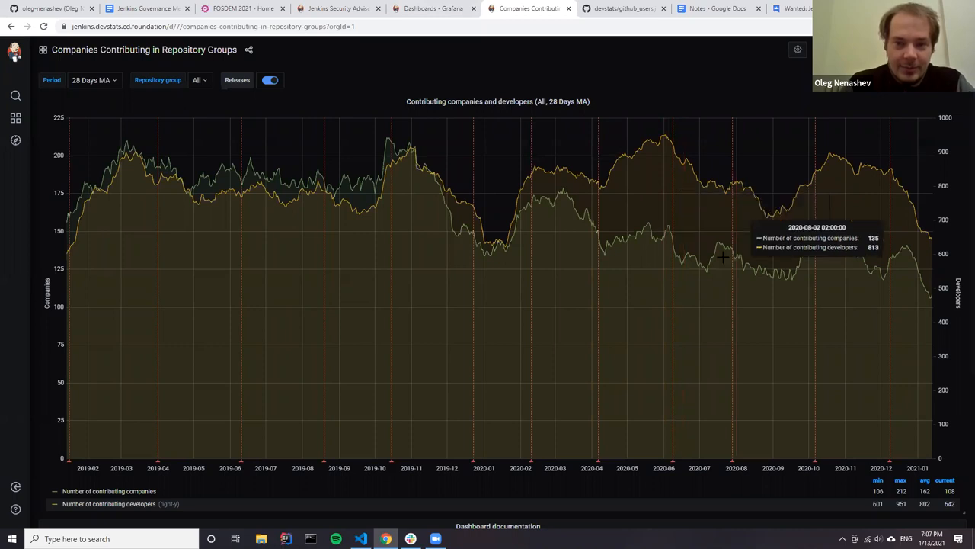
pyautogui.moveTo(617, 212)
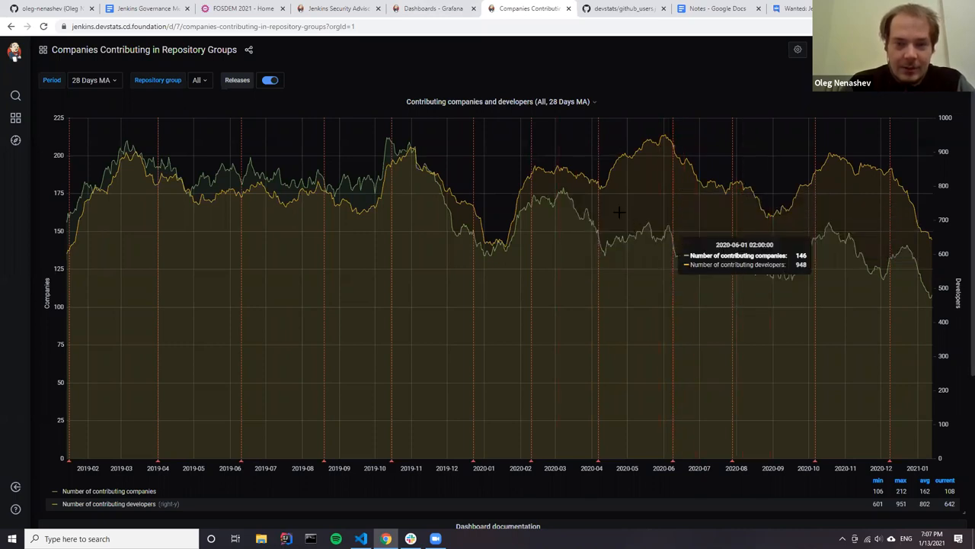
pyautogui.moveTo(693, 177)
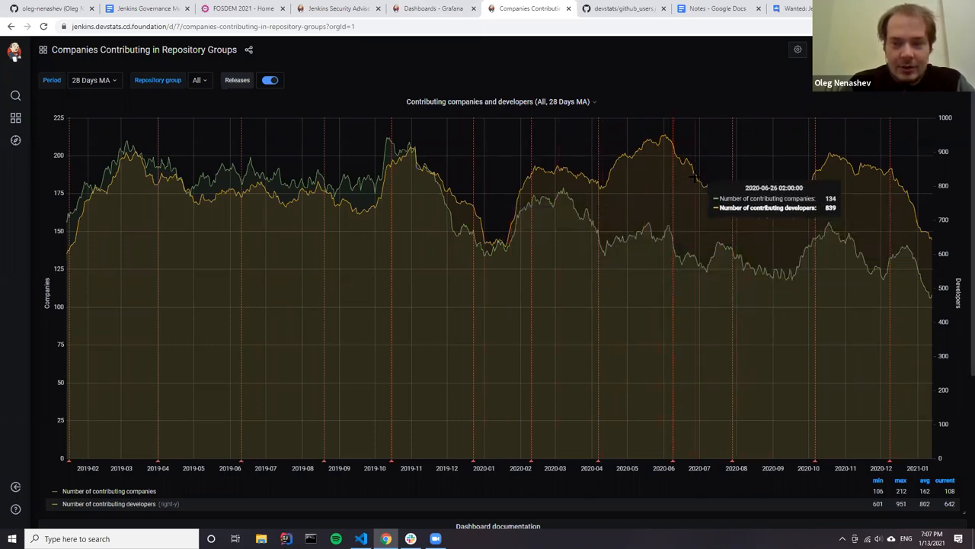
pyautogui.moveTo(587, 213)
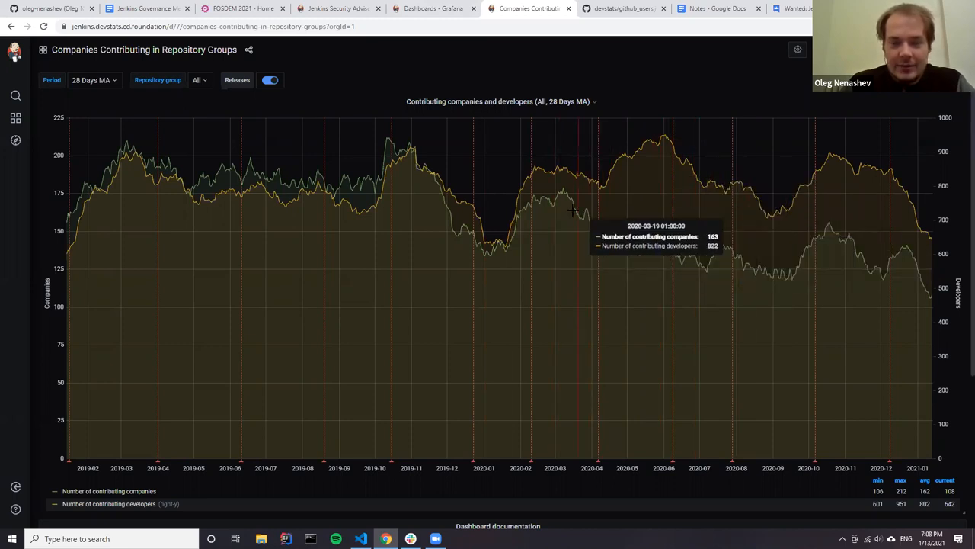
pyautogui.moveTo(705, 240)
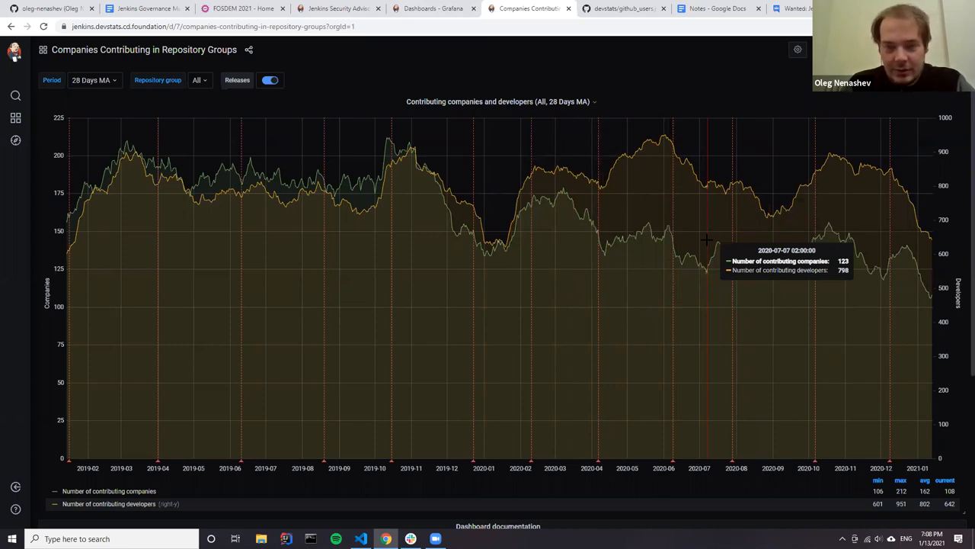
pyautogui.moveTo(754, 177)
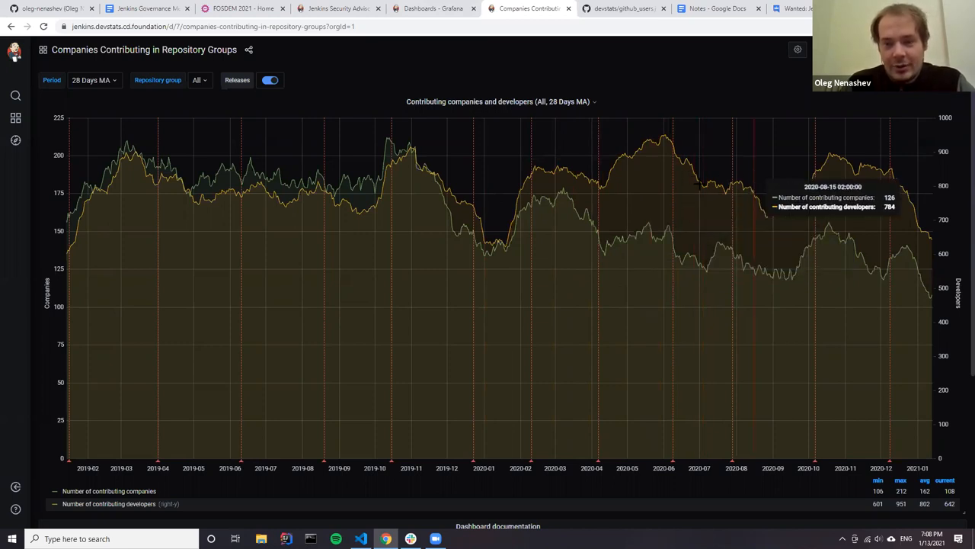
pyautogui.moveTo(804, 261)
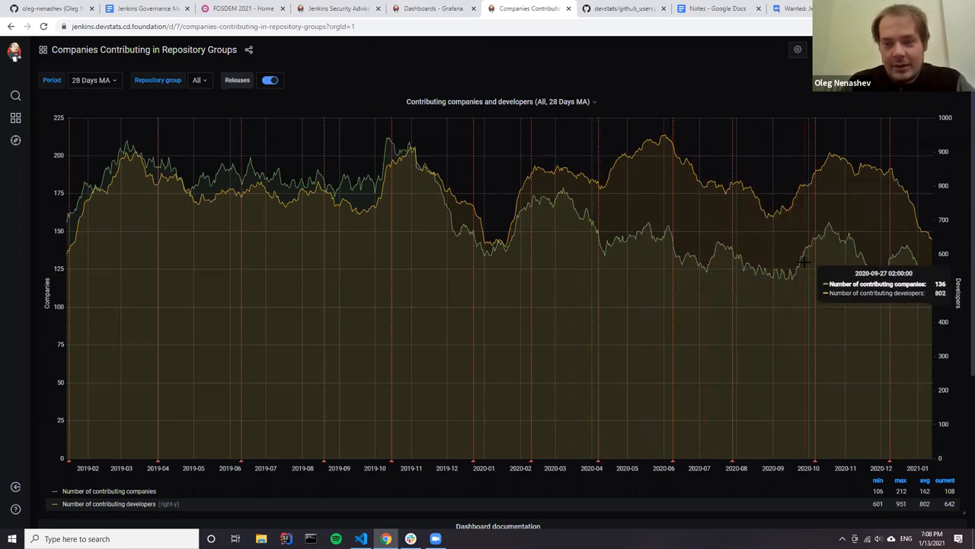
pyautogui.moveTo(678, 175)
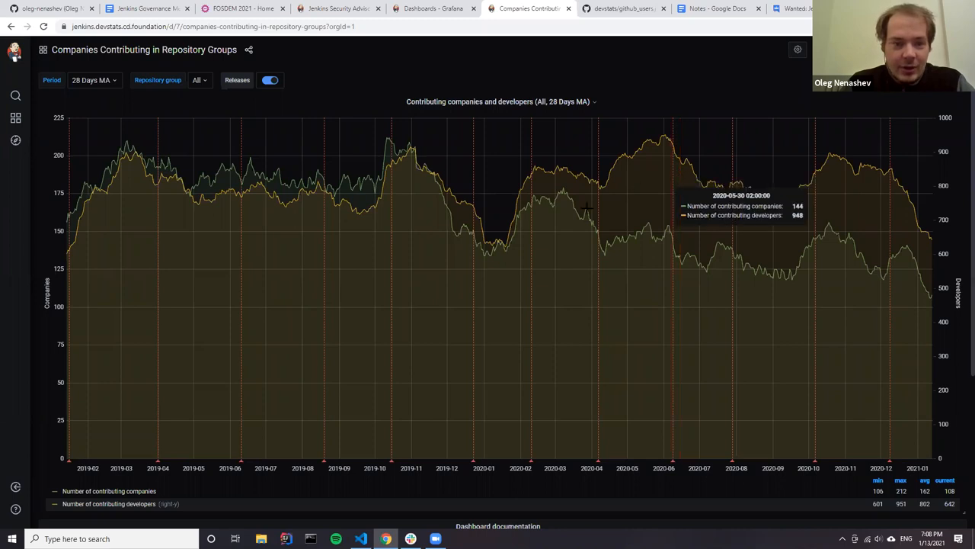
pyautogui.scroll(-3)
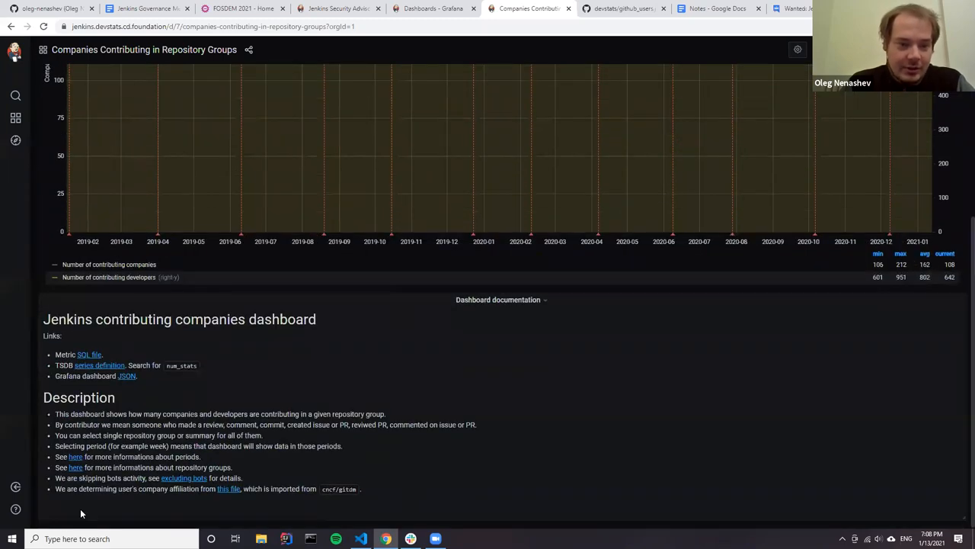
pyautogui.moveTo(191, 519)
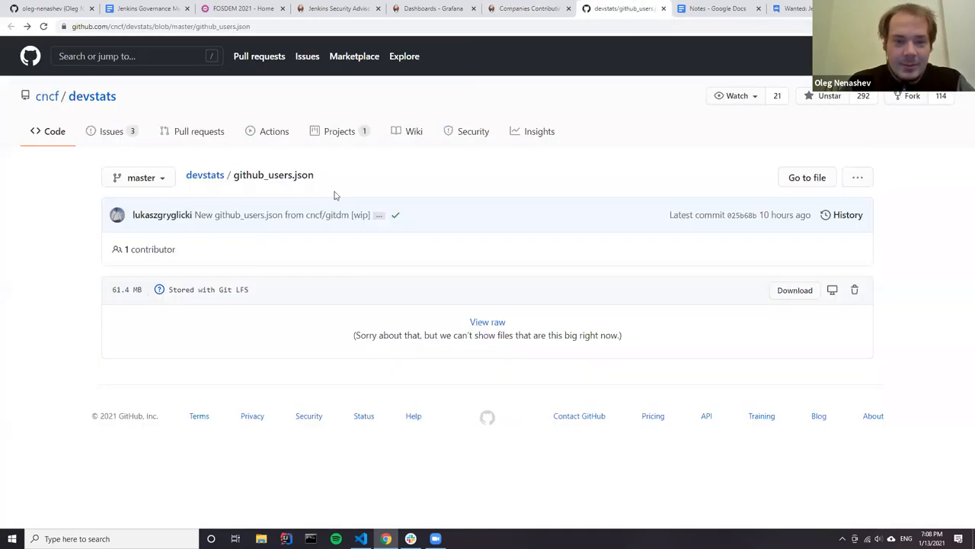
pyautogui.moveTo(266, 305)
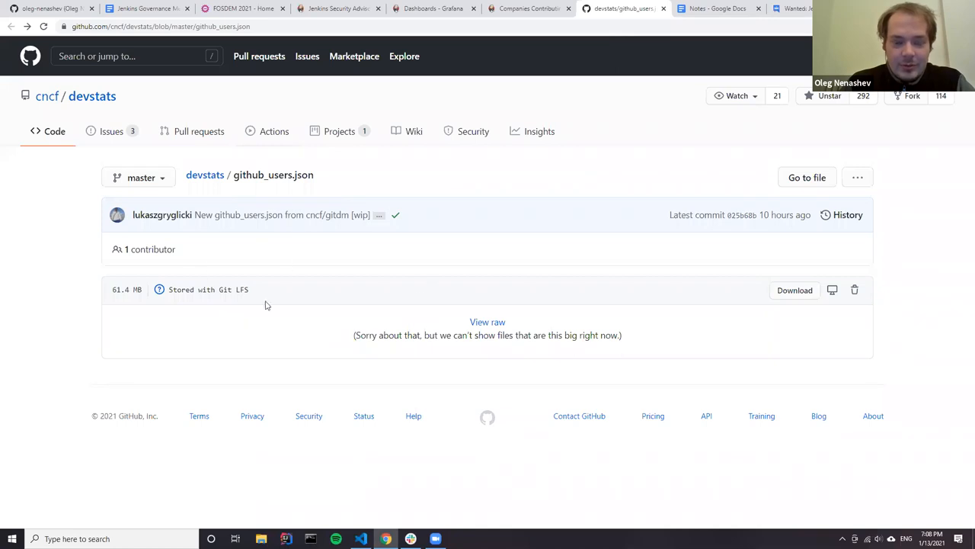
pyautogui.moveTo(113, 295)
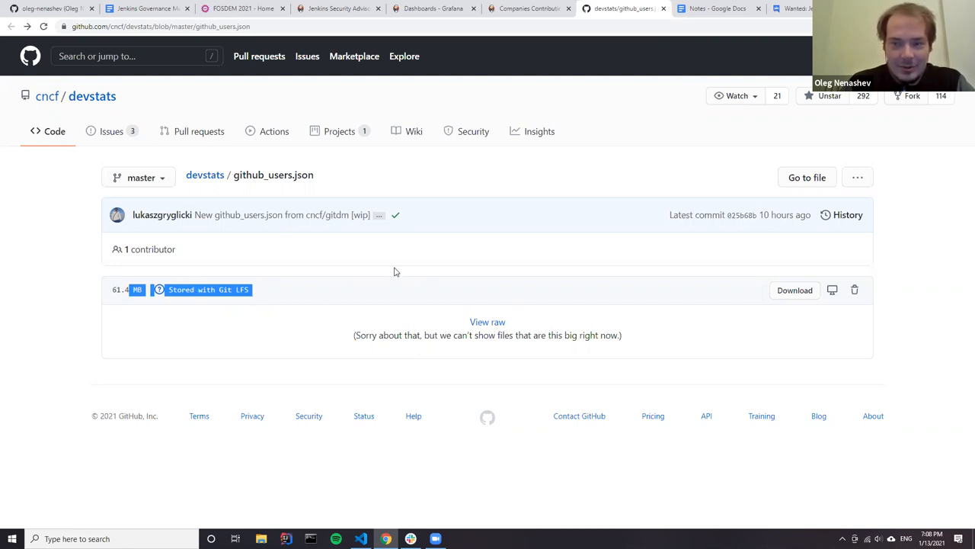
pyautogui.moveTo(461, 200)
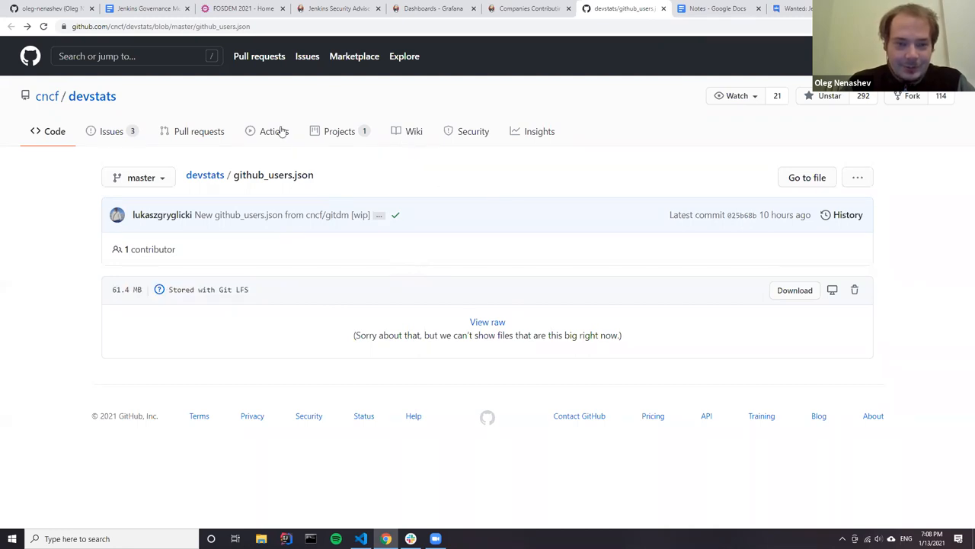
pyautogui.moveTo(518, 62)
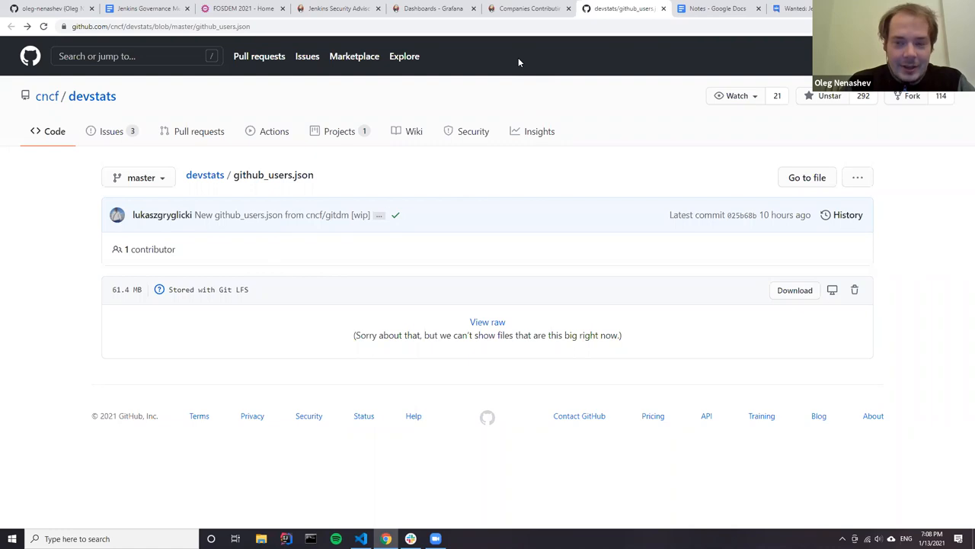
pyautogui.moveTo(416, 267)
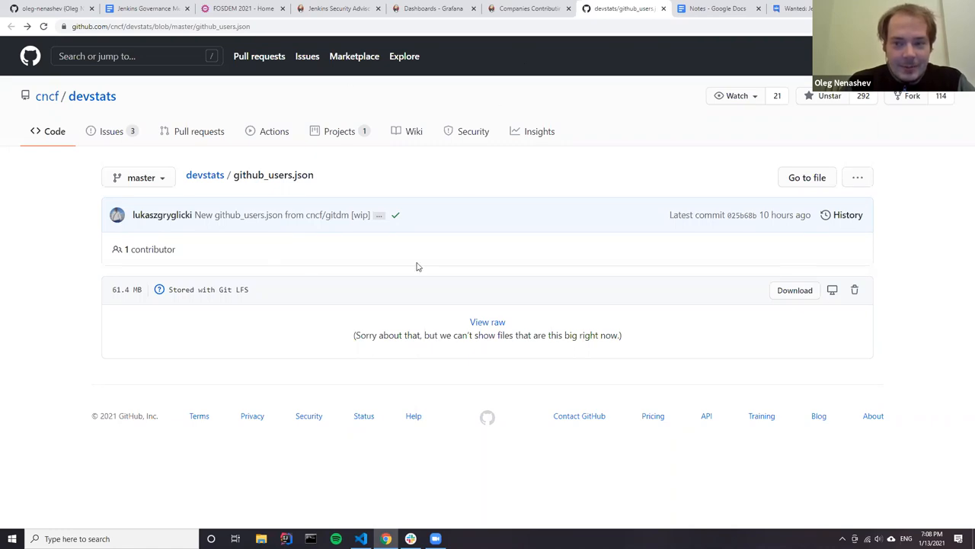
pyautogui.moveTo(384, 263)
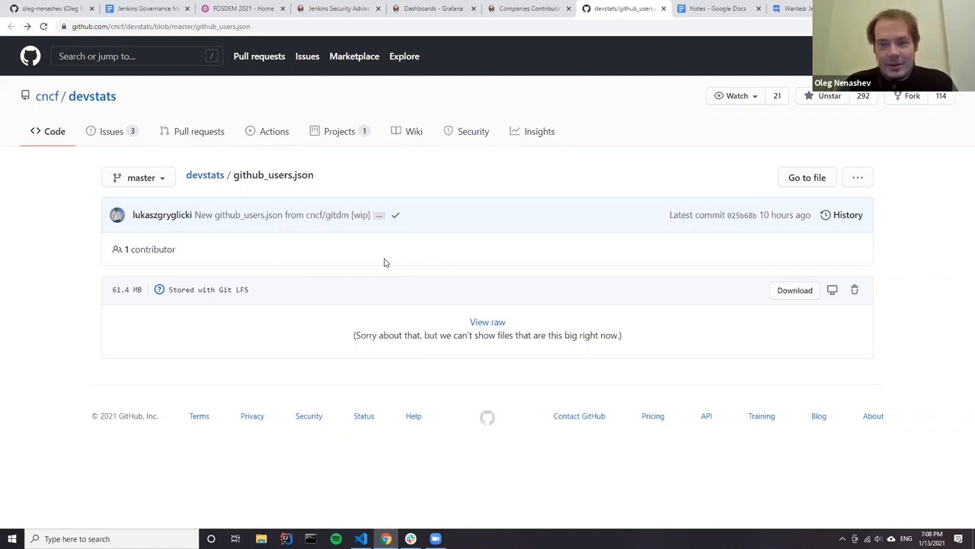
pyautogui.moveTo(493, 47)
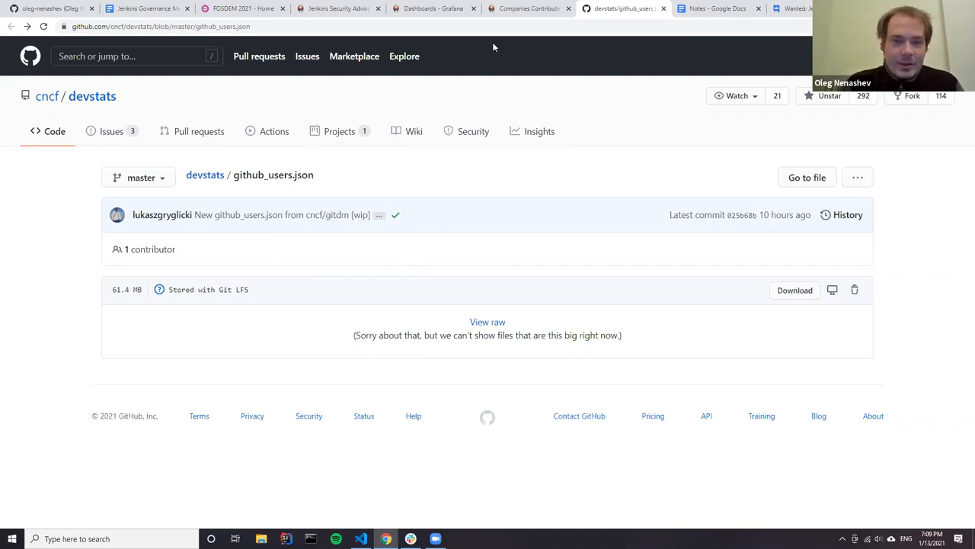
# Switch back to the Companies Contributing in Repository Groups dashboard tab.
pyautogui.click(528, 9)
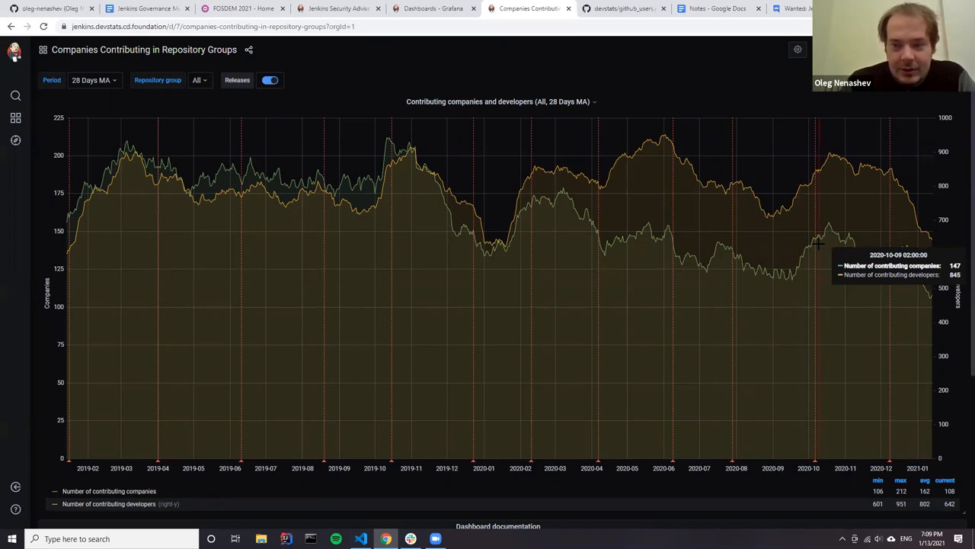
pyautogui.moveTo(760, 291)
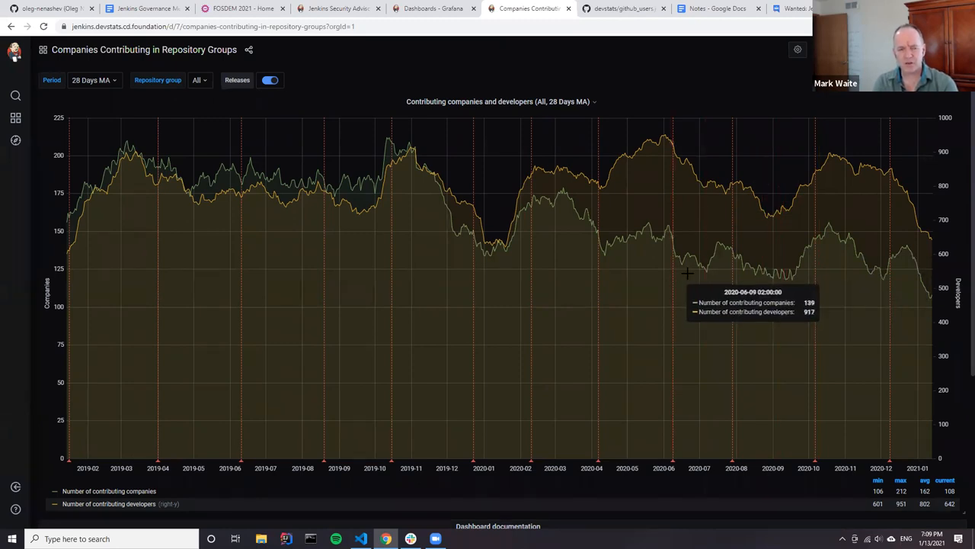
pyautogui.moveTo(637, 263)
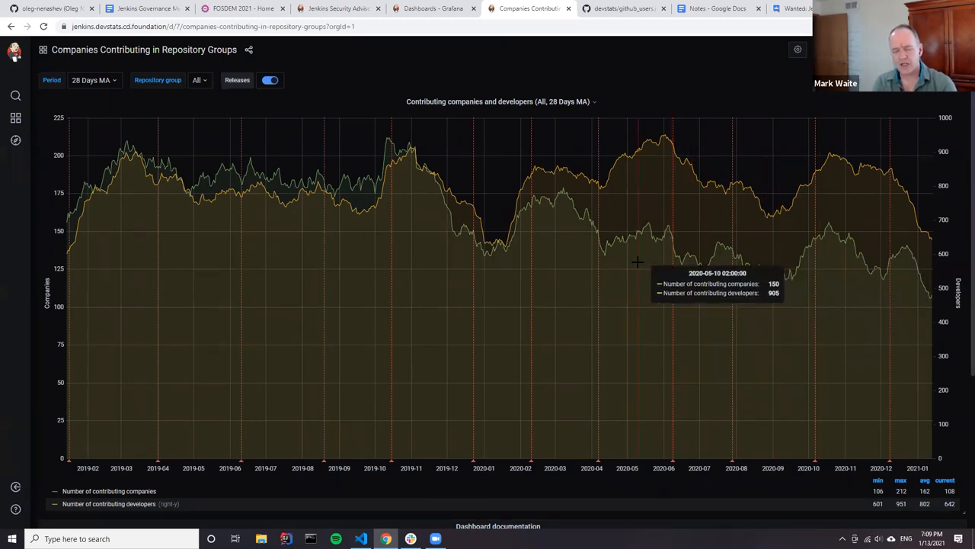
pyautogui.moveTo(701, 221)
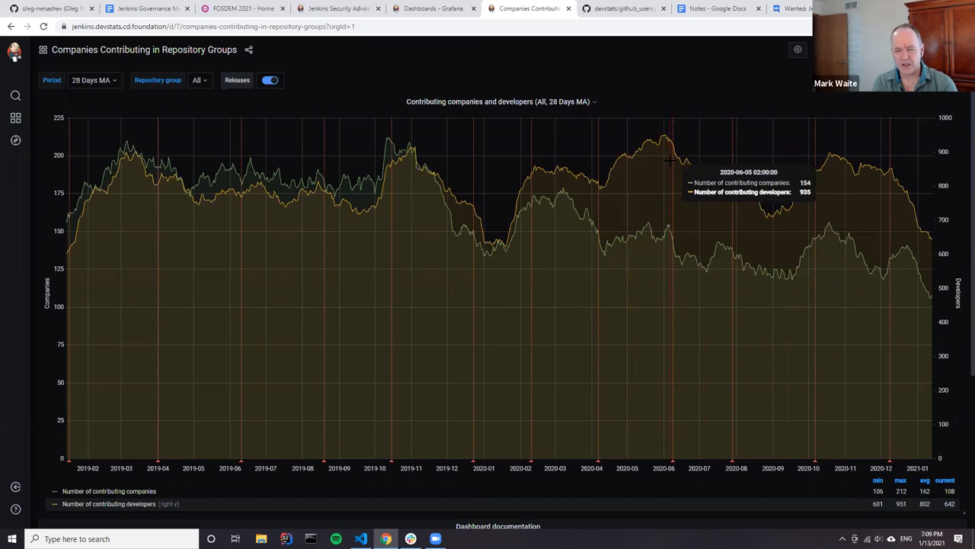
pyautogui.moveTo(697, 213)
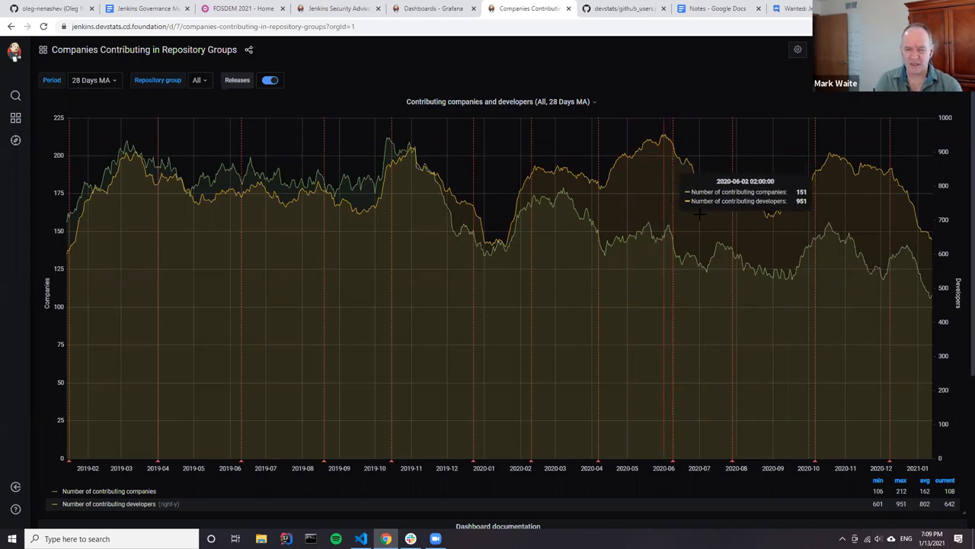
pyautogui.moveTo(221, 288)
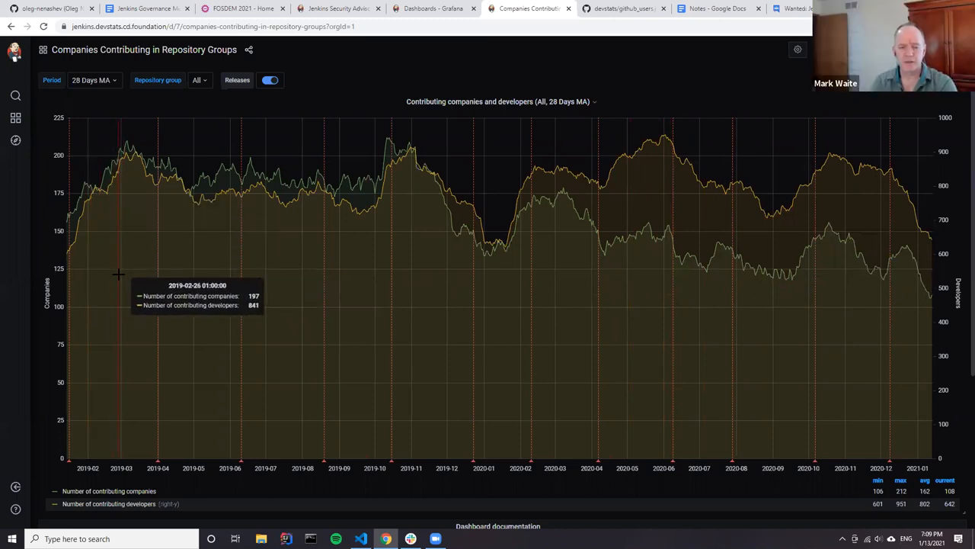
pyautogui.moveTo(736, 312)
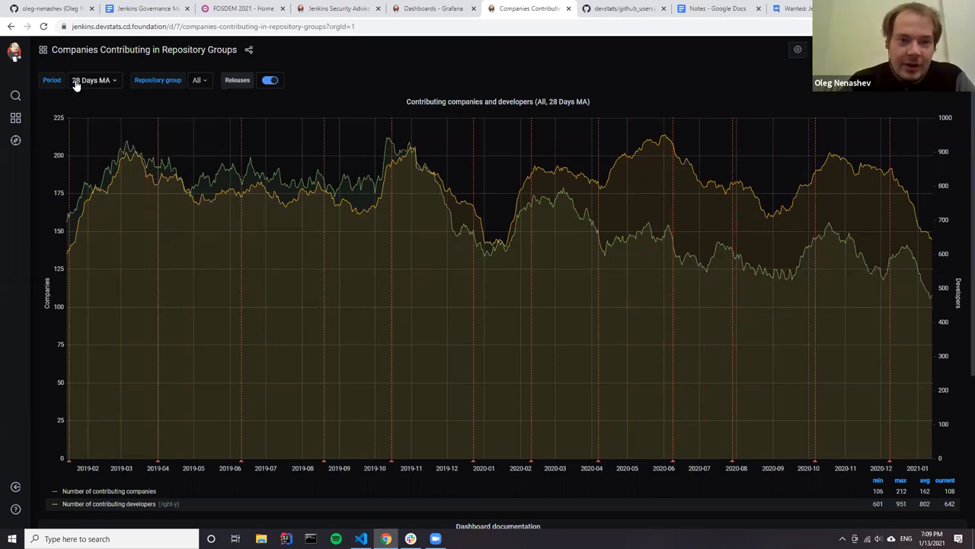
pyautogui.moveTo(371, 202)
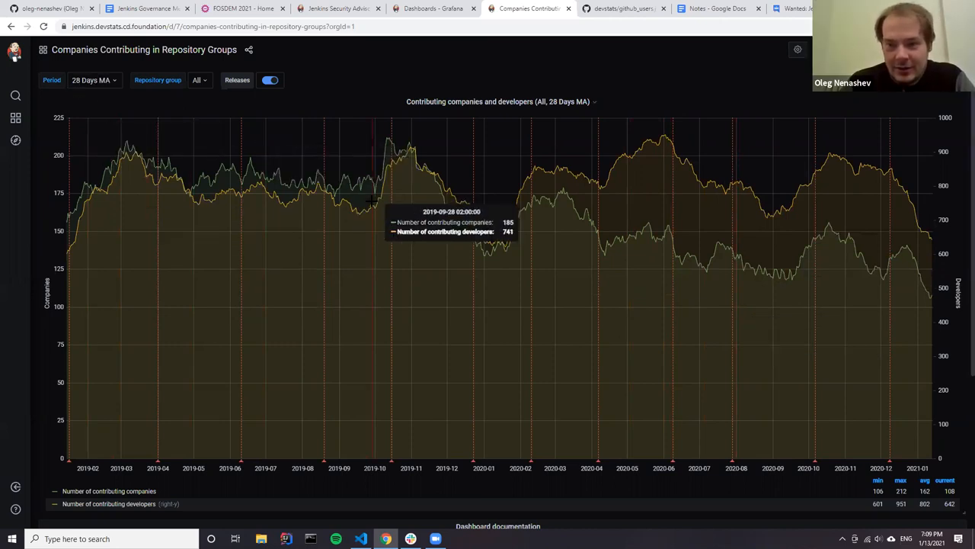
pyautogui.moveTo(655, 240)
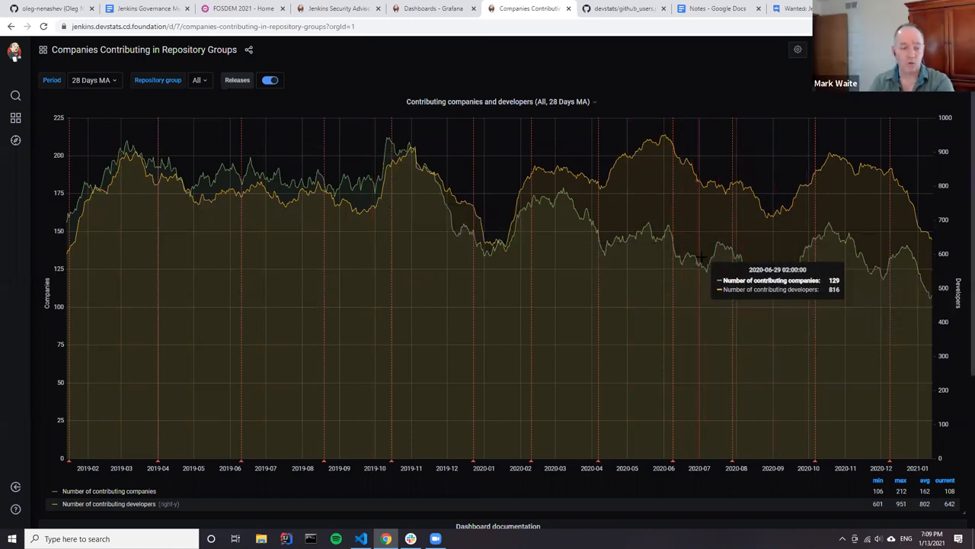
pyautogui.moveTo(716, 259)
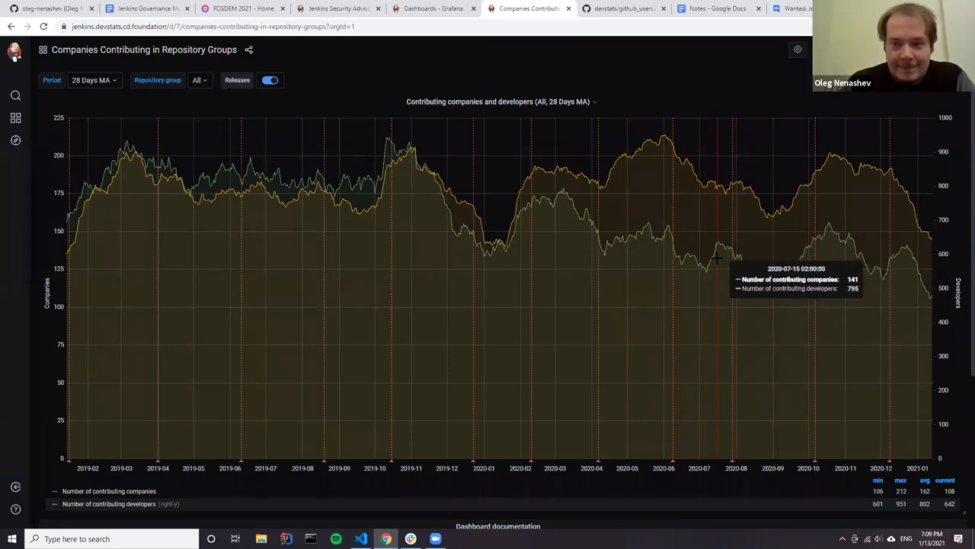
pyautogui.moveTo(718, 259)
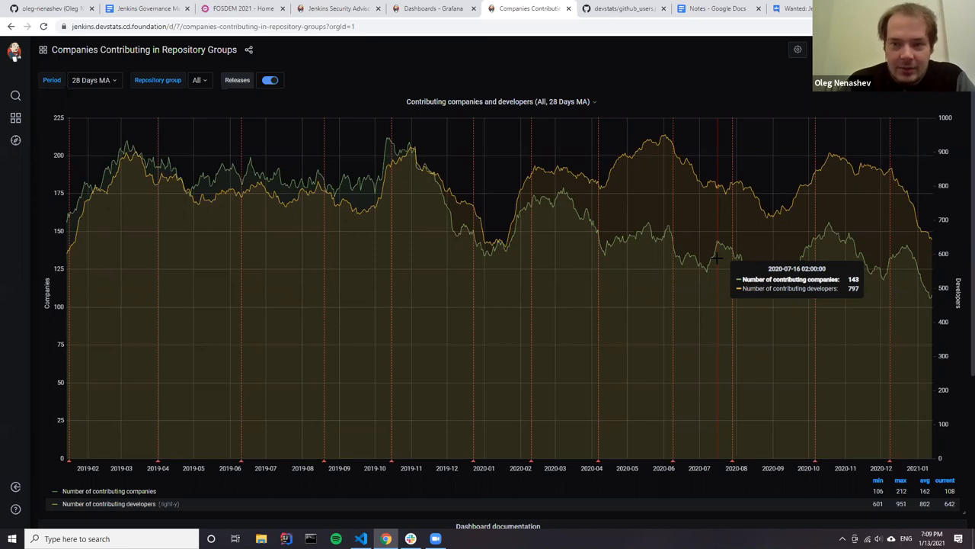
pyautogui.moveTo(817, 229)
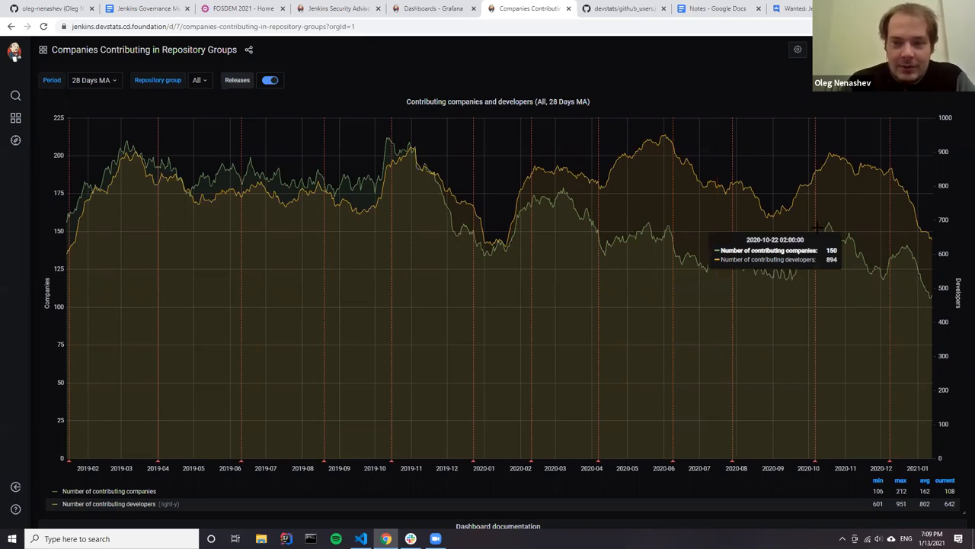
pyautogui.moveTo(758, 238)
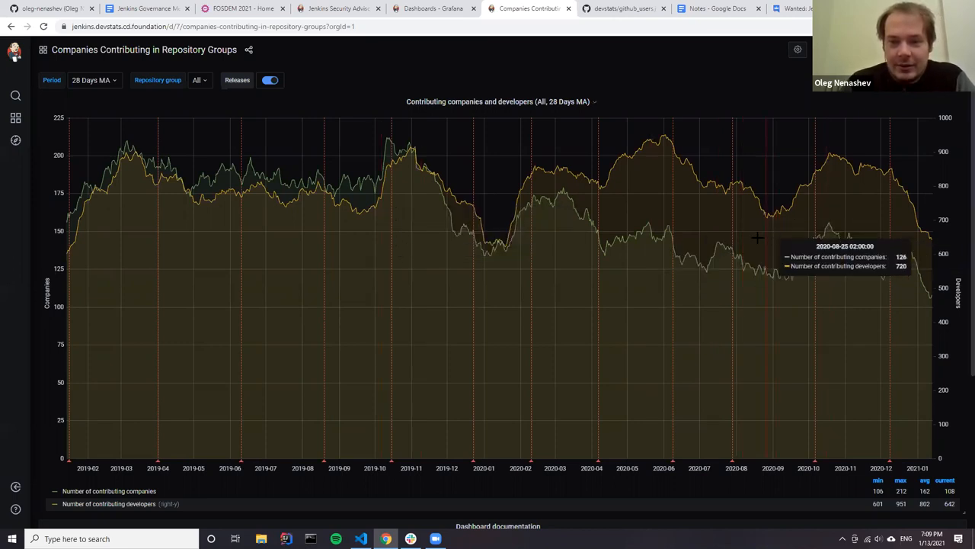
pyautogui.moveTo(755, 238)
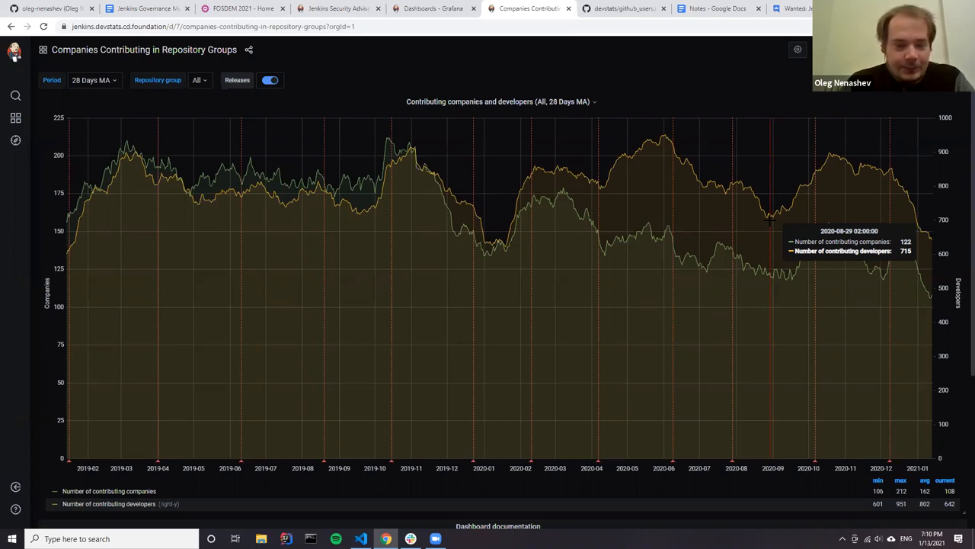
pyautogui.moveTo(709, 220)
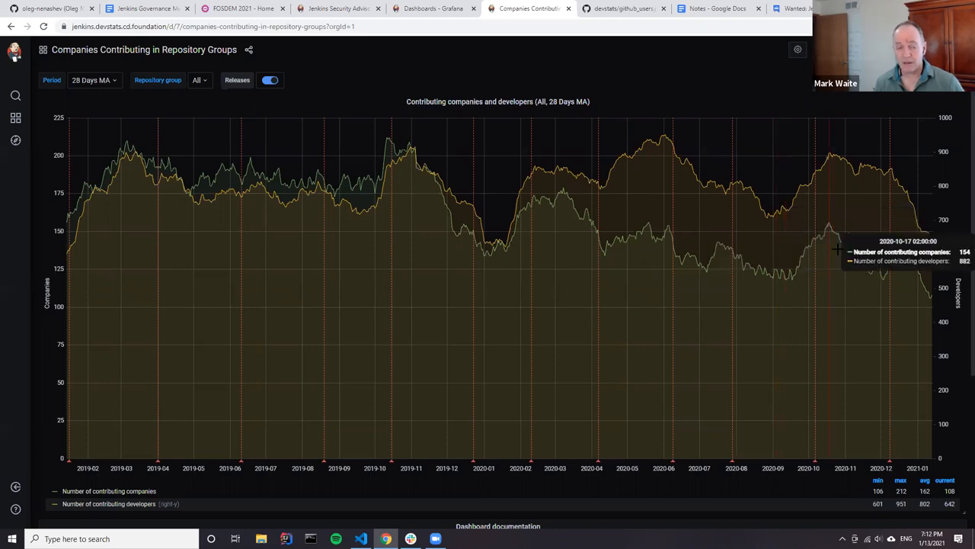
pyautogui.moveTo(830, 251)
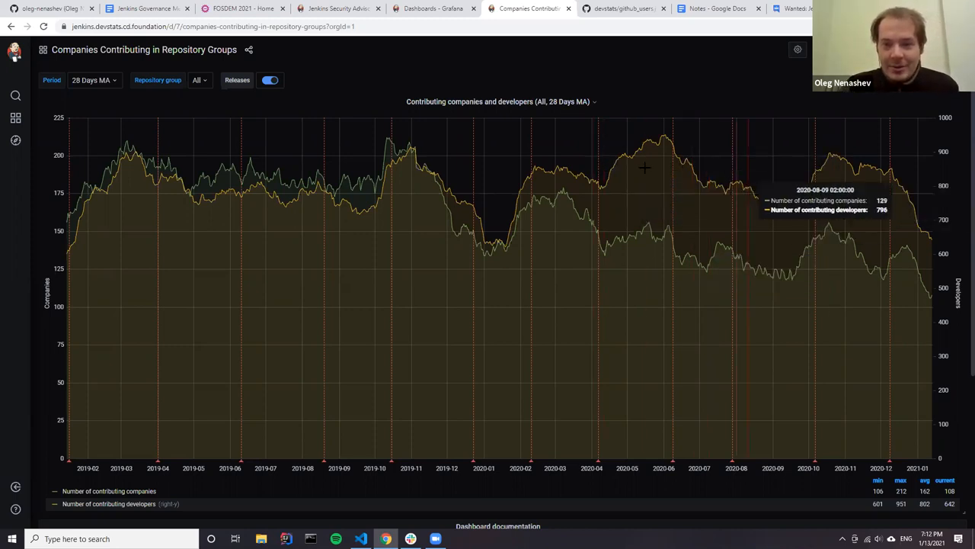
pyautogui.moveTo(754, 167)
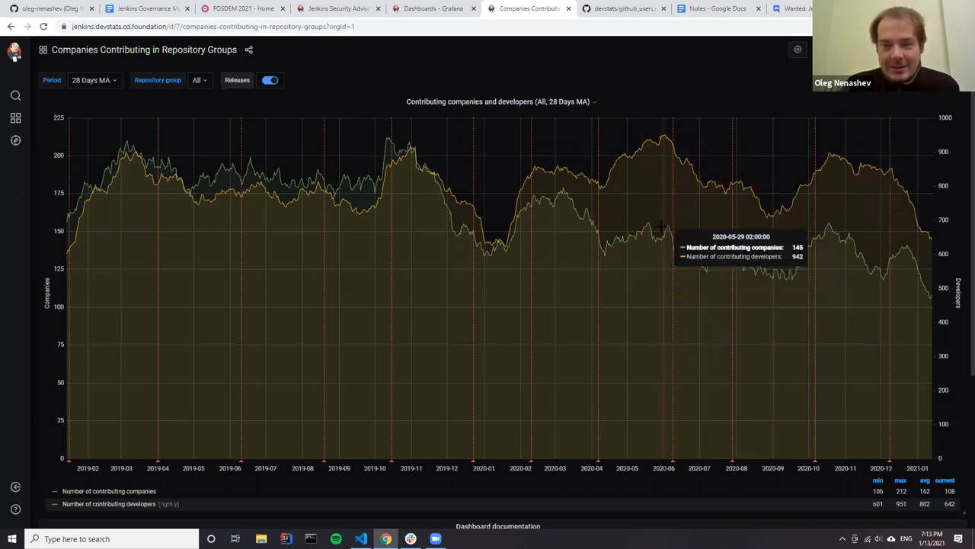
pyautogui.moveTo(815, 231)
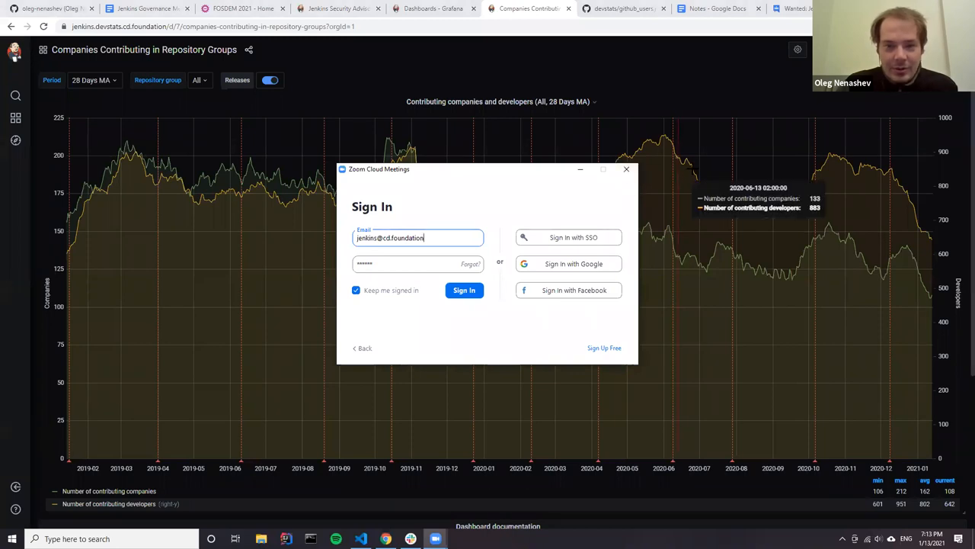
# Dismiss the Zoom Cloud Meetings Sign In window.
pyautogui.click(627, 168)
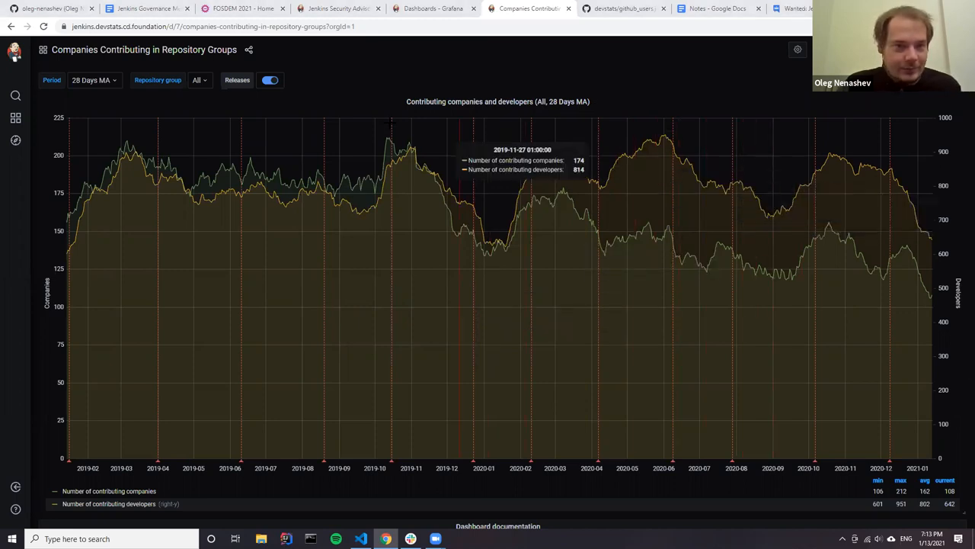
pyautogui.moveTo(666, 155)
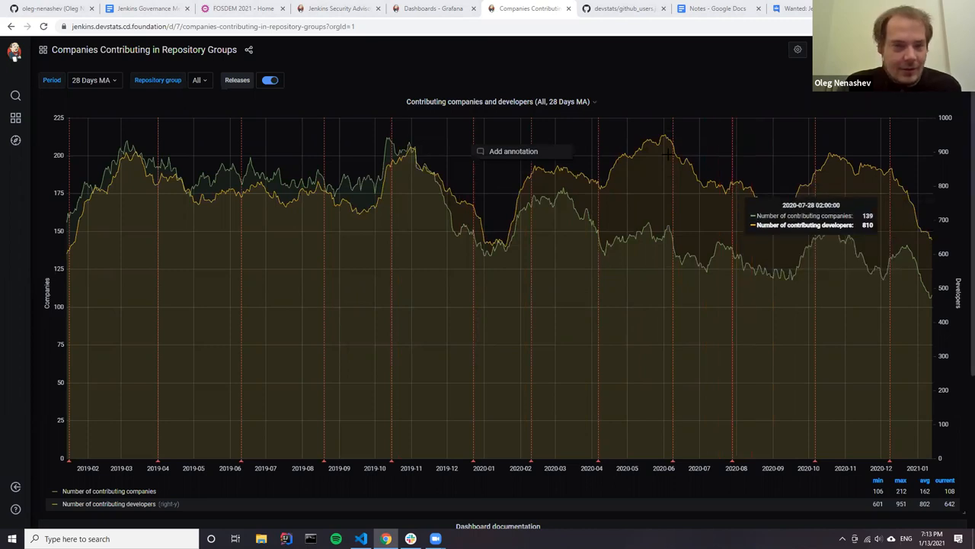
pyautogui.moveTo(147, 9)
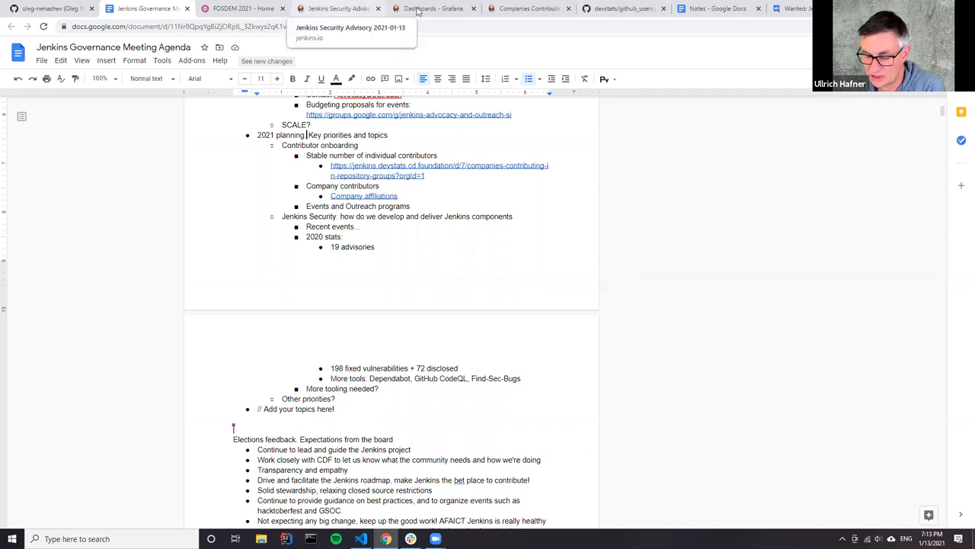
# Glance at the Security Advisory tab, then return to the Grafana dashboard.
pyautogui.click(339, 8)
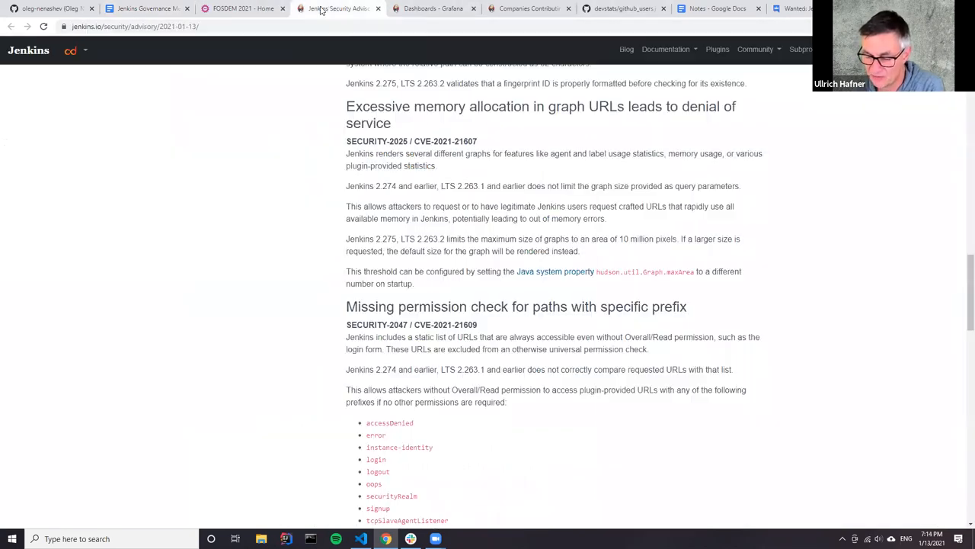
pyautogui.click(528, 8)
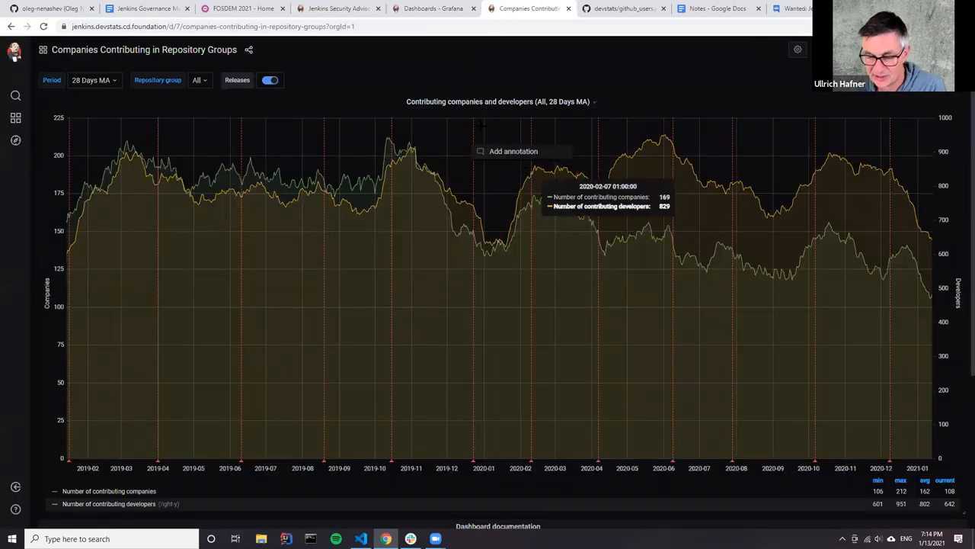
pyautogui.moveTo(770, 272)
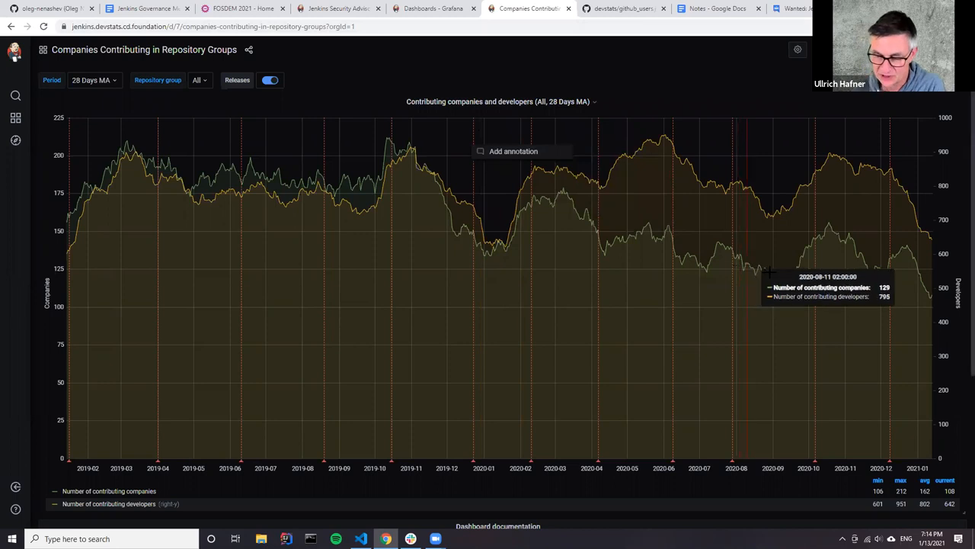
pyautogui.moveTo(583, 244)
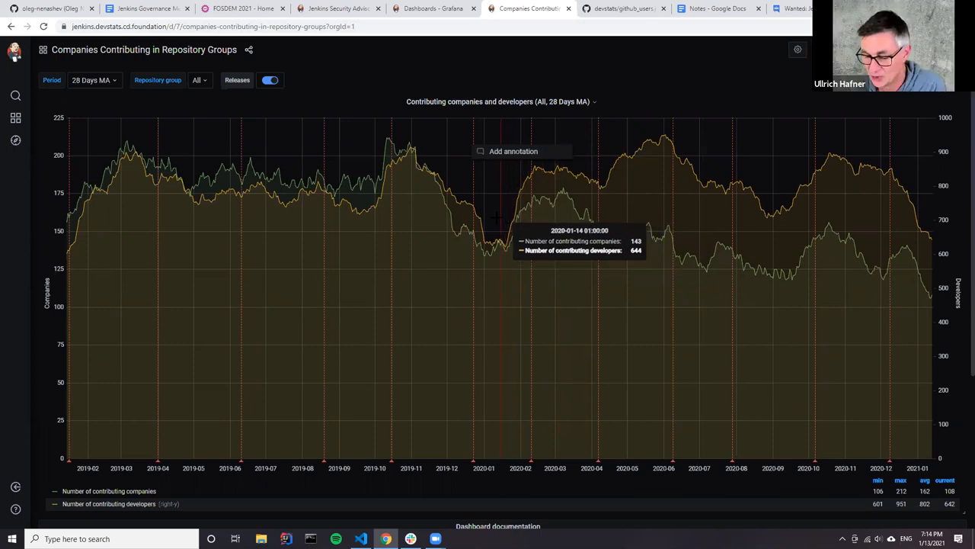
pyautogui.moveTo(507, 221)
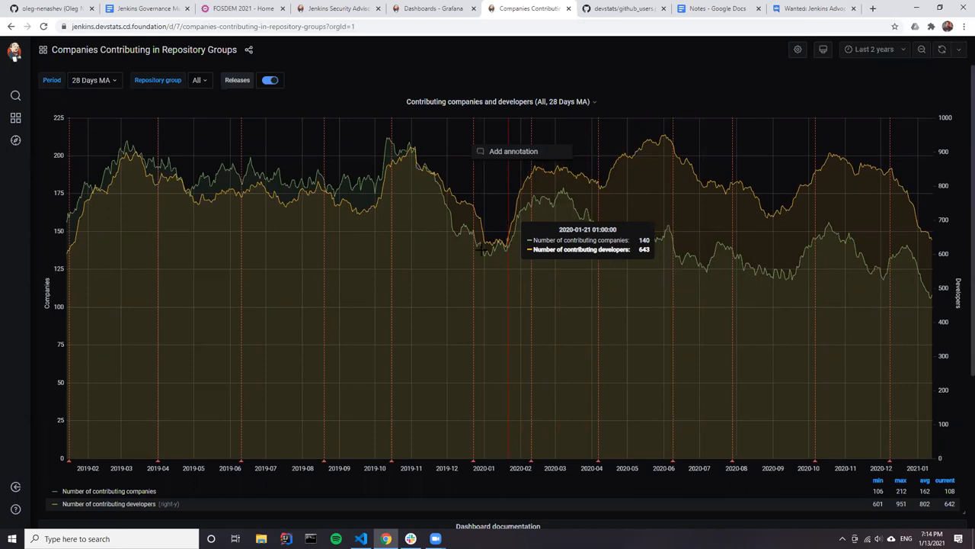
pyautogui.moveTo(457, 283)
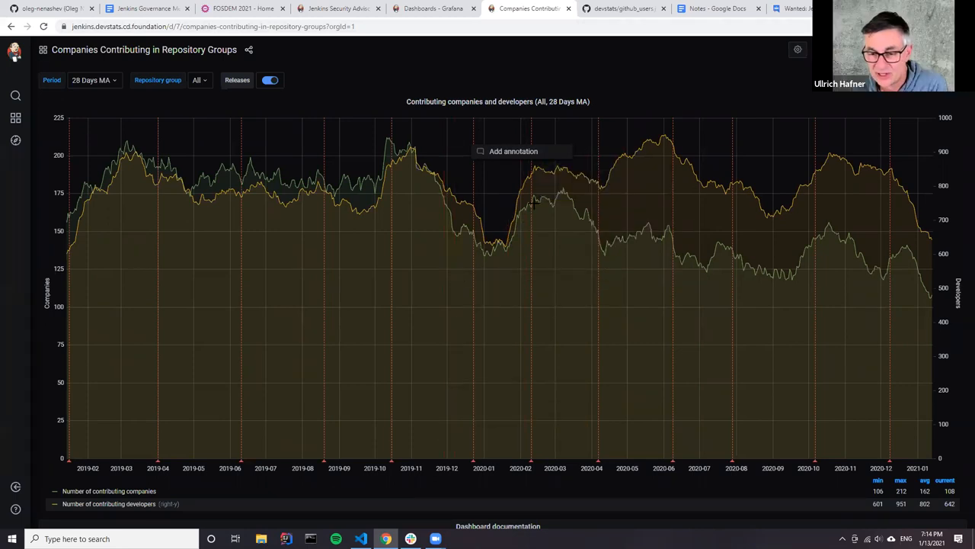
pyautogui.moveTo(559, 230)
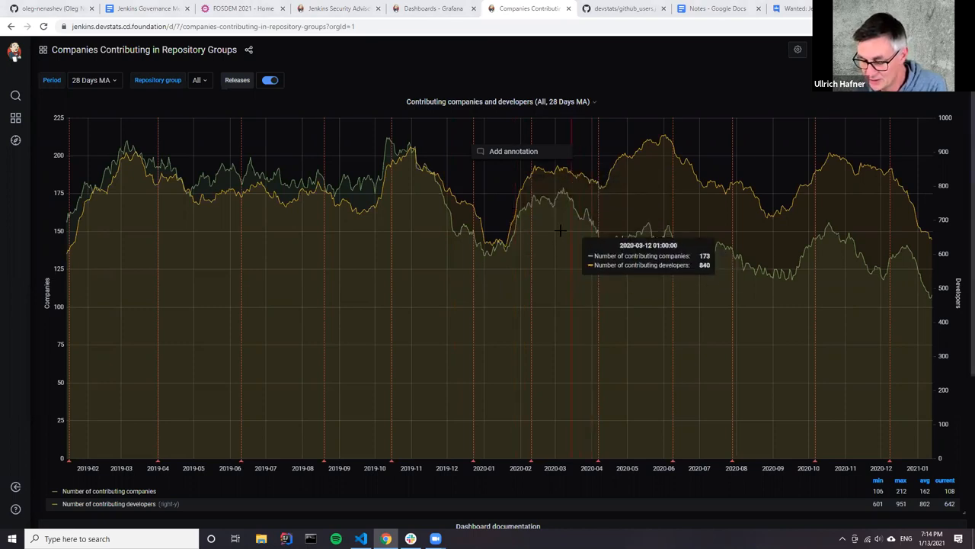
pyautogui.moveTo(547, 226)
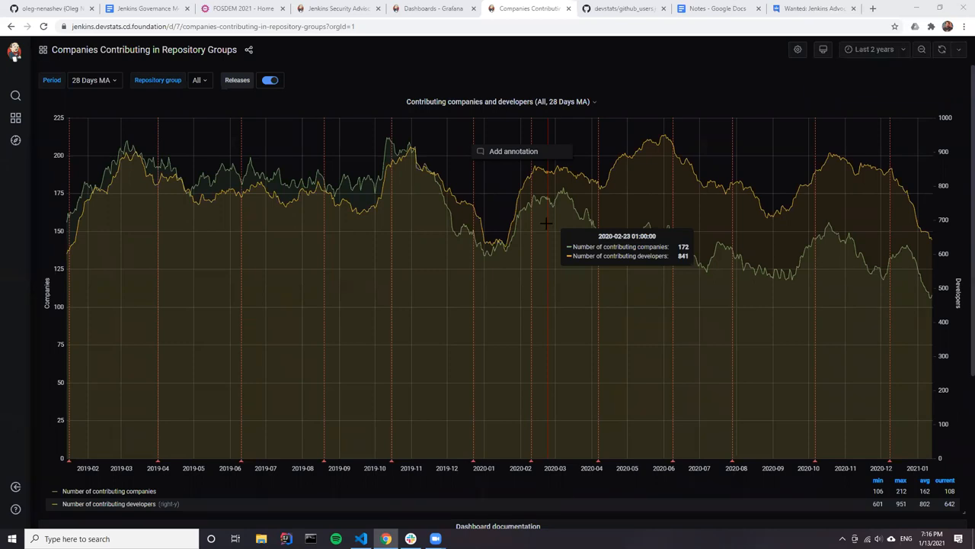
# Return to the Jenkins Governance Meeting Agenda tab in Google Docs.
pyautogui.click(145, 8)
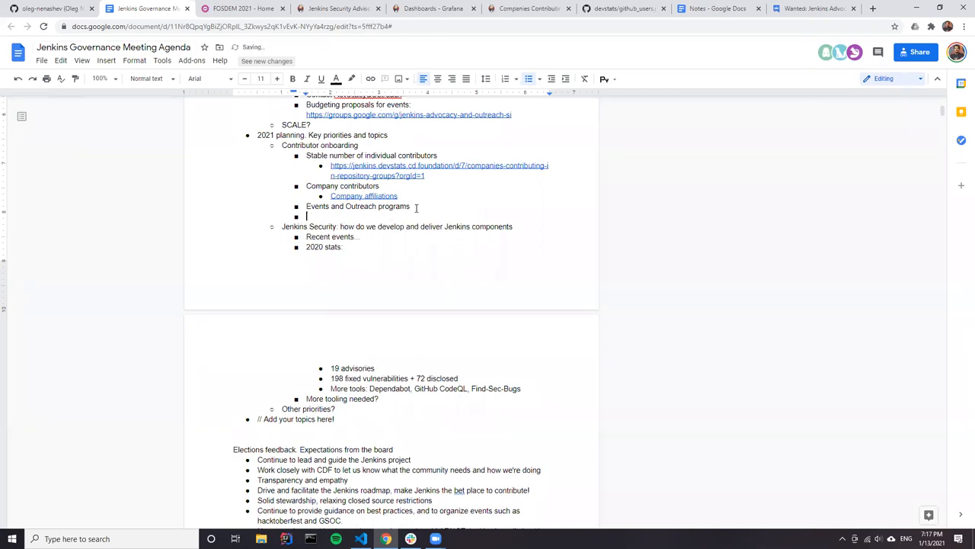
# Add an 'Ideas:' bullet with nested points 'Stewardship for contributions' and 'Outreach programs?'.
pyautogui.write('Ideas')
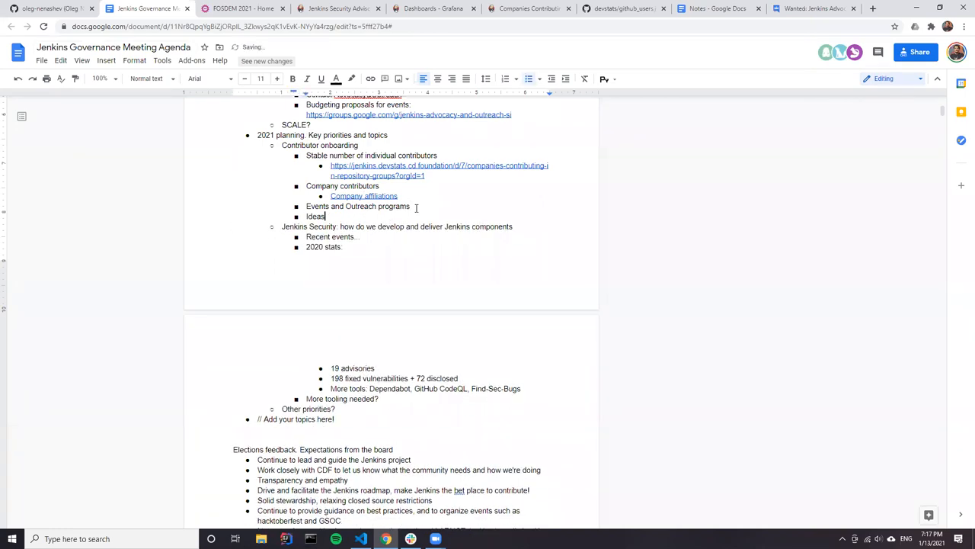
pyautogui.press('enter')
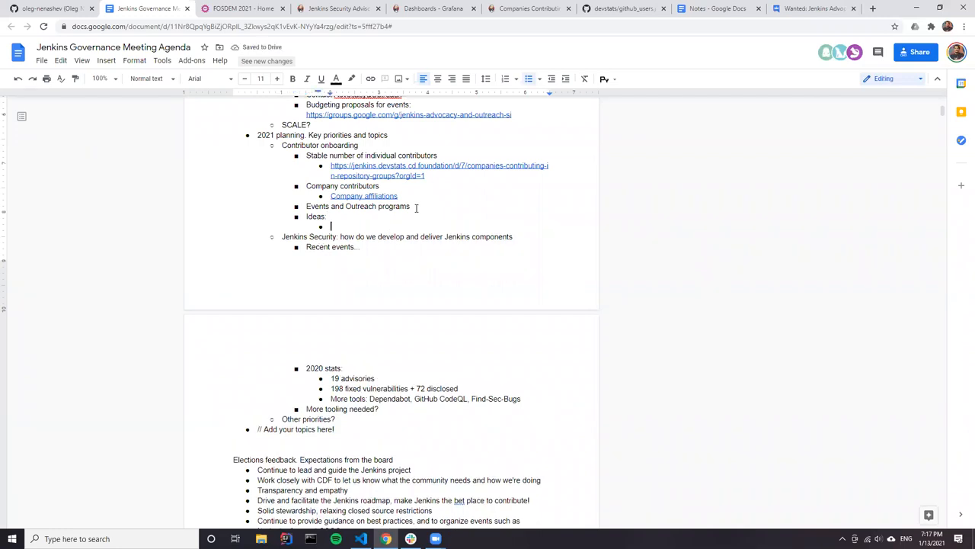
pyautogui.write('Stewardship for')
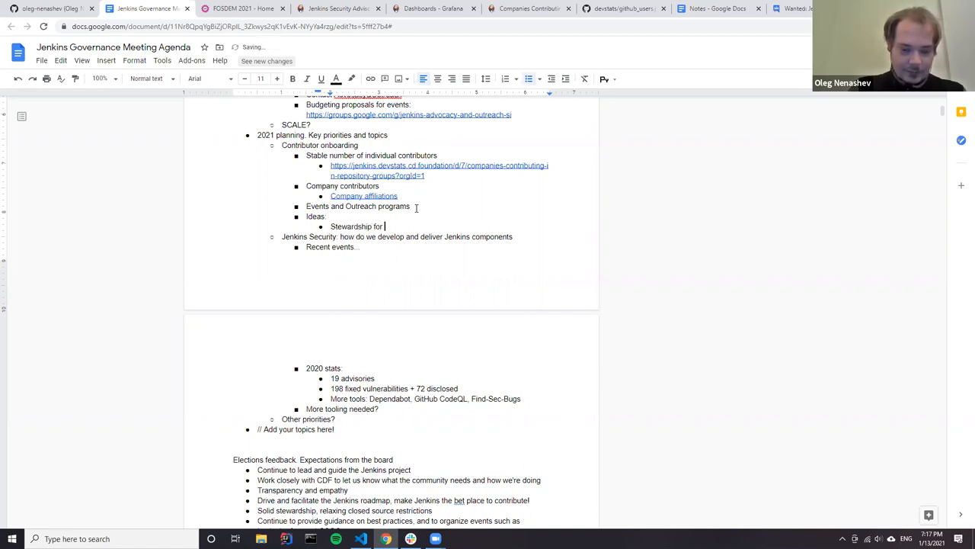
pyautogui.write('contributions')
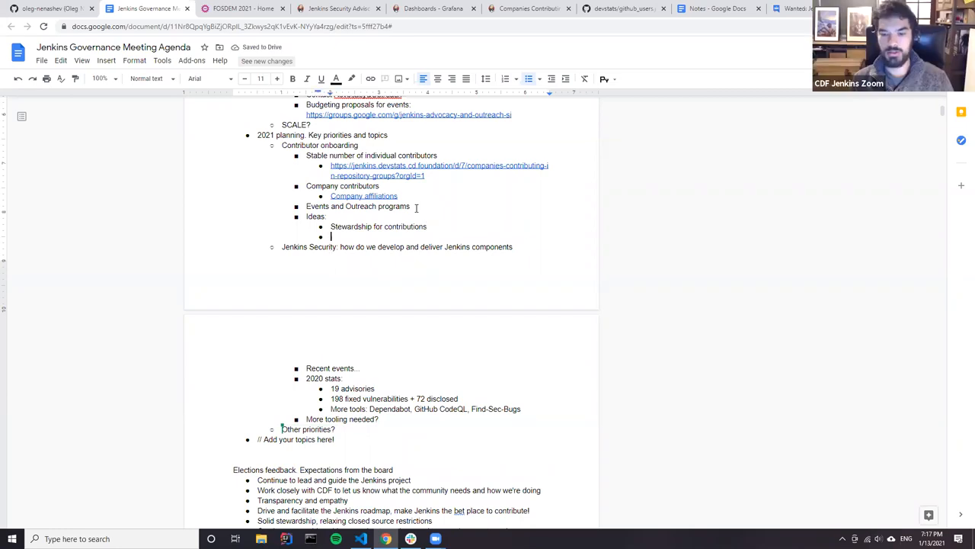
pyautogui.moveTo(616, 98)
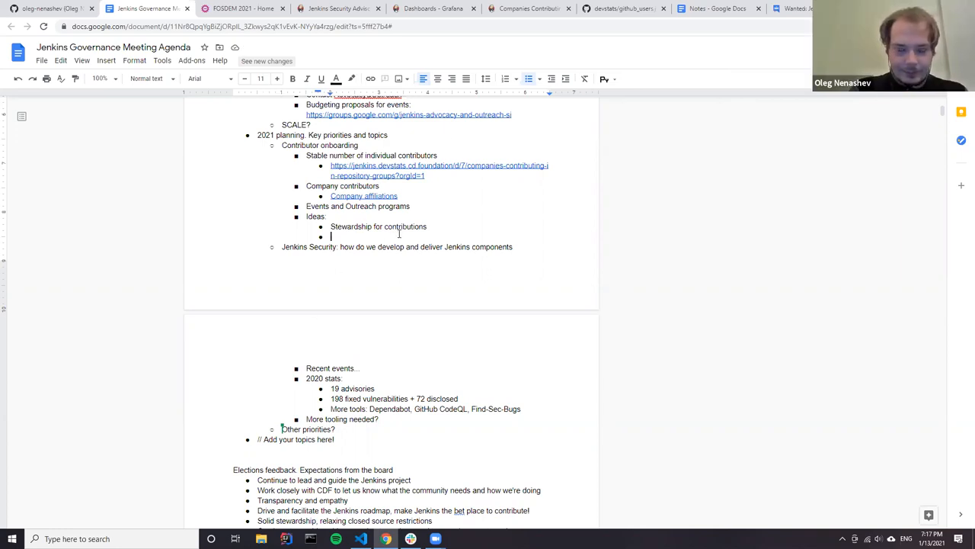
pyautogui.write('Outreach programs?')
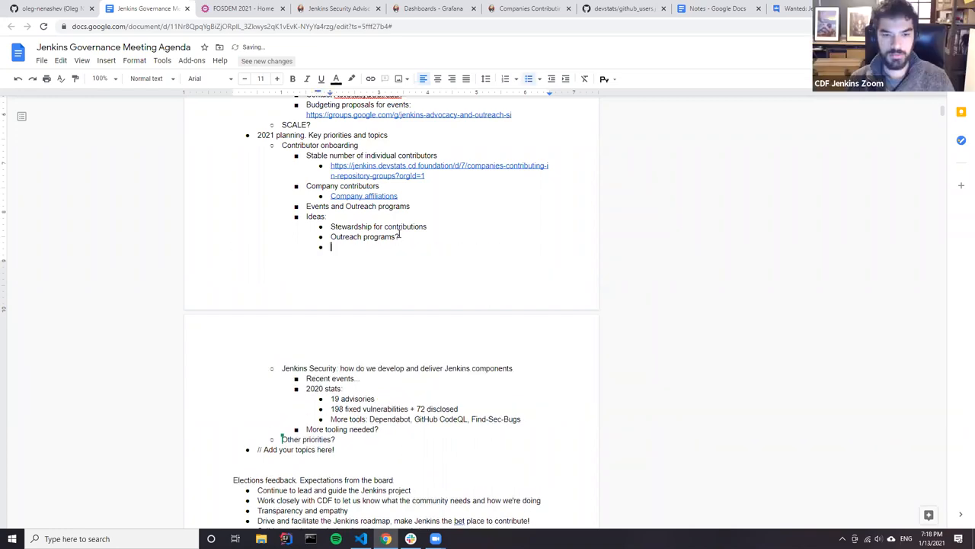
# Add 'Defining areas:' with the sub-point 'Promoting user stories and blogposts. More automation.'.
pyautogui.write('Defining')
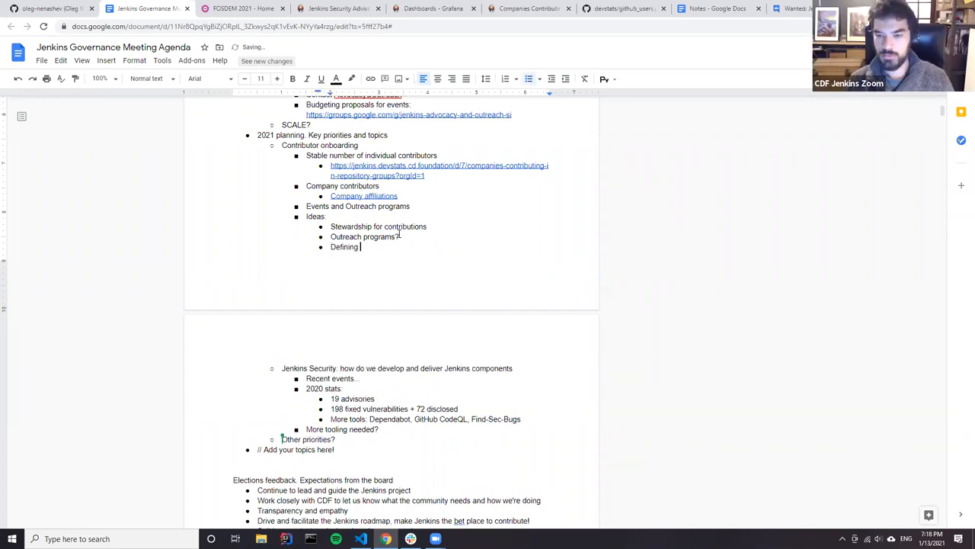
pyautogui.write('areas:')
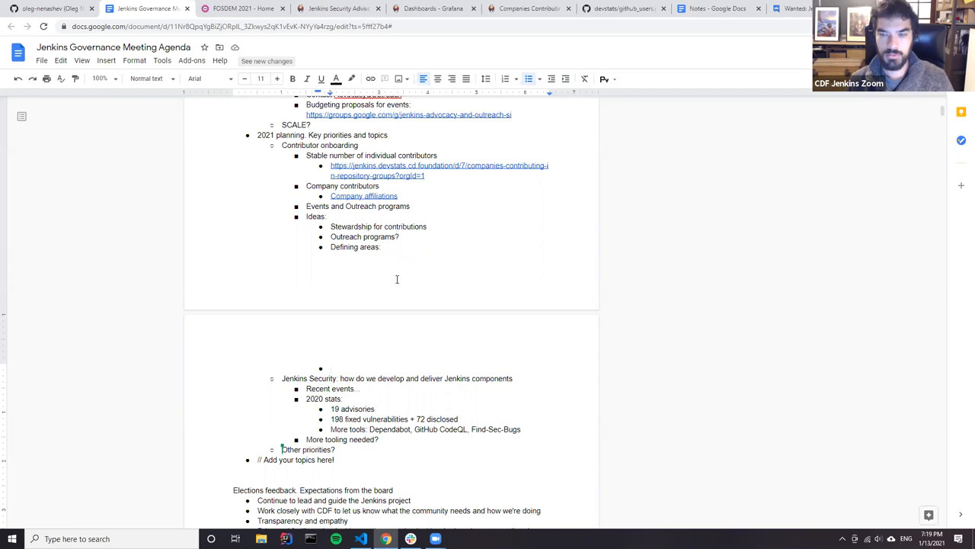
pyautogui.moveTo(397, 396)
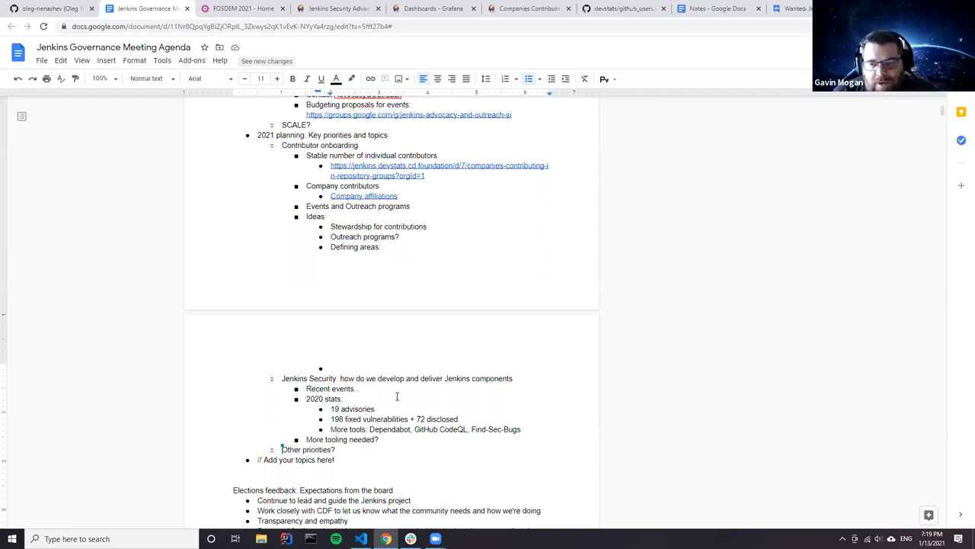
pyautogui.moveTo(396, 319)
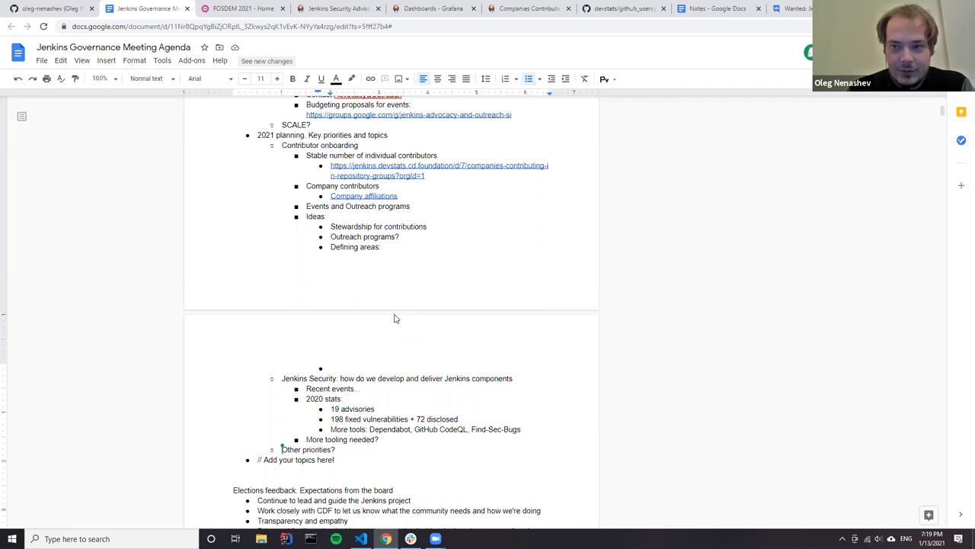
pyautogui.moveTo(368, 318)
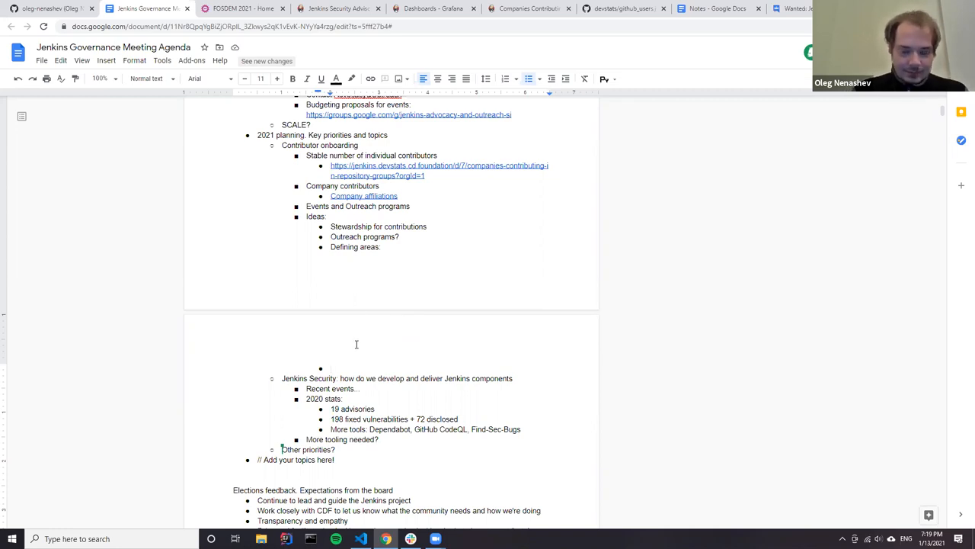
pyautogui.write('Promoting user s')
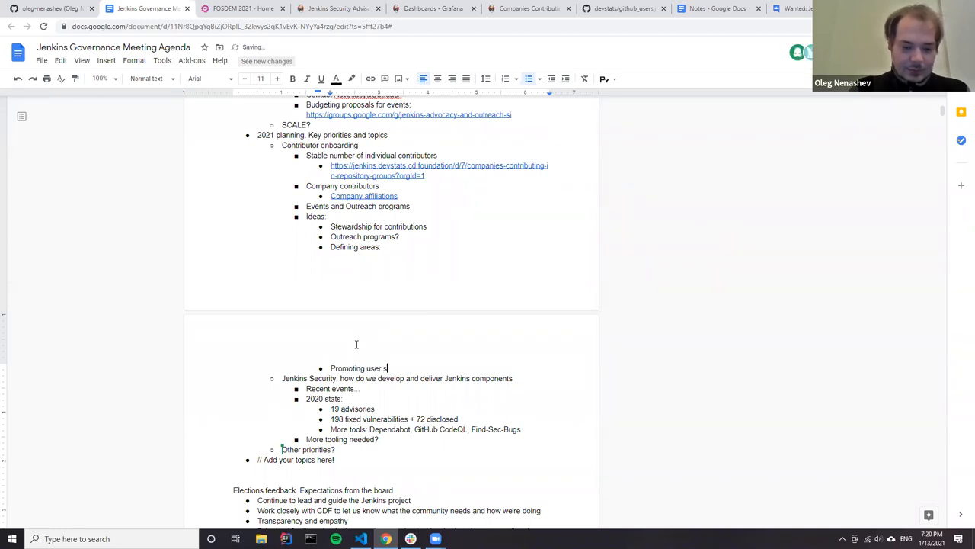
pyautogui.write('tories and')
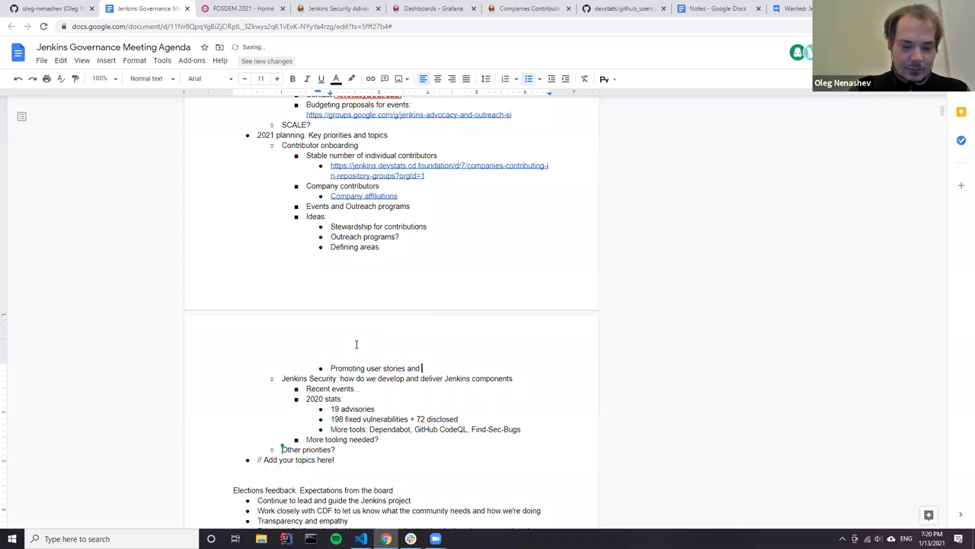
pyautogui.write('blogposts')
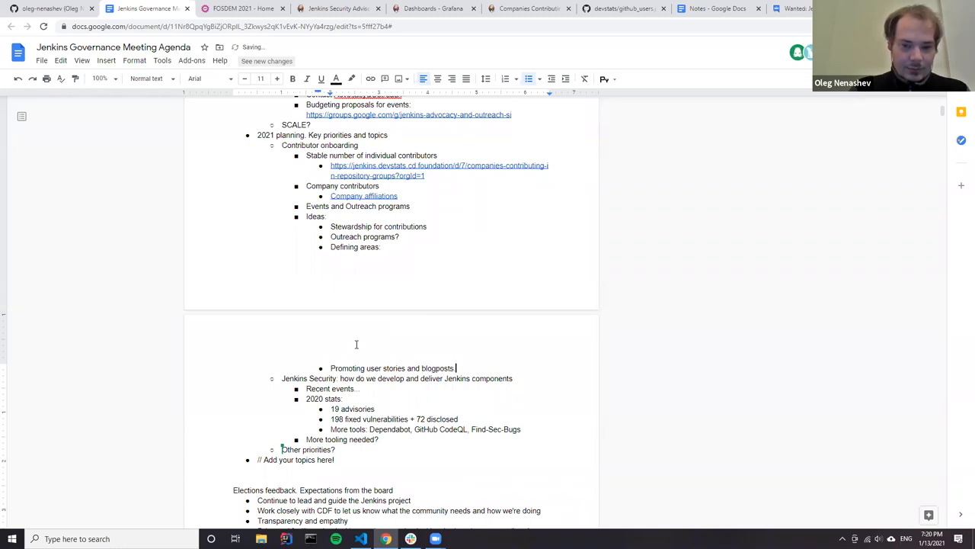
pyautogui.write('Mot')
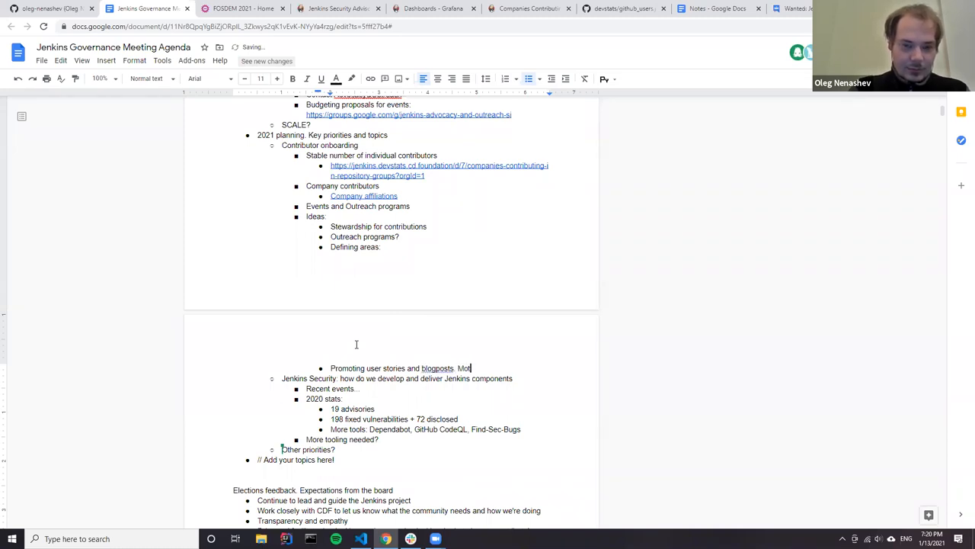
pyautogui.press('Backspace')
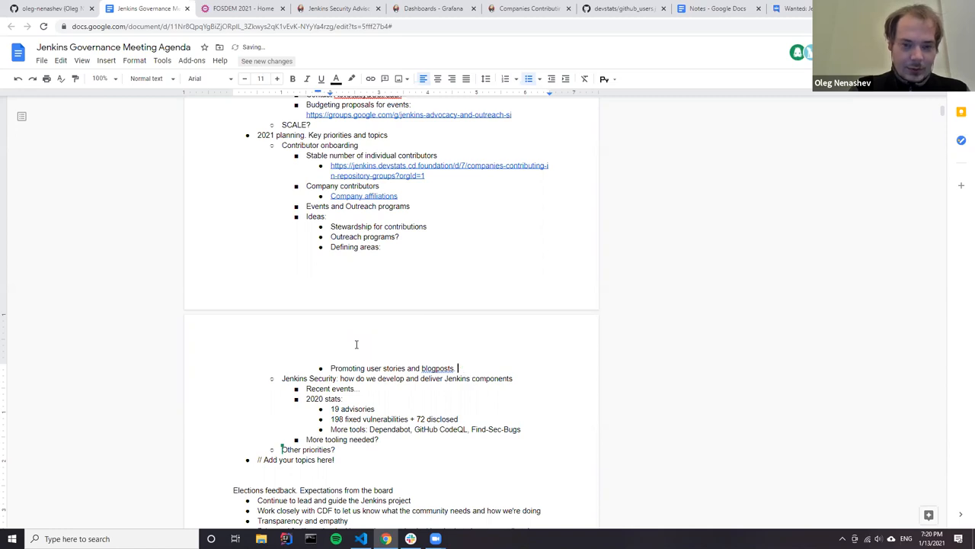
pyautogui.write('More au')
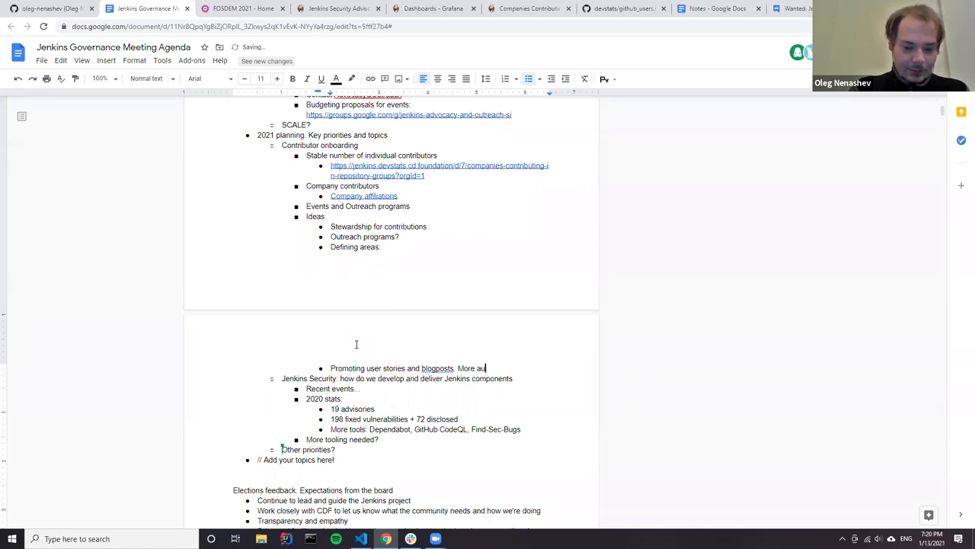
pyautogui.write('tomation.')
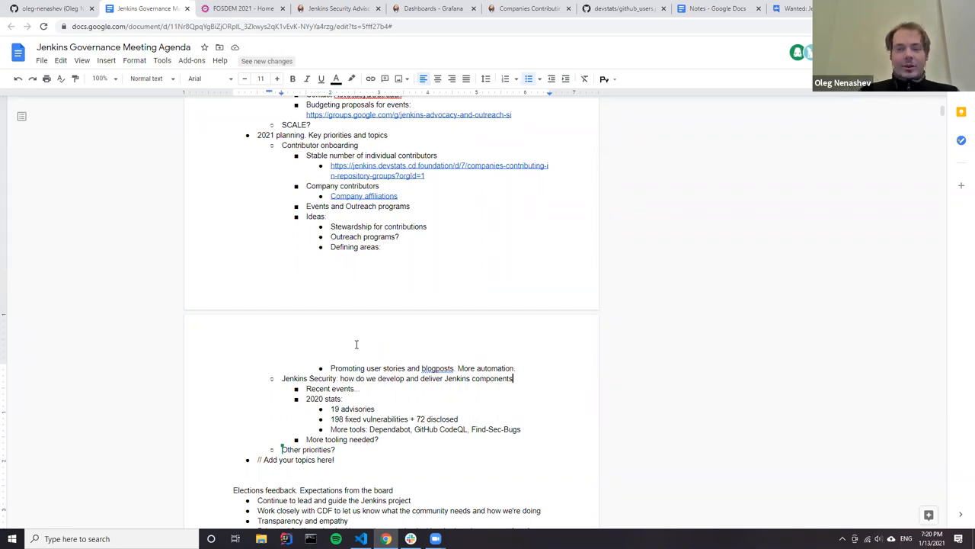
pyautogui.moveTo(375, 281)
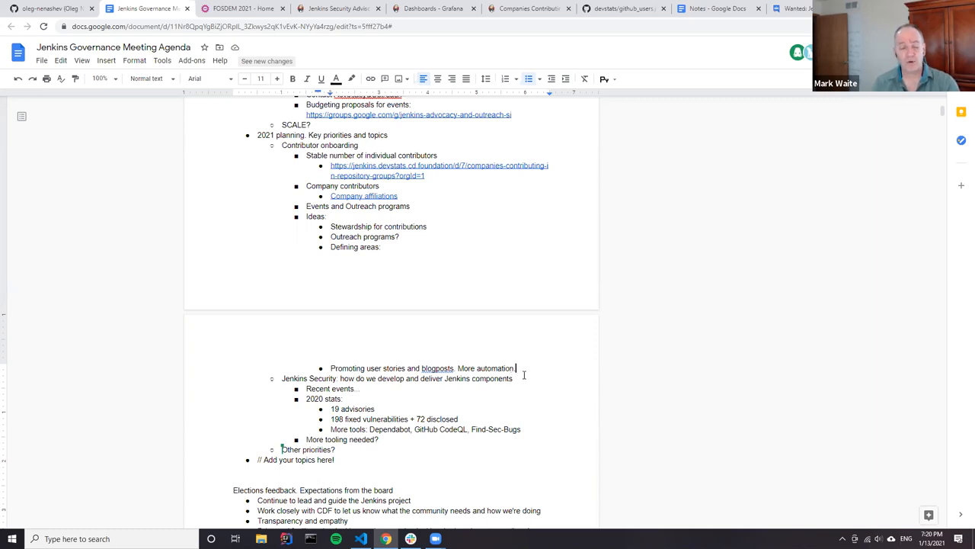
# Add the sub-point 'Mark: contributor summit around the FOSDEM timeframe?' under Defining areas.
pyautogui.write('ma')
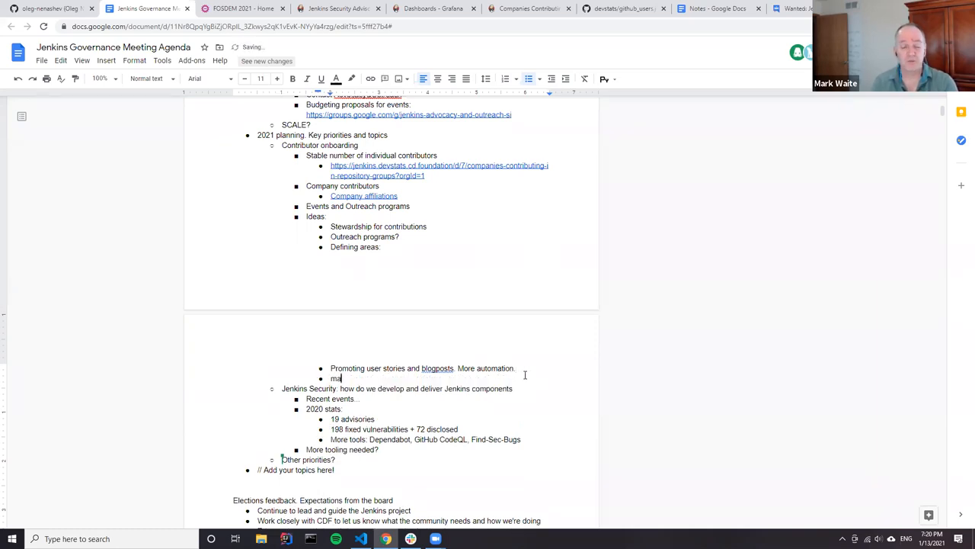
pyautogui.write('Mark:')
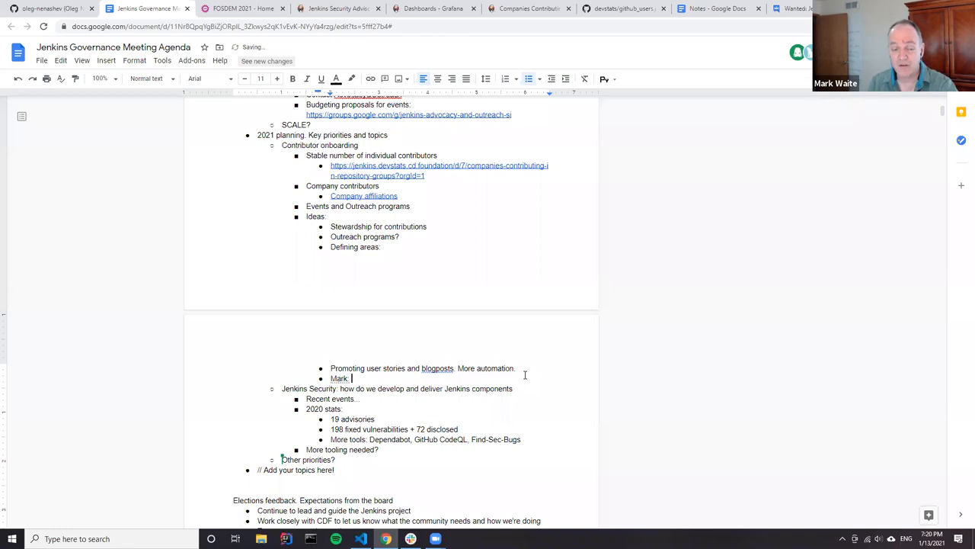
pyautogui.write('contrib')
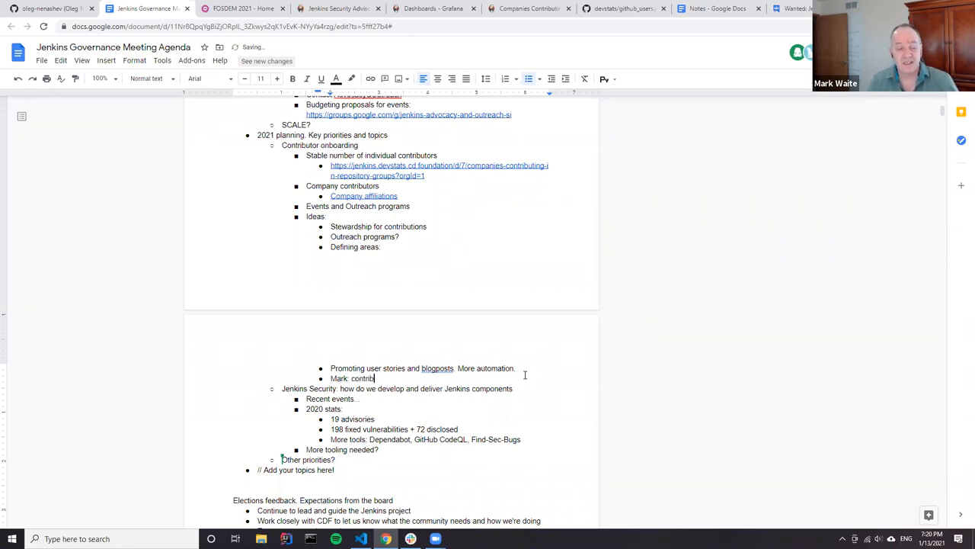
pyautogui.write('utor summit around the')
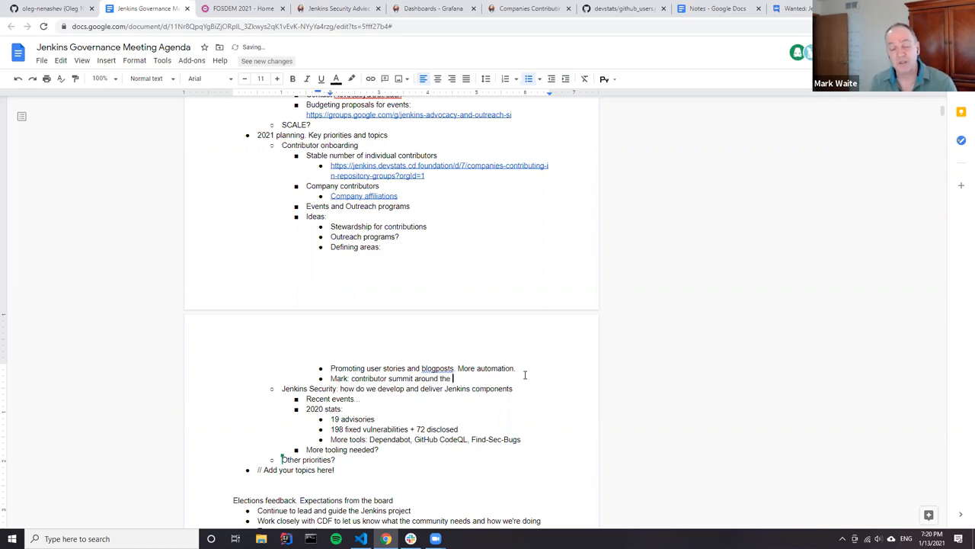
pyautogui.write('FOSDEM')
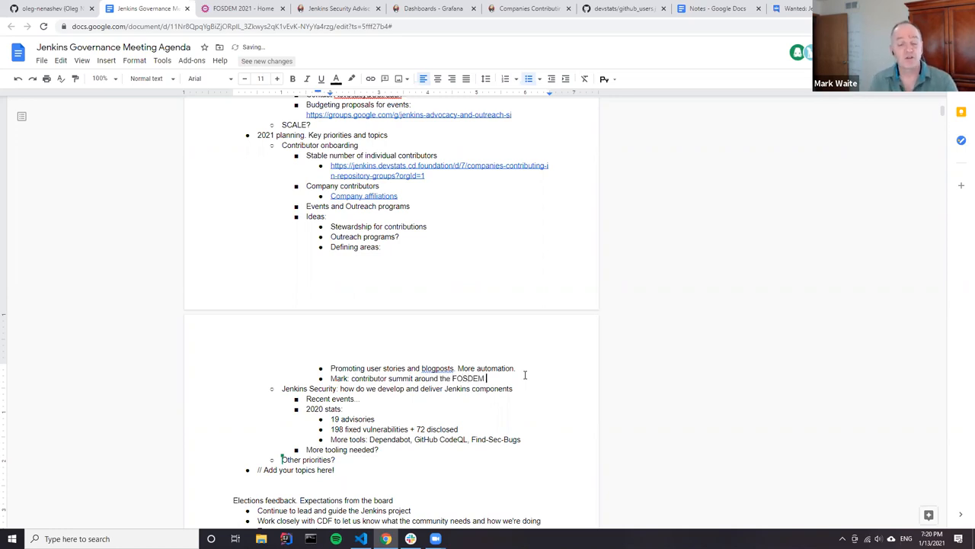
pyautogui.write('timeframe?')
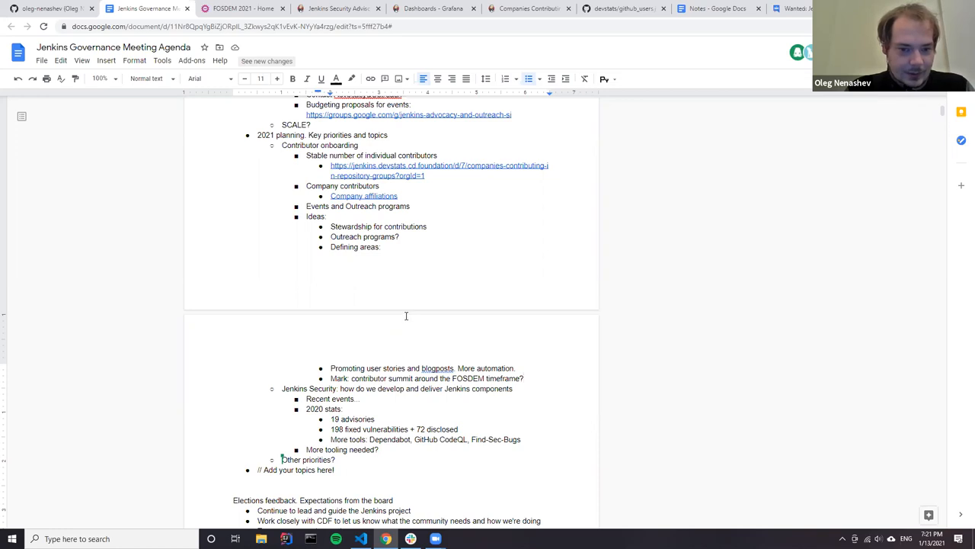
pyautogui.moveTo(449, 357)
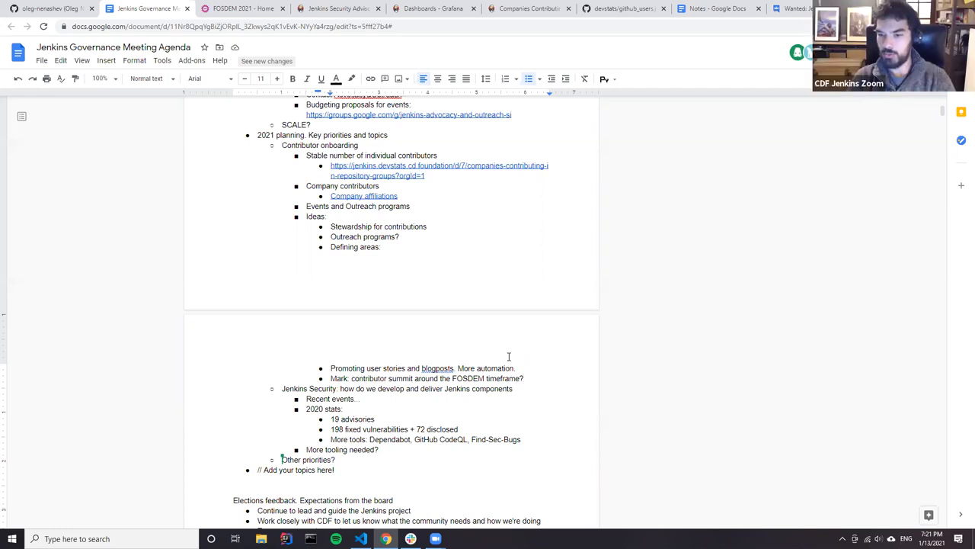
# Type the nested reply 'Yes, contributor summit' under the FOSDEM question.
pyautogui.write('Yes, contributor summit')
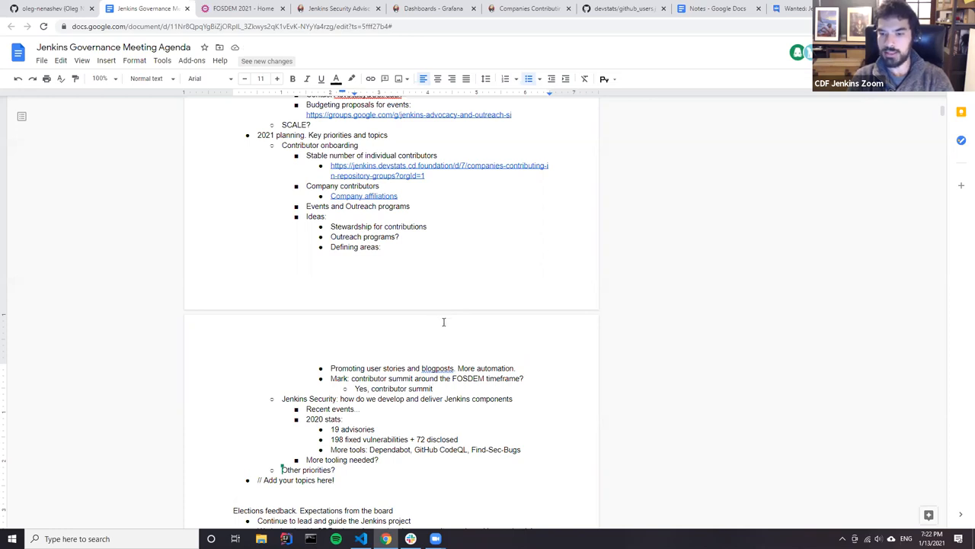
pyautogui.moveTo(435, 328)
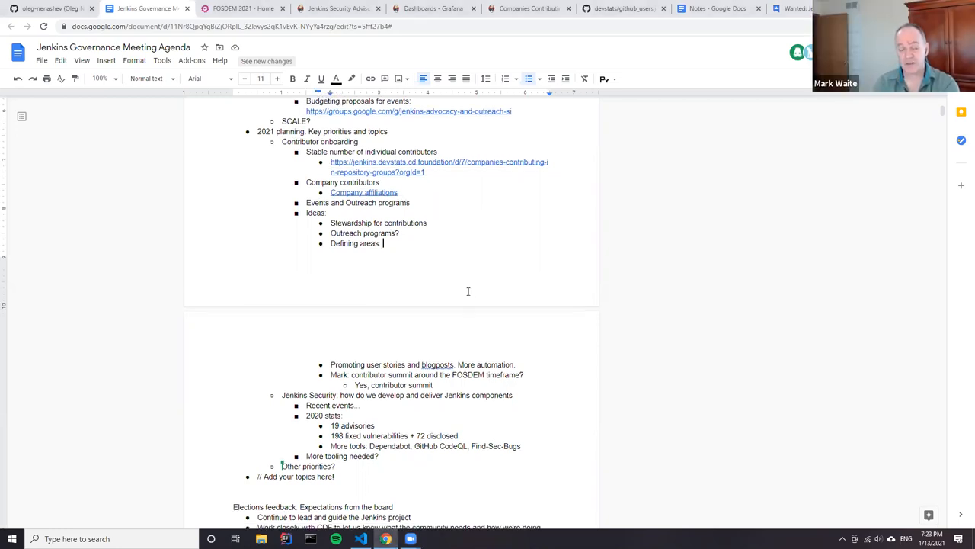
# Append 'We have CDF Zoom etc.' to the 'Yes, contributor summit' reply.
pyautogui.scroll(-3)
pyautogui.write('.')
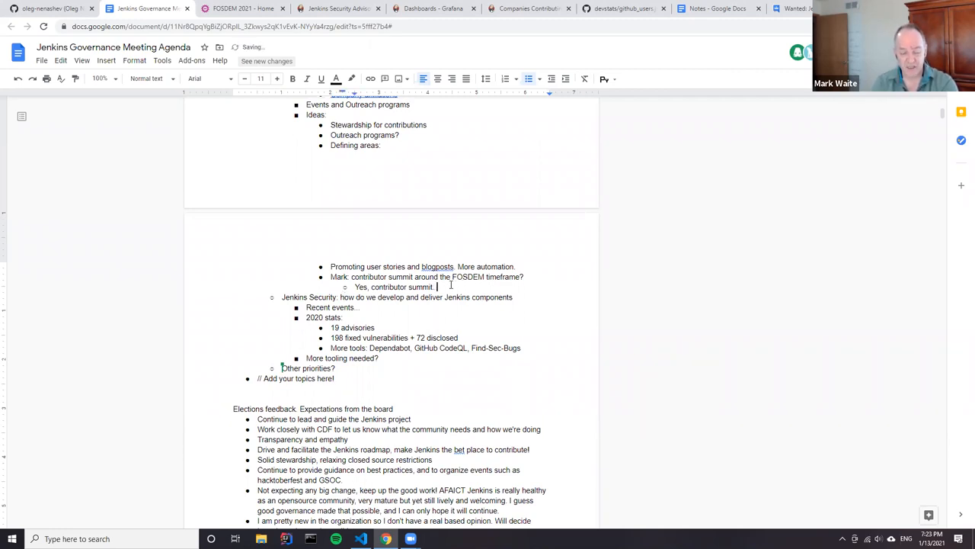
pyautogui.write('We have')
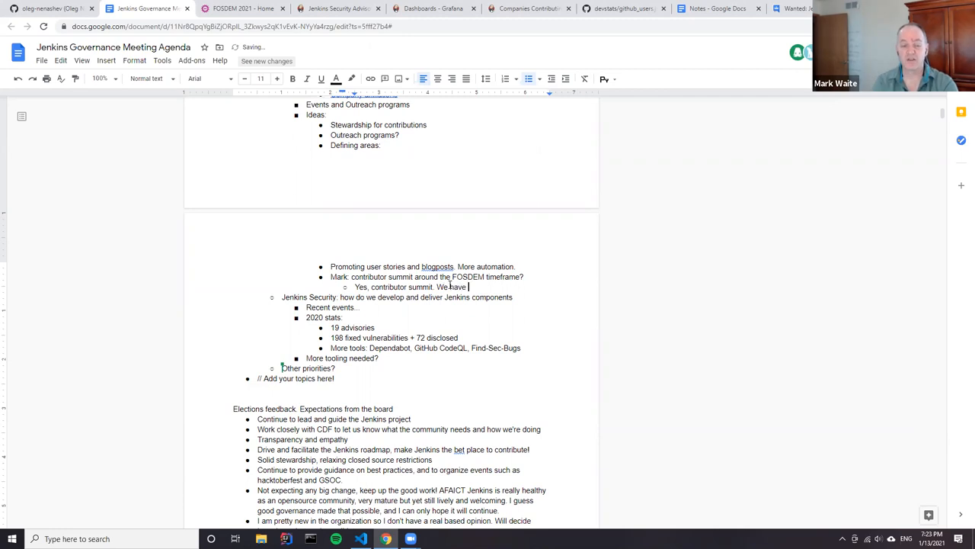
pyautogui.write('CDF')
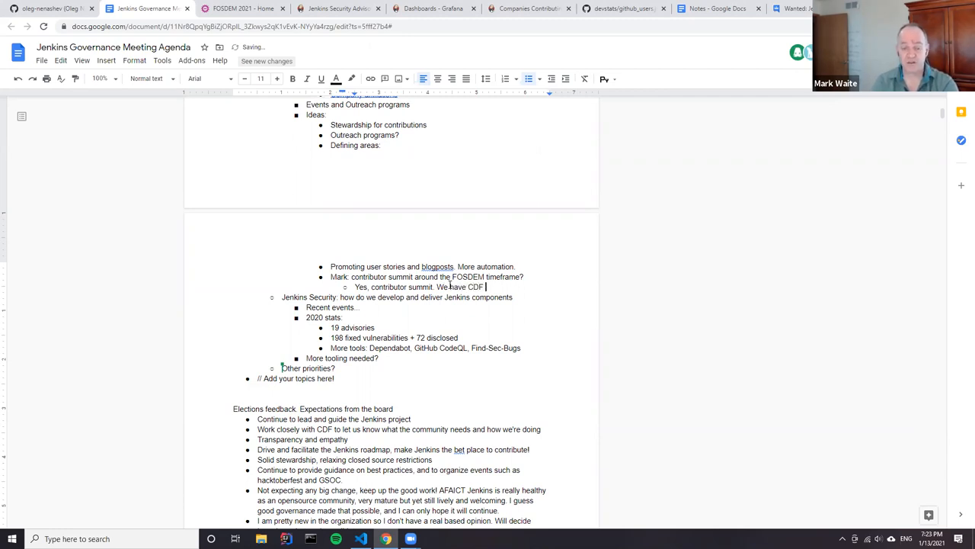
pyautogui.write('Zoom')
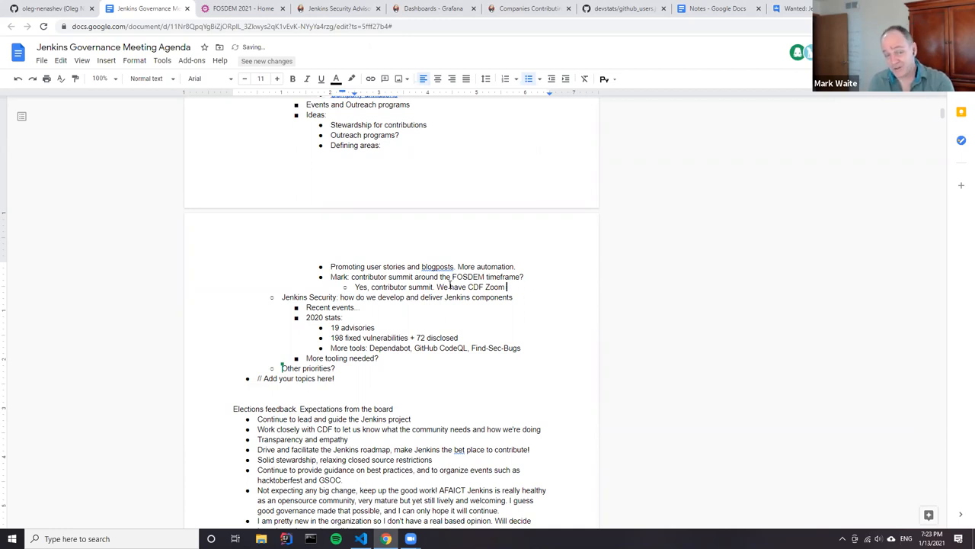
pyautogui.write('et')
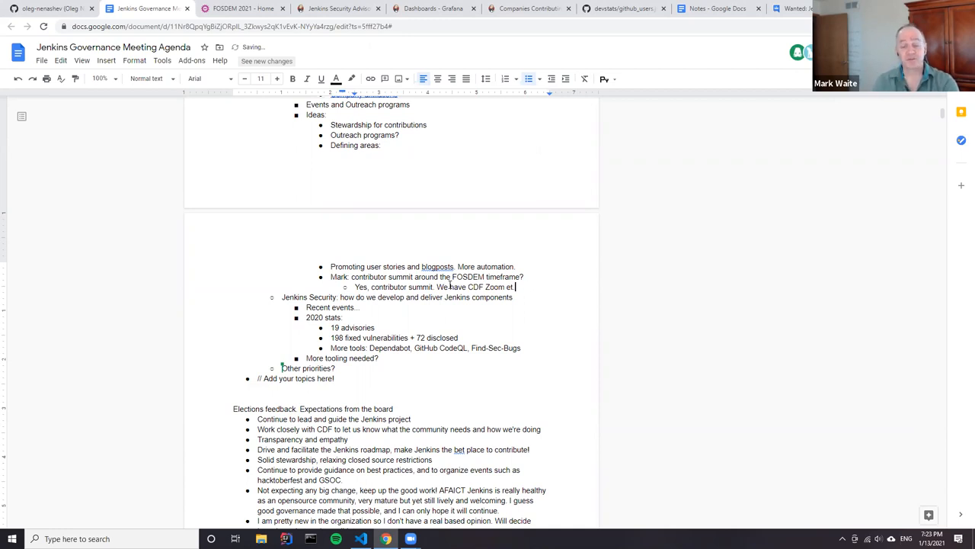
pyautogui.write('c.')
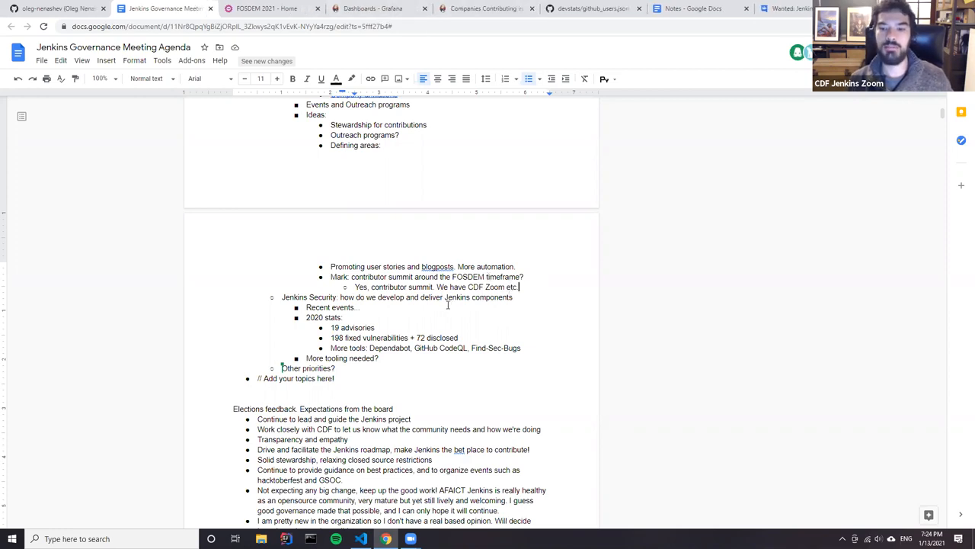
pyautogui.moveTo(446, 303)
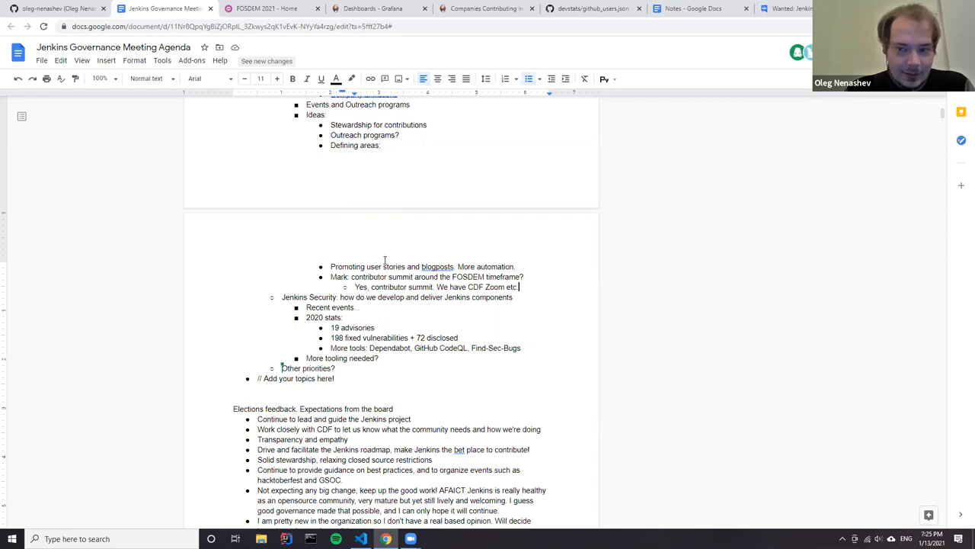
# Switch to the 'Notes - Google Docs' tab listing security questions and proposals.
pyautogui.scroll(-3)
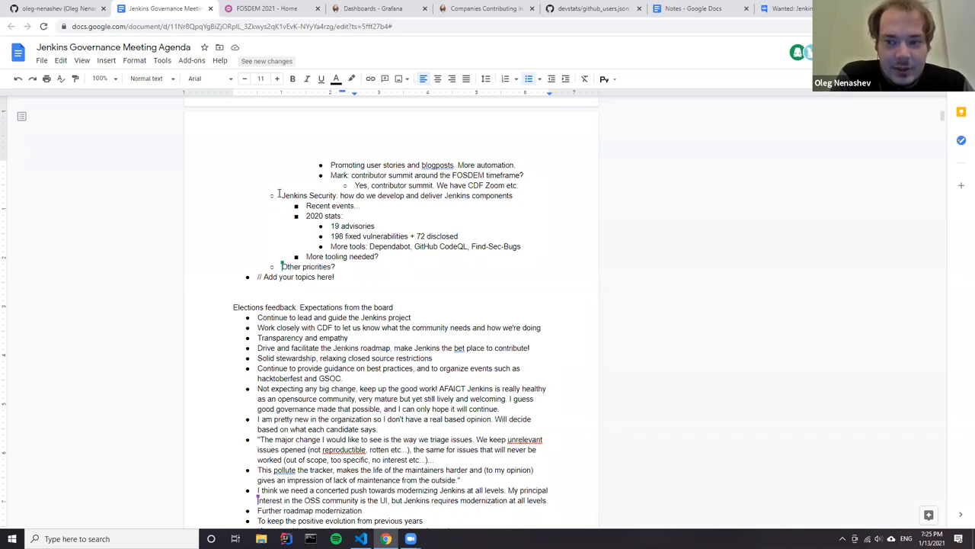
pyautogui.click(518, 185)
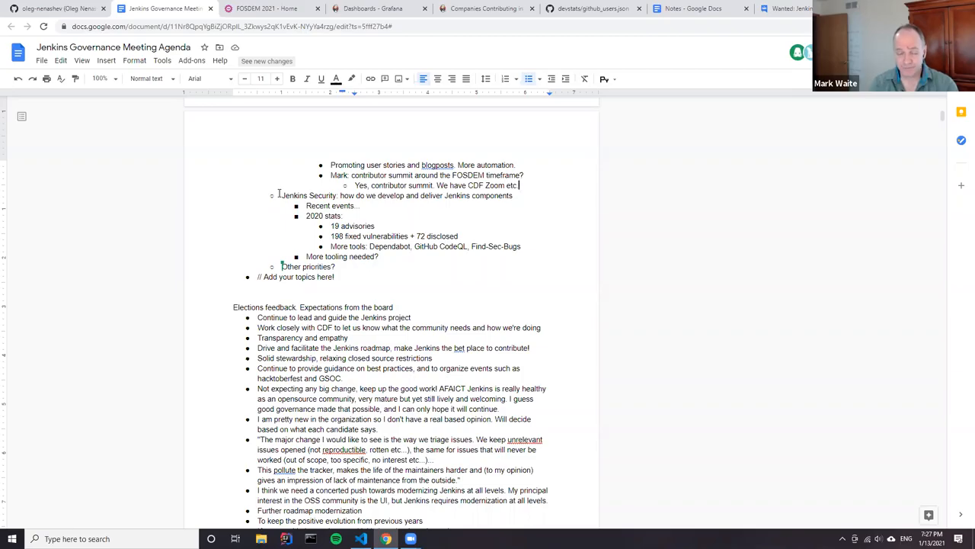
pyautogui.click(693, 8)
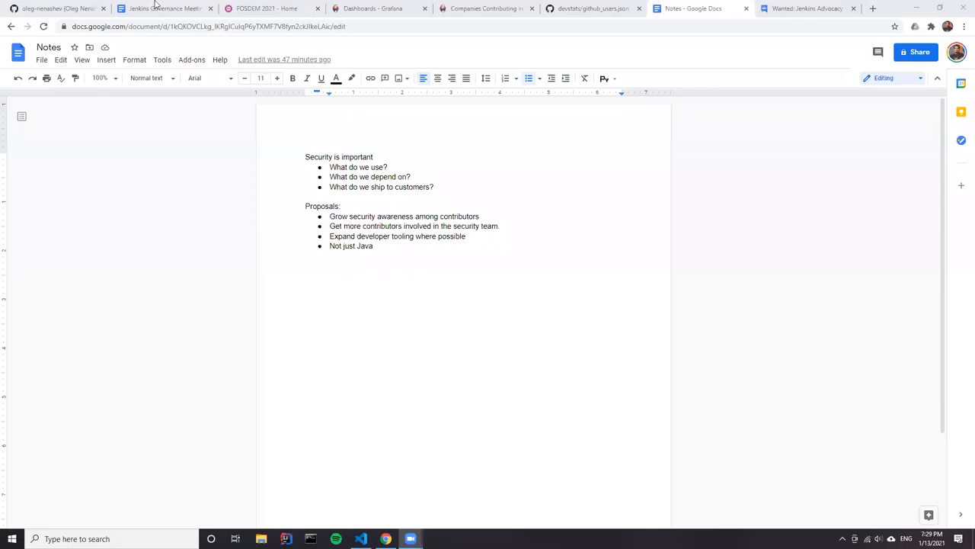
pyautogui.click(166, 9)
pyautogui.write('F')
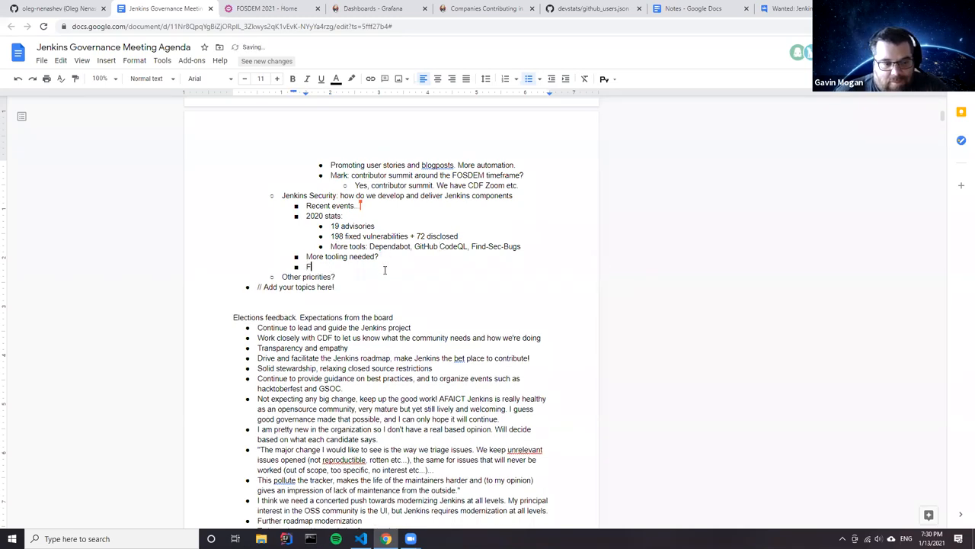
# Add the 'Getting the message out?' sub-bullet under 'More tooling needed?', then switch to the CII site.
pyautogui.write('Getting the')
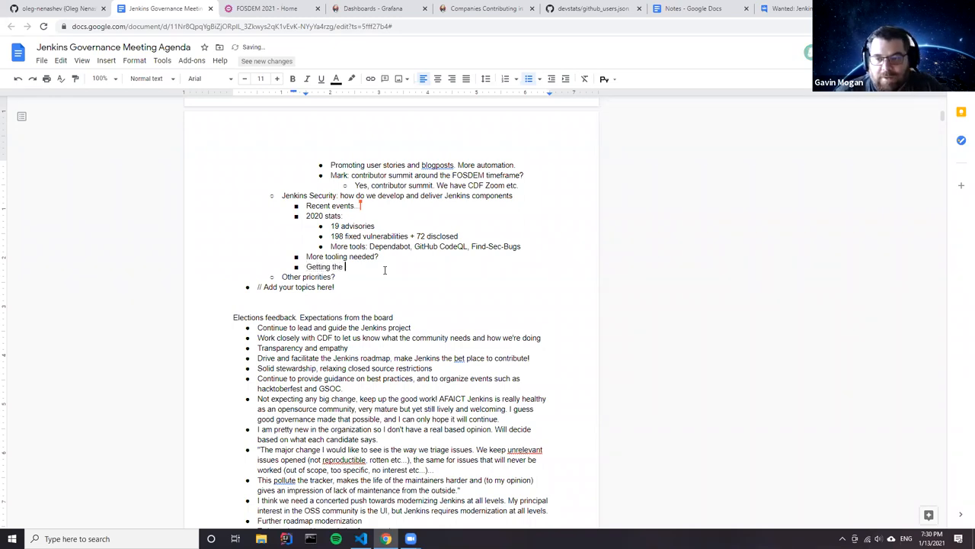
pyautogui.write('message')
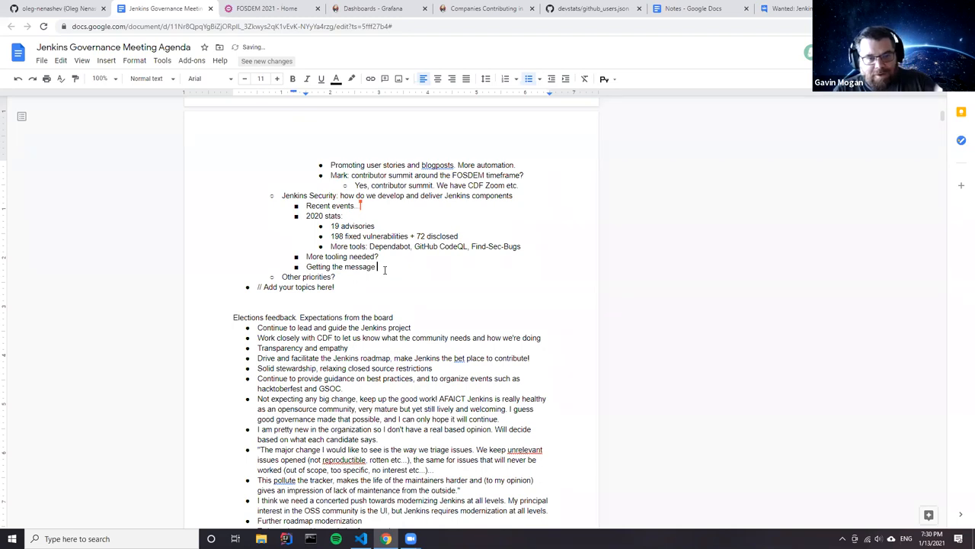
pyautogui.write('out?')
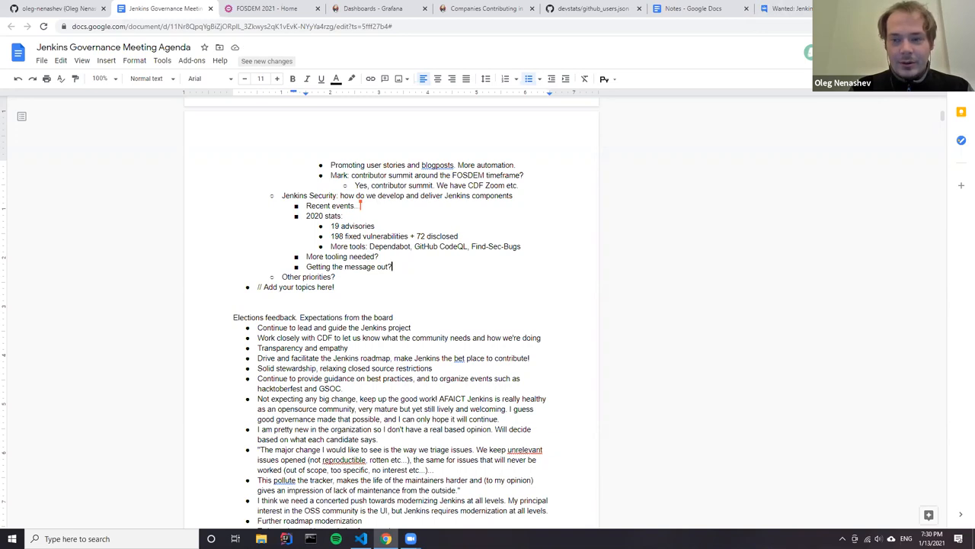
pyautogui.click(783, 8)
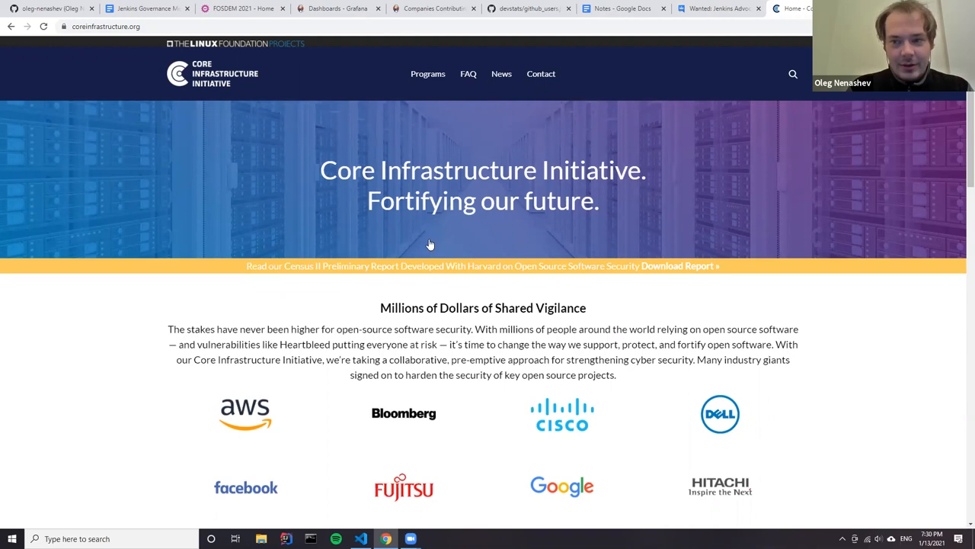
# Browse the Core Infrastructure Initiative homepage, then open github.com/jenkinsci/jenkins.
pyautogui.scroll(-3)
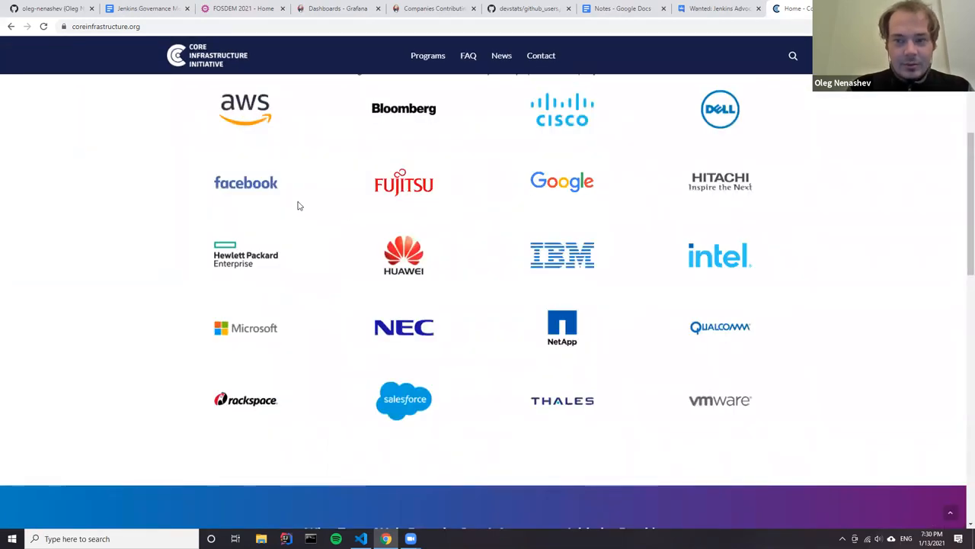
pyautogui.moveTo(259, 122)
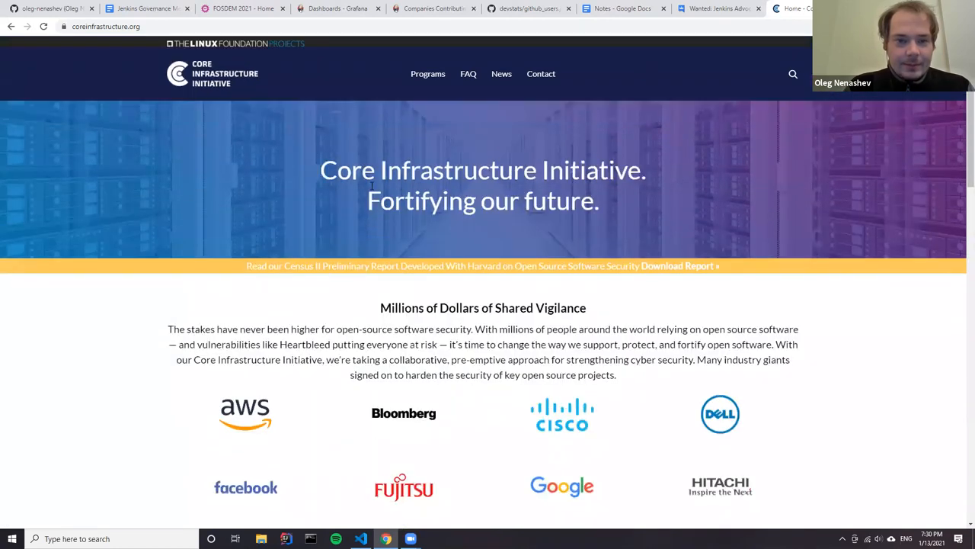
pyautogui.scroll(-3)
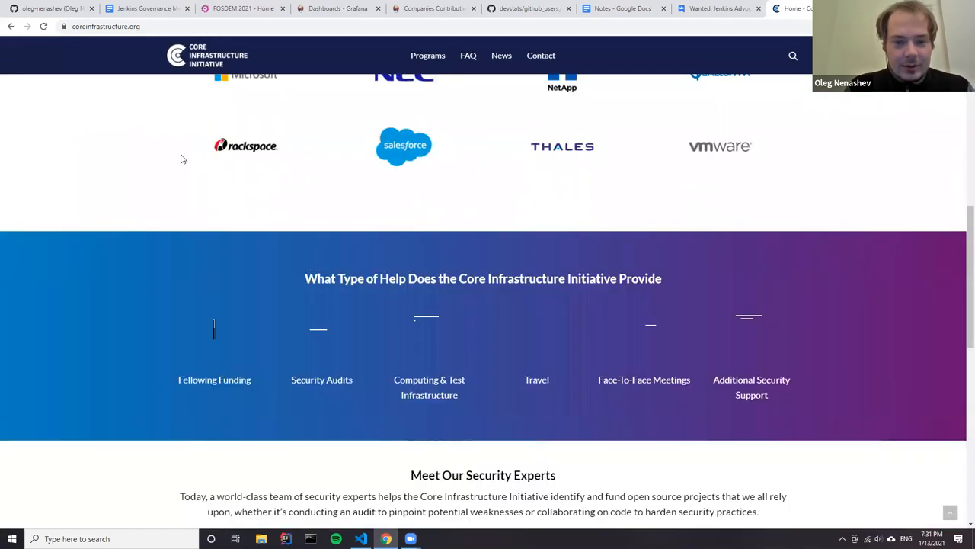
pyautogui.scroll(3)
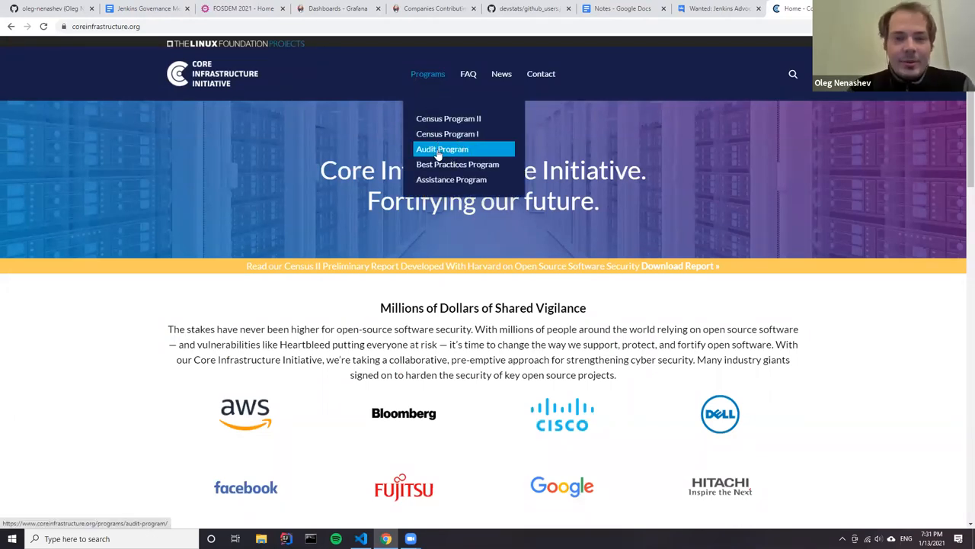
pyautogui.moveTo(165, 192)
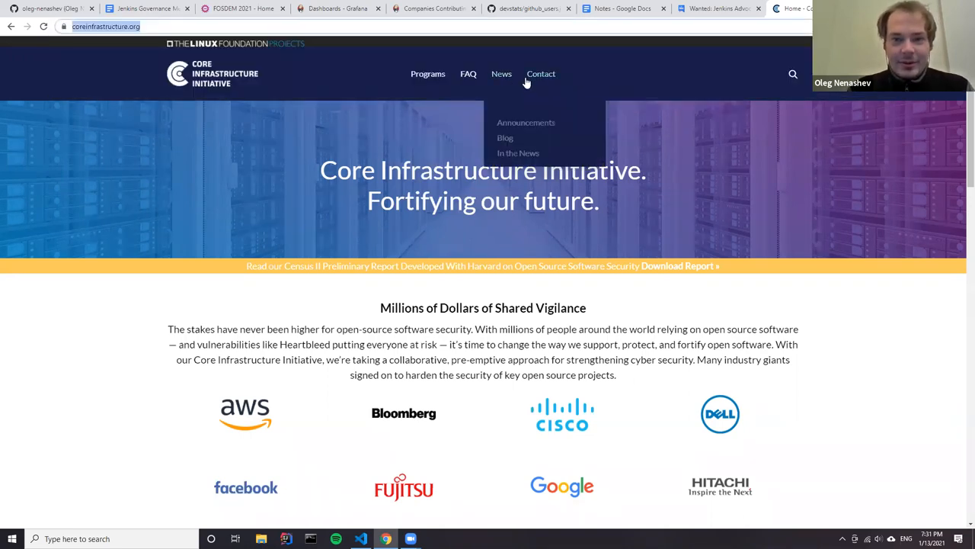
pyautogui.scroll(-3)
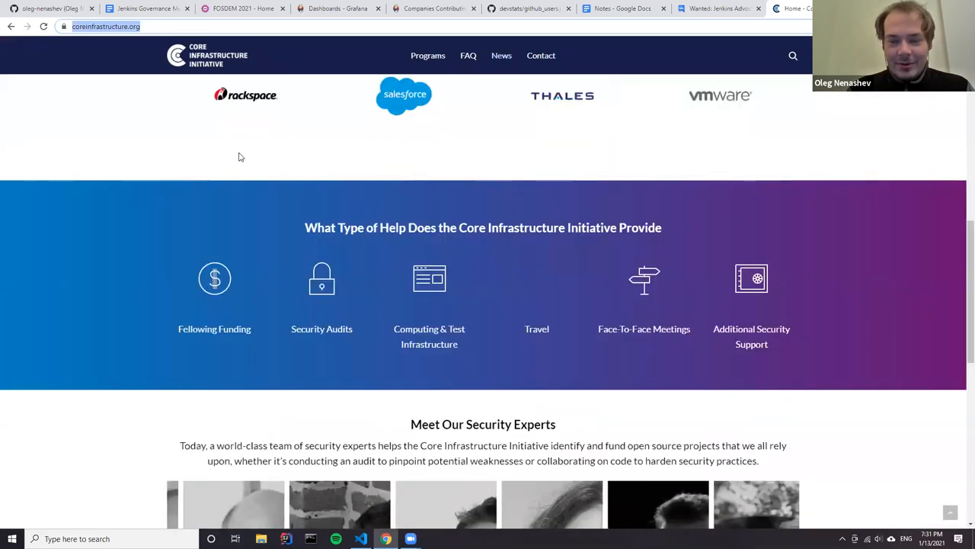
pyautogui.scroll(3)
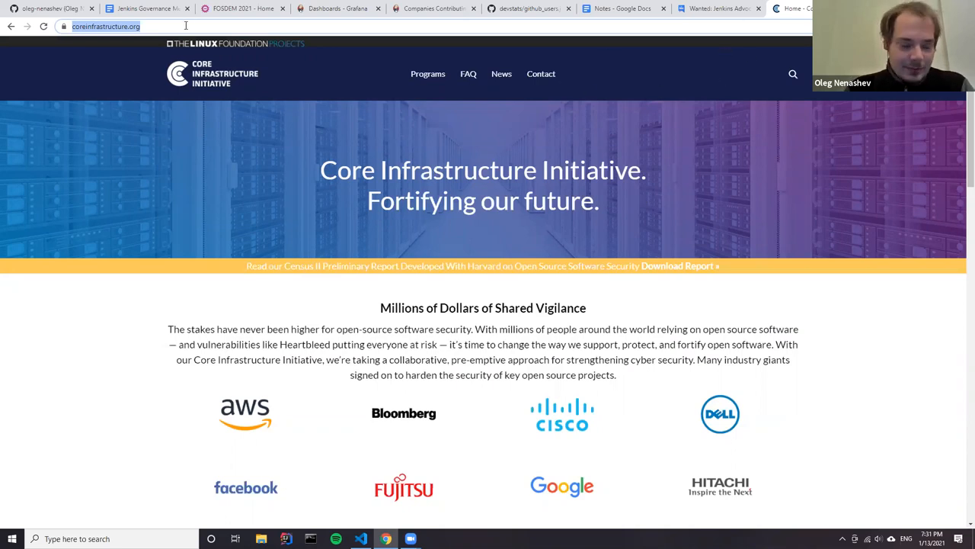
pyautogui.write('jenkinsci/jenkins')
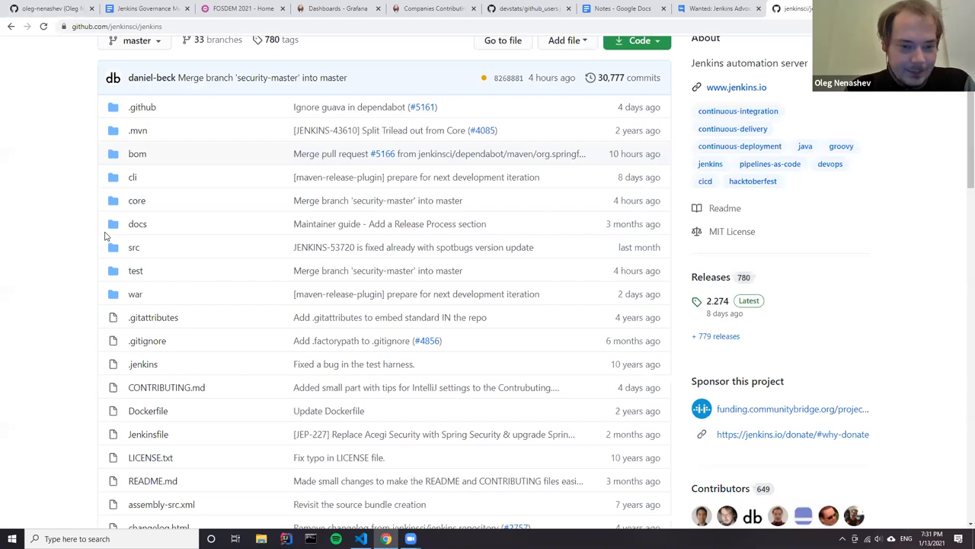
# Scroll through the jenkins CII Best Practices passing-level criteria.
pyautogui.scroll(-3)
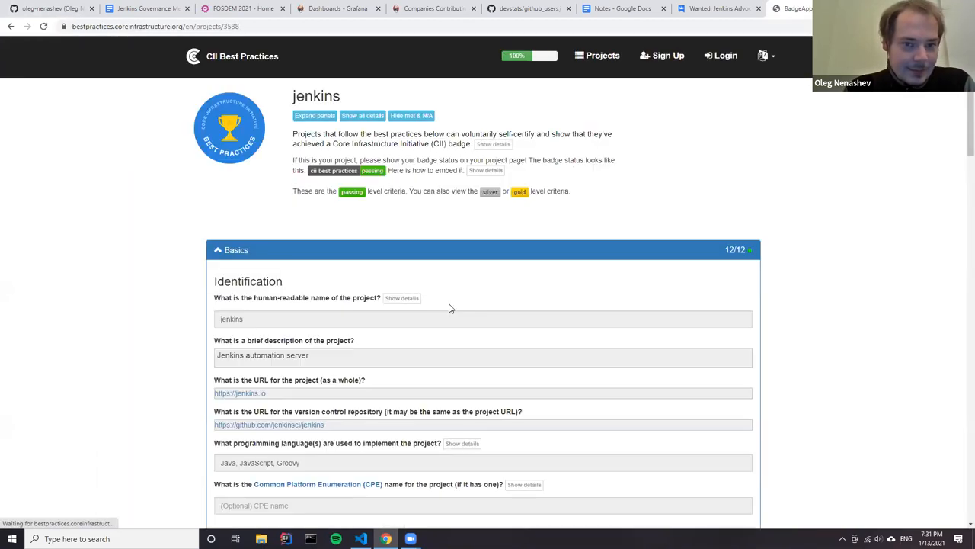
pyautogui.scroll(-3)
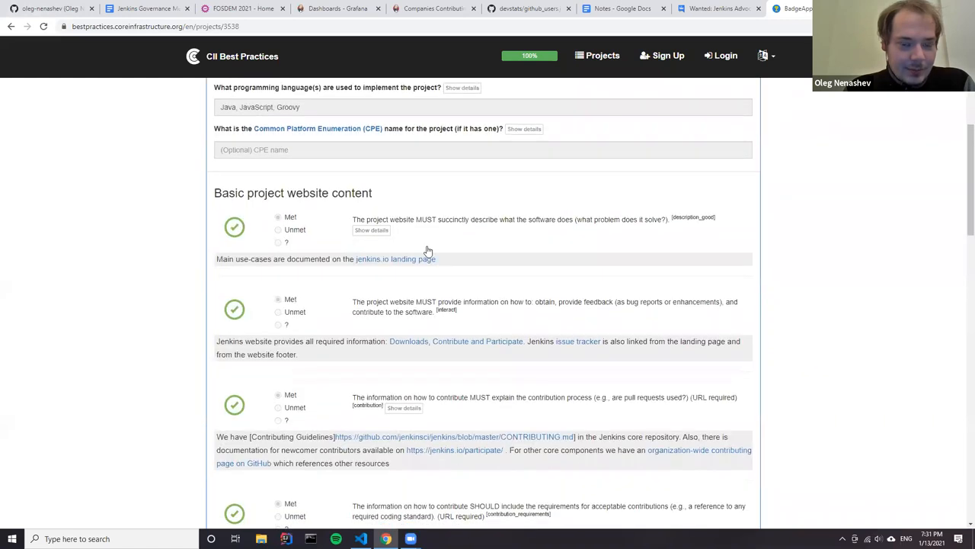
pyautogui.scroll(-3)
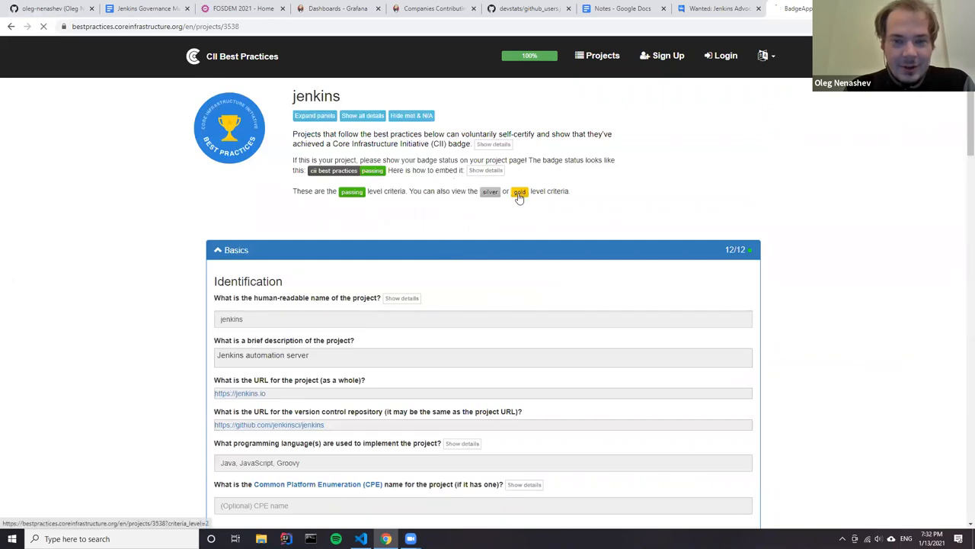
# Open the jenkins gold-level criteria and review the expanded Security items, including cryptography and MITM.
pyautogui.click(518, 192)
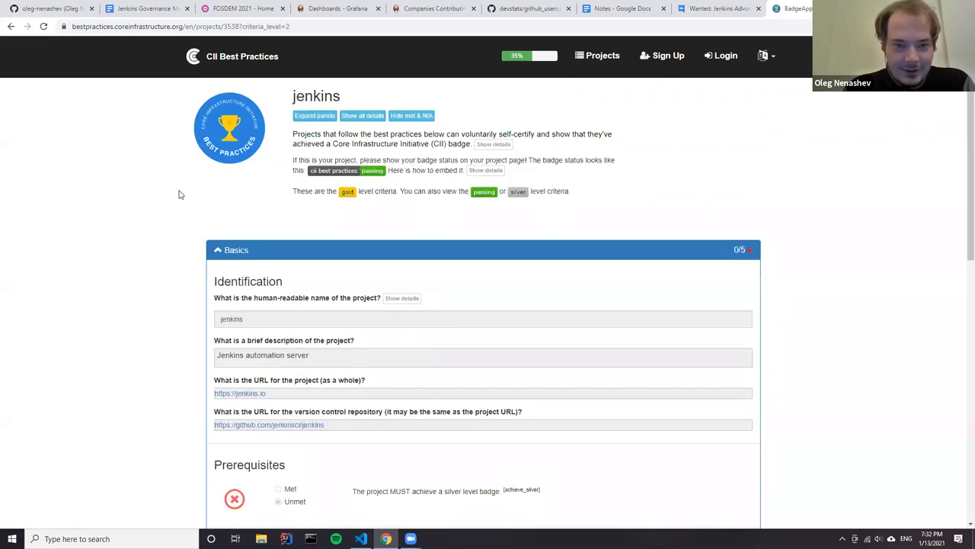
pyautogui.scroll(-3)
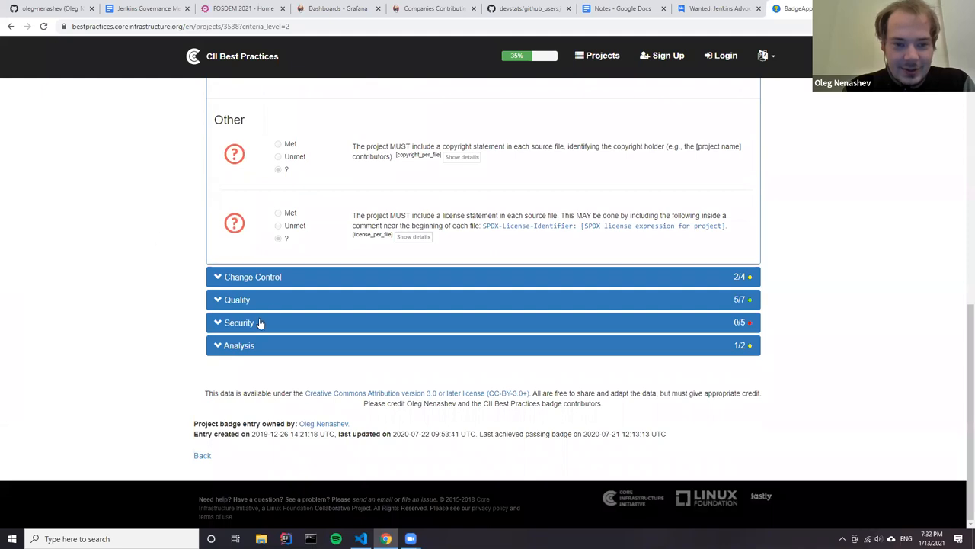
pyautogui.click(239, 323)
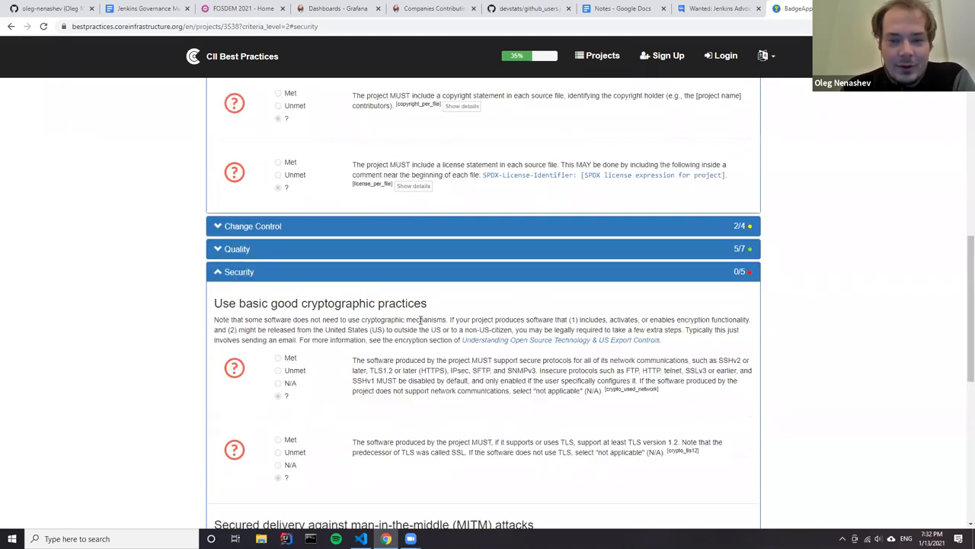
pyautogui.scroll(-3)
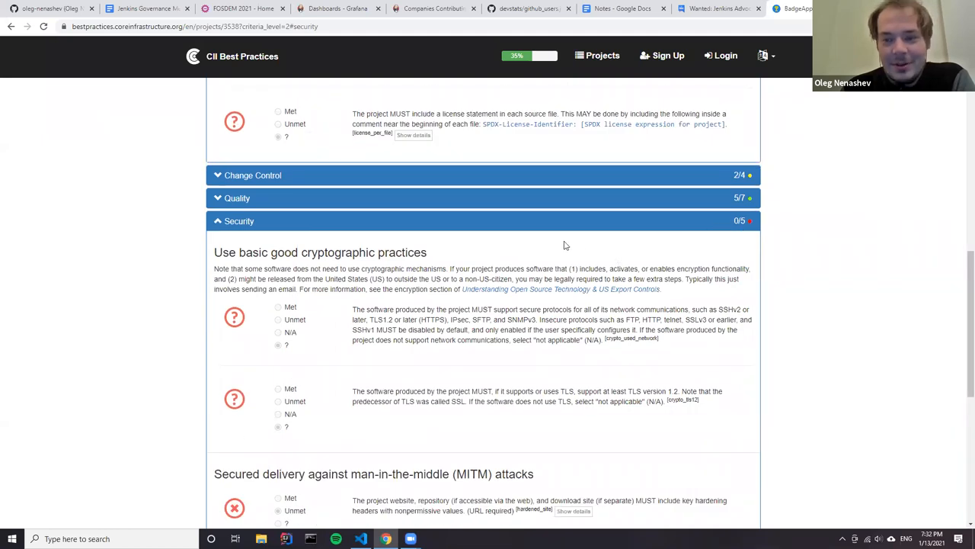
pyautogui.scroll(-3)
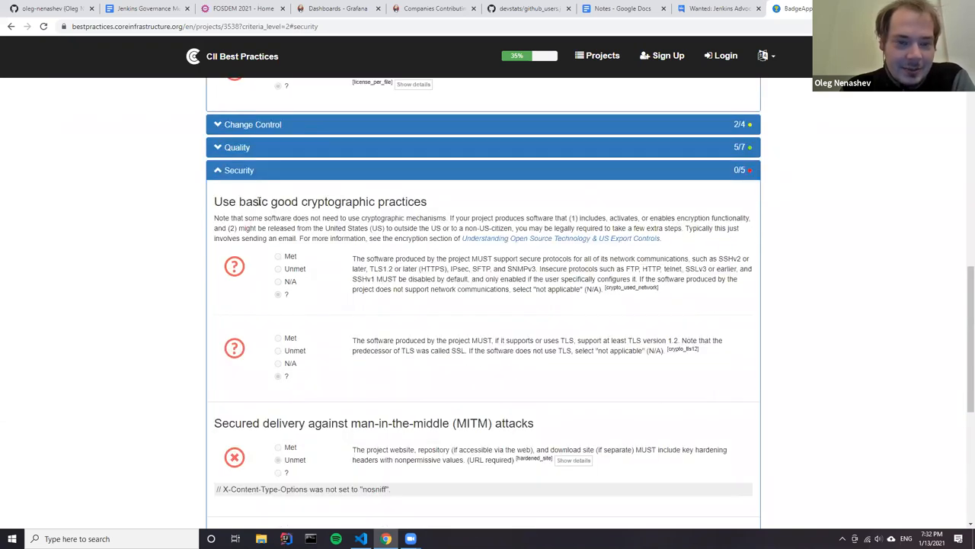
pyautogui.moveTo(214, 201); pyautogui.dragTo(486, 218)
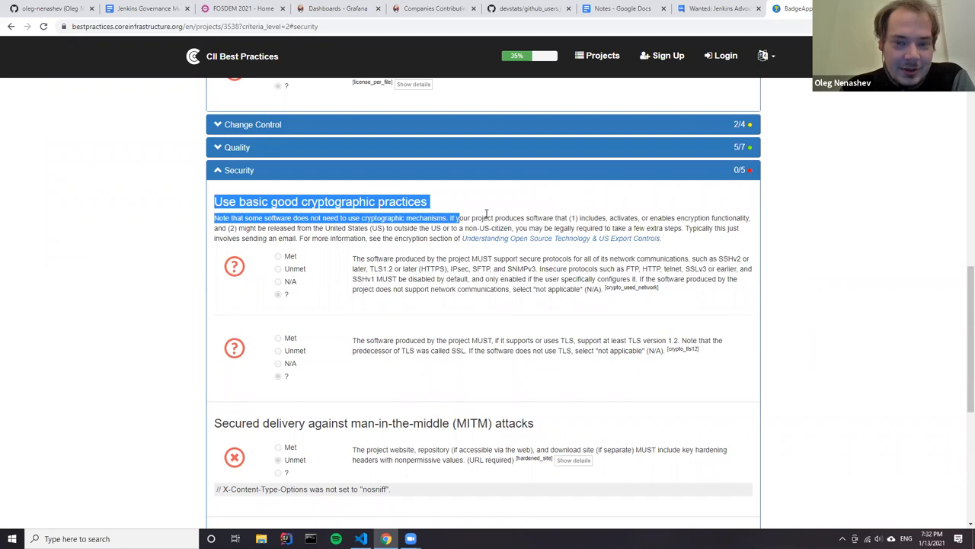
pyautogui.scroll(-3)
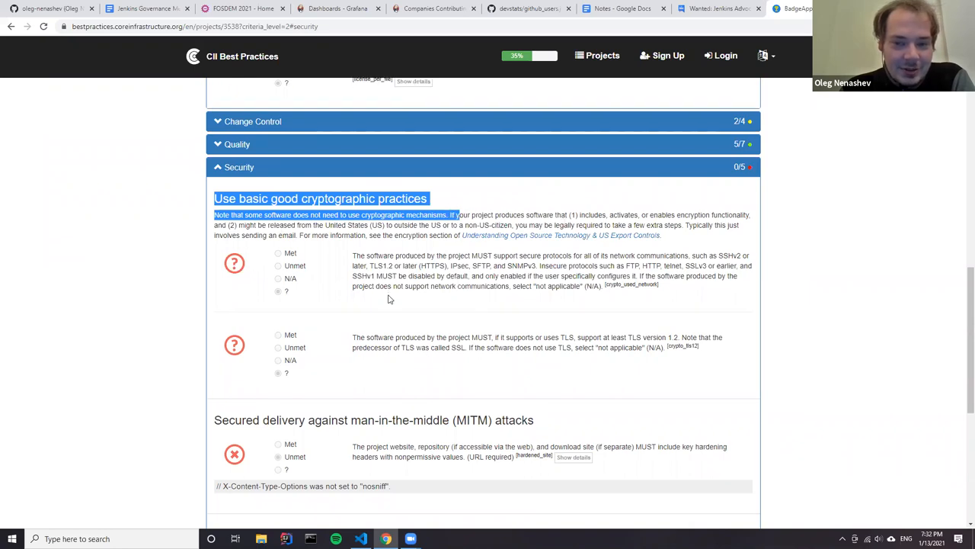
pyautogui.scroll(-3)
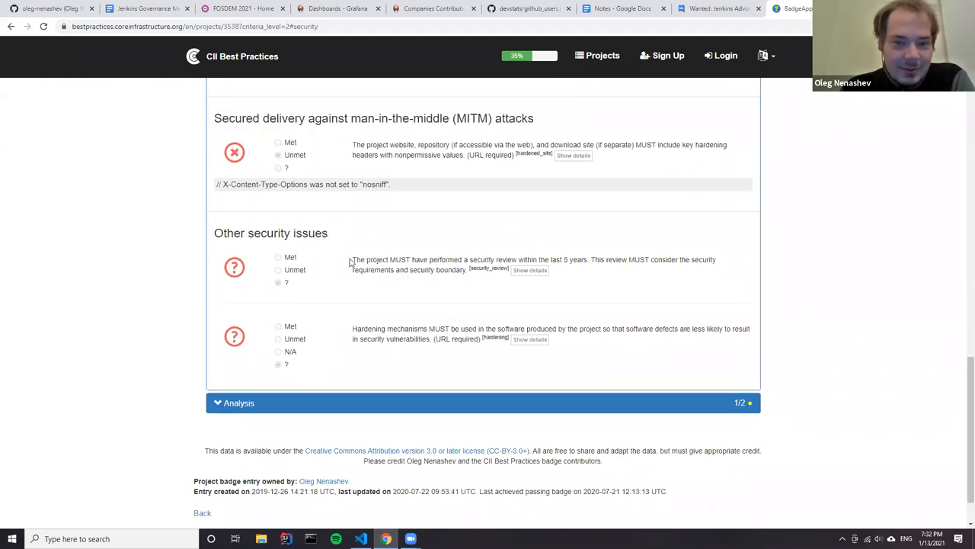
pyautogui.moveTo(639, 271)
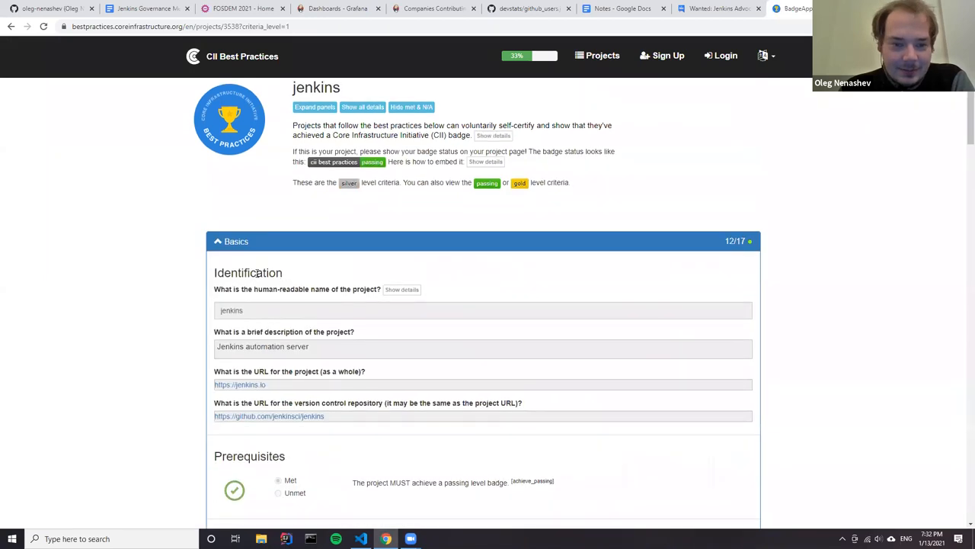
pyautogui.scroll(-3)
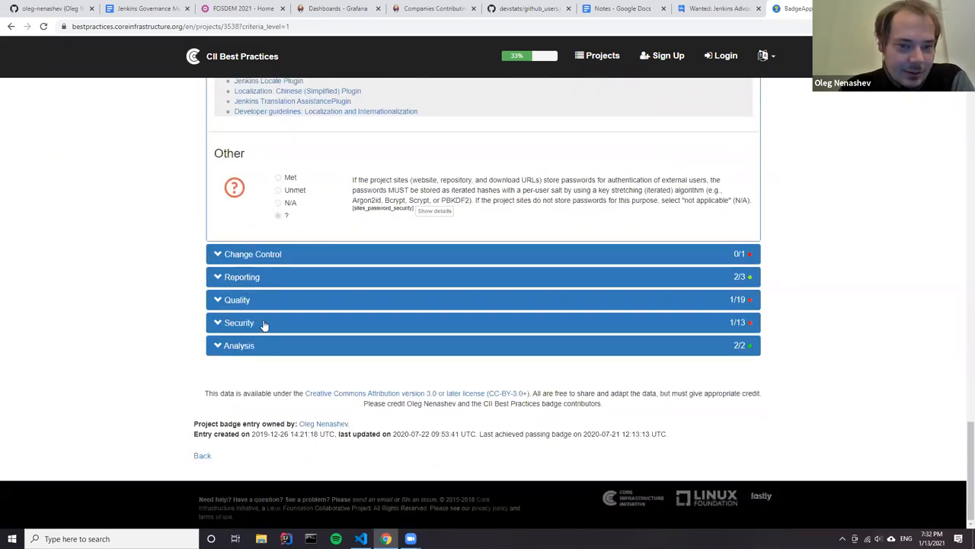
pyautogui.click(239, 322)
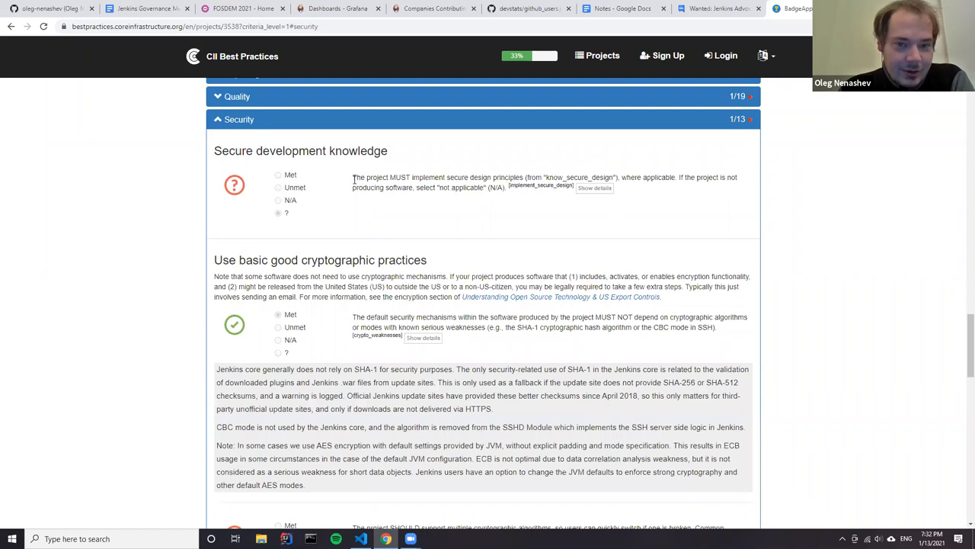
pyautogui.moveTo(353, 177); pyautogui.dragTo(625, 187)
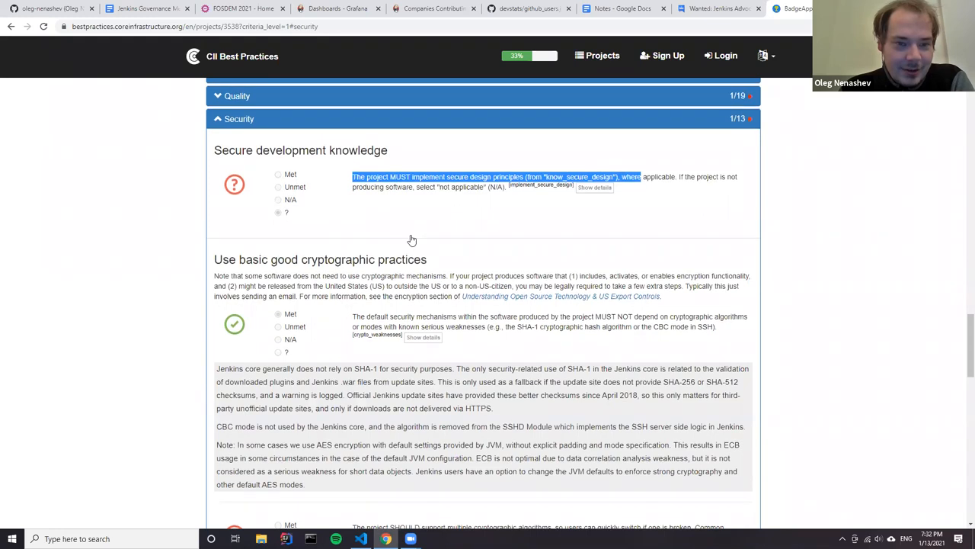
pyautogui.scroll(-3)
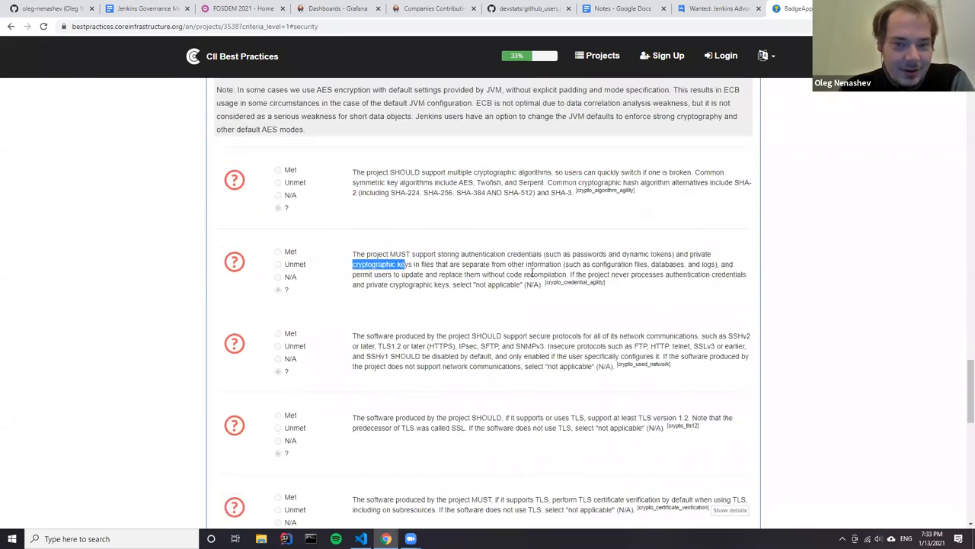
pyautogui.scroll(-3)
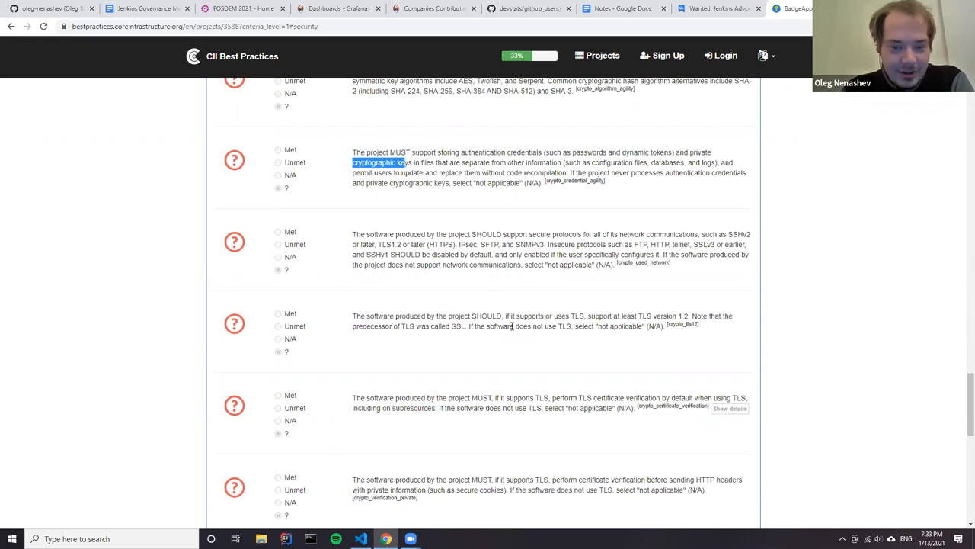
pyautogui.scroll(-3)
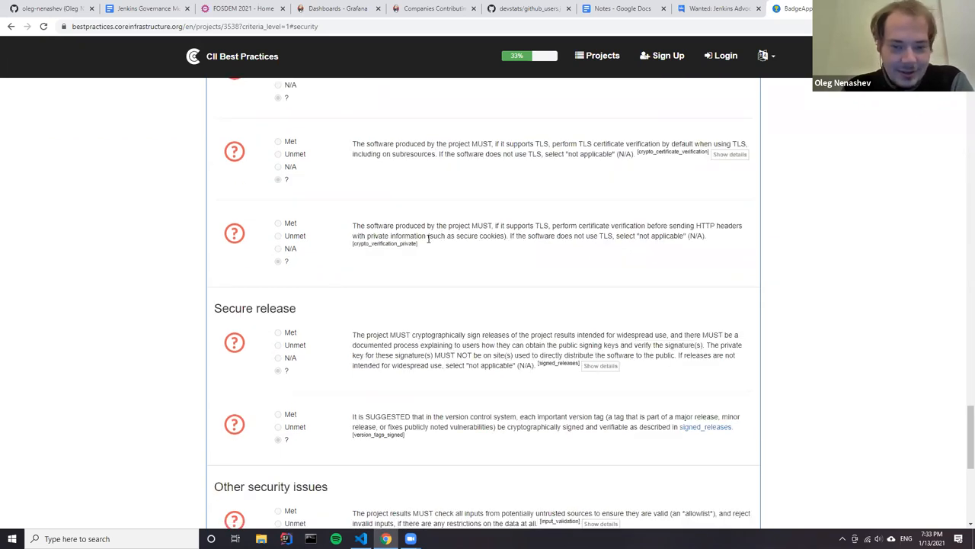
pyautogui.moveTo(358, 214)
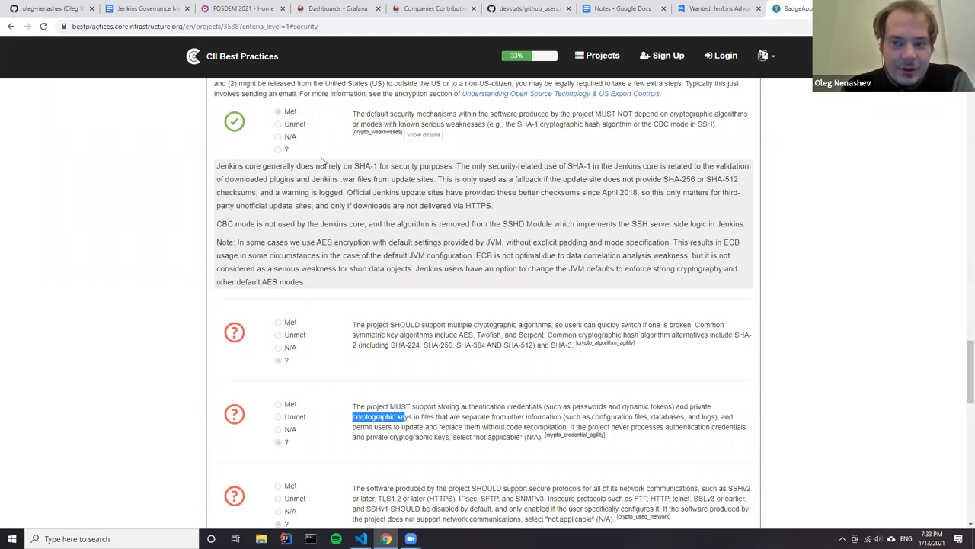
pyautogui.moveTo(189, 168)
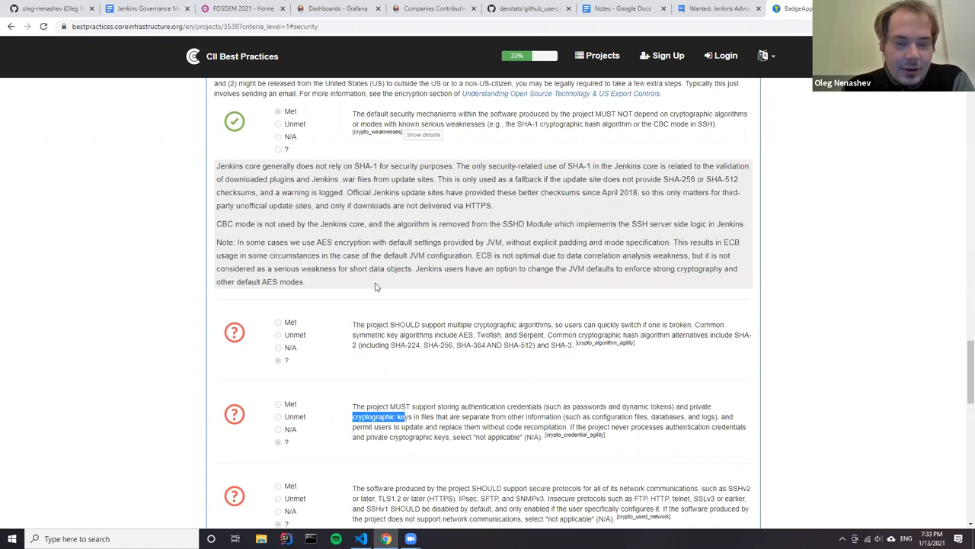
pyautogui.moveTo(148, 8)
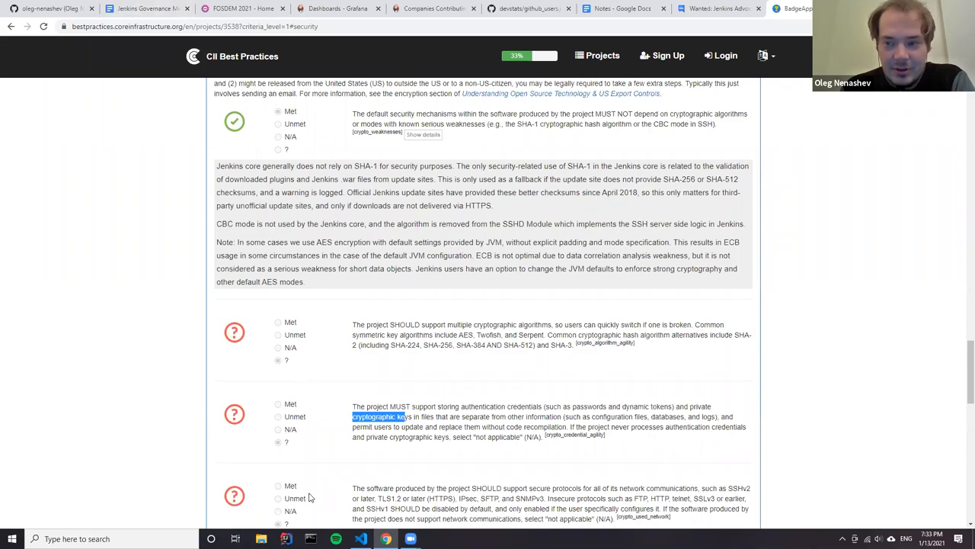
pyautogui.click(144, 8)
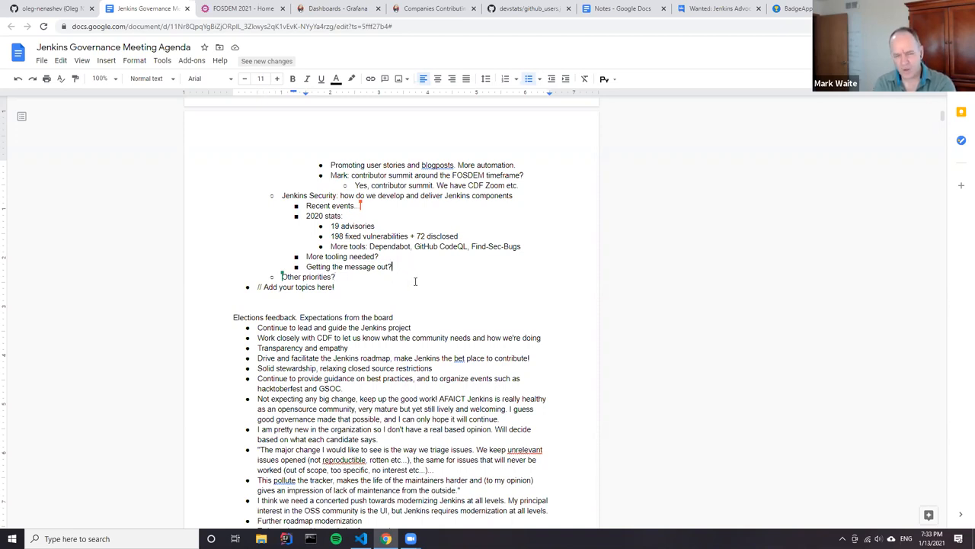
# Add a SIGs agenda item stating these groups must be kept actual.
pyautogui.press('enter')
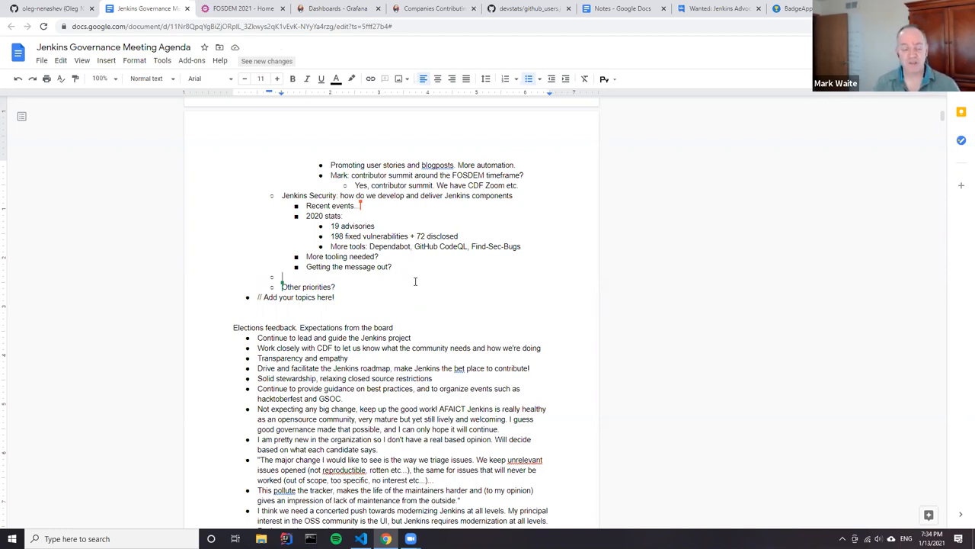
pyautogui.write('SIGs')
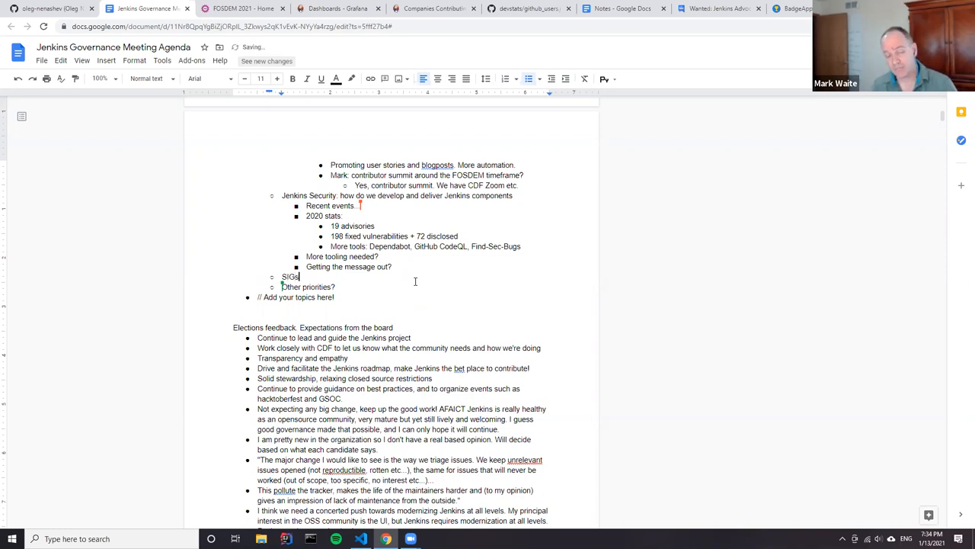
pyautogui.write('Platforms, Documentation, Infra, ...')
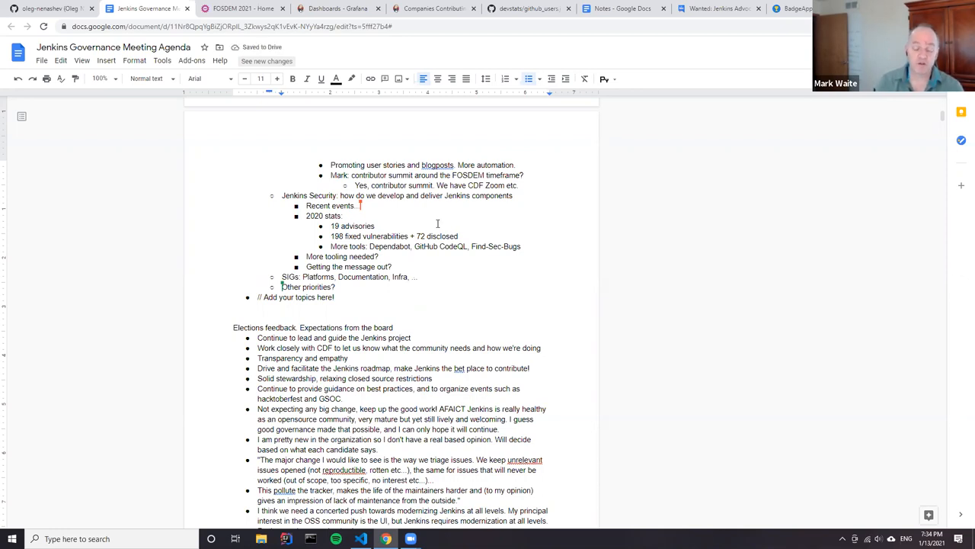
pyautogui.write('It is essential to keep')
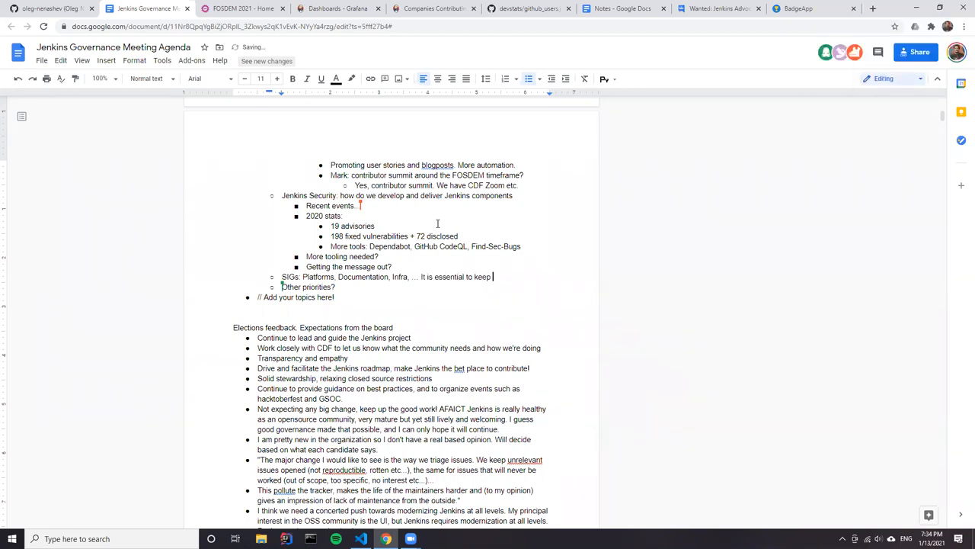
pyautogui.write('these groups actual')
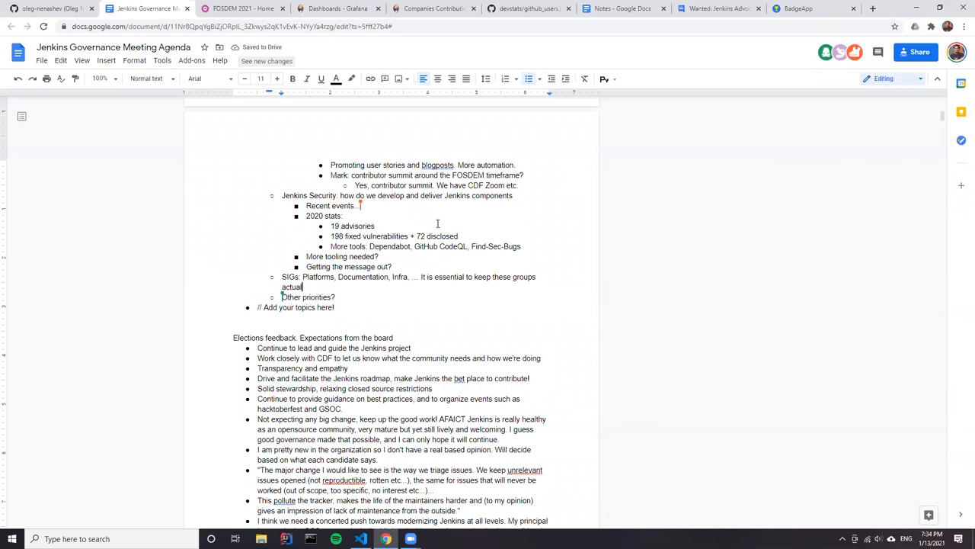
# Add an indented sub-point about facilitating regular public updates from SIGs.
pyautogui.press('enter')
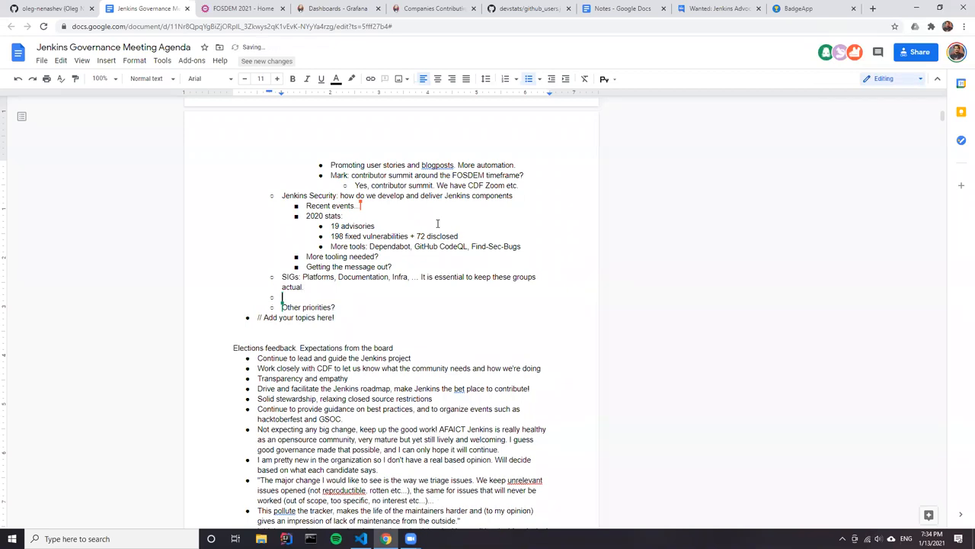
pyautogui.write('Mark')
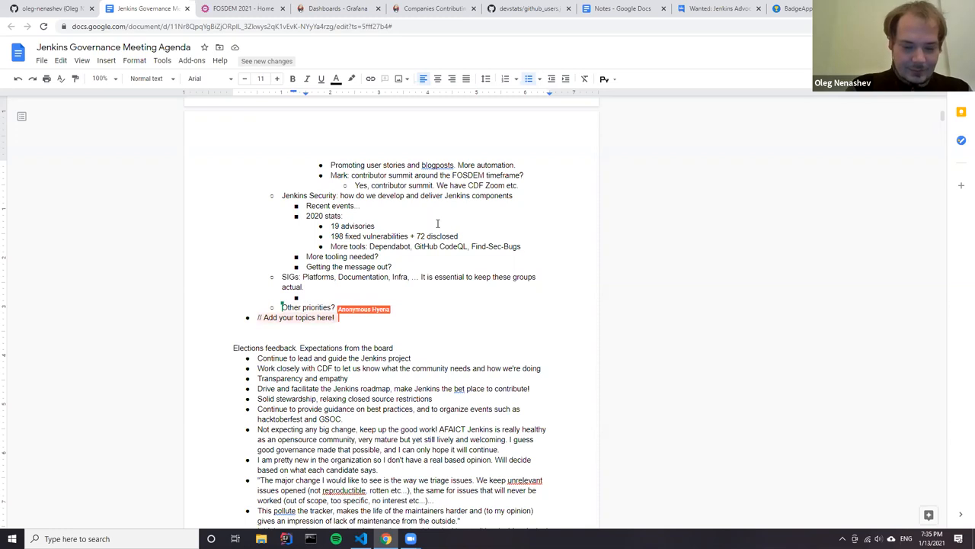
pyautogui.write('DF')
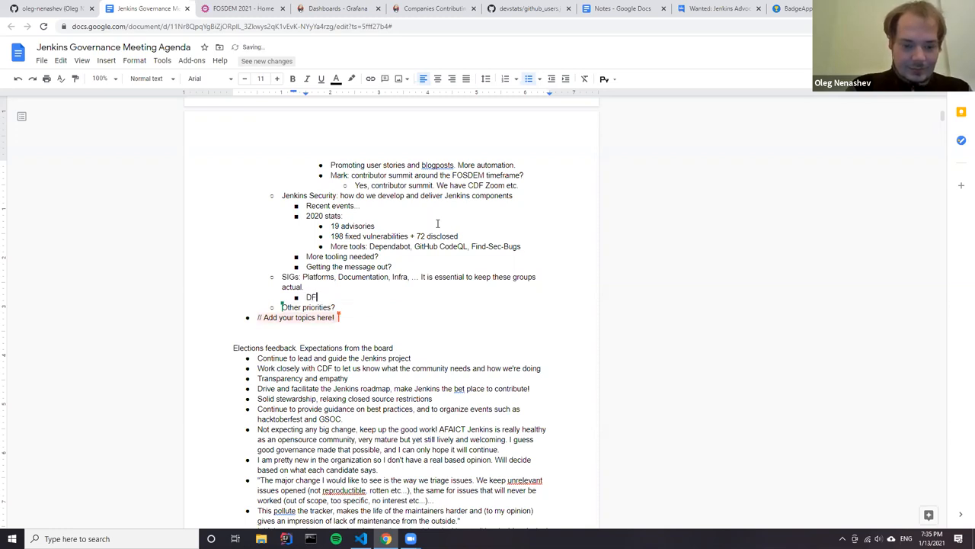
pyautogui.write('Facilitate public updates')
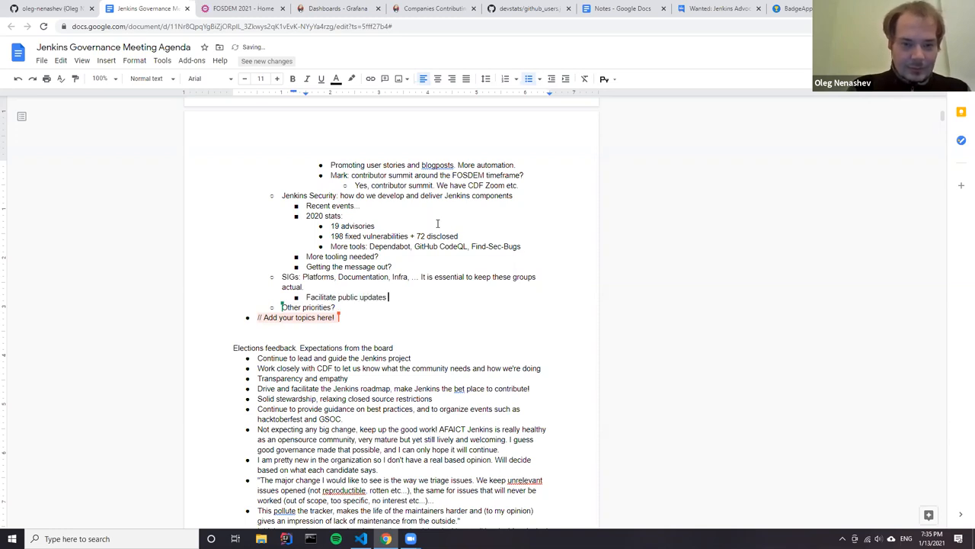
pyautogui.write('from SIGs')
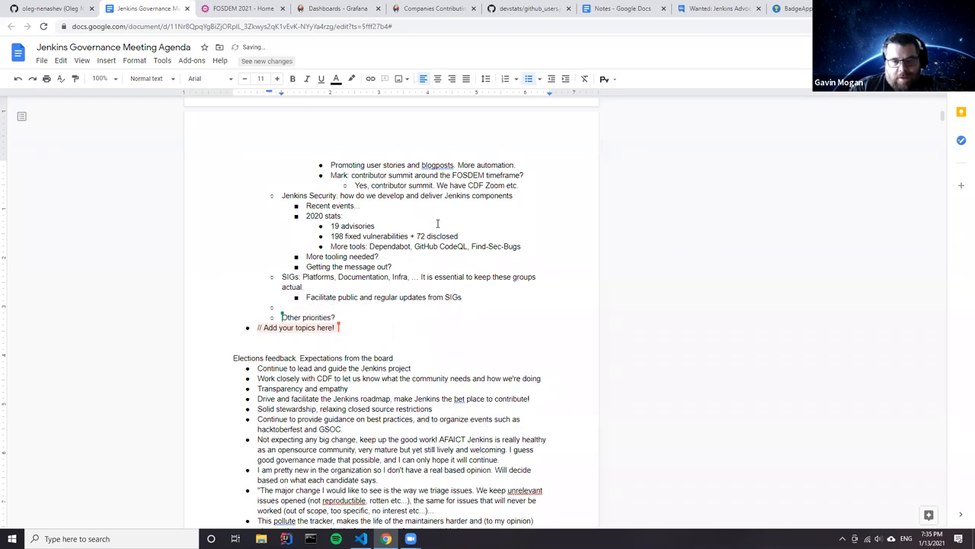
# Add 'Consolidate communication channels?' with a 'TooManyChannelsException' sub-point.
pyautogui.write('Consolidate communication channels?')
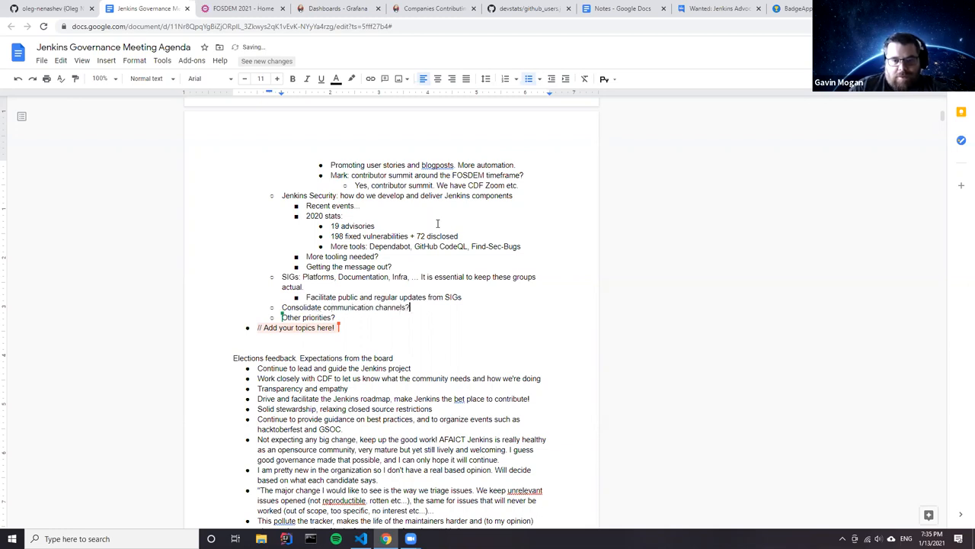
pyautogui.press('enter')
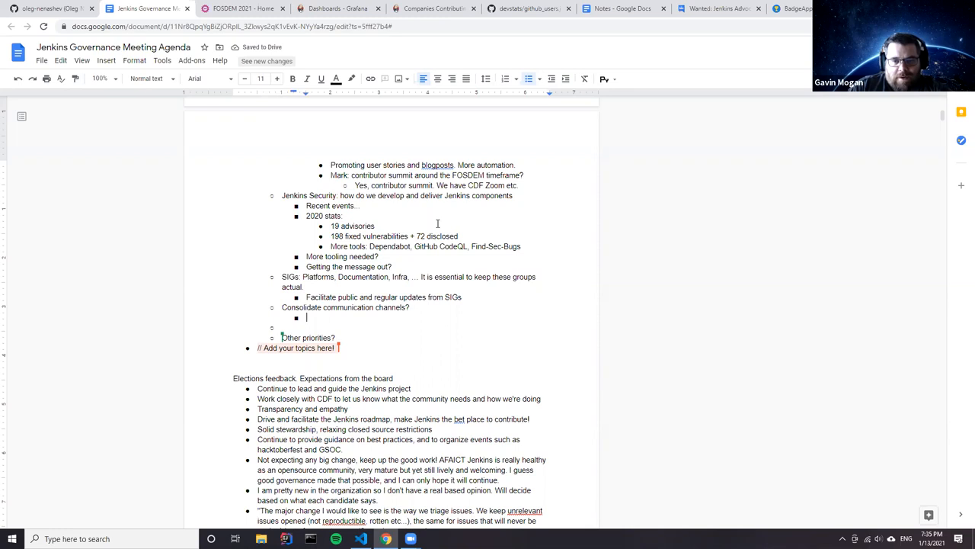
pyautogui.write('TooM')
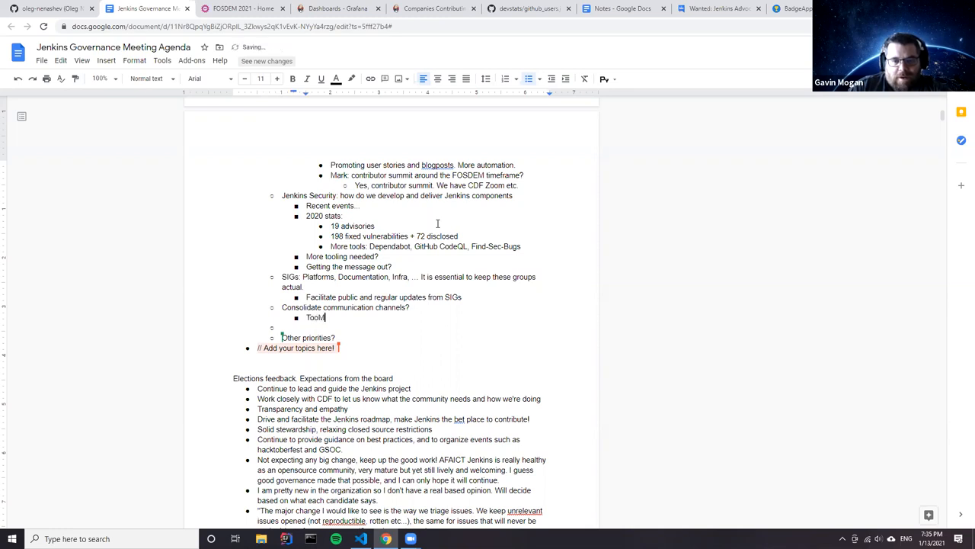
pyautogui.write('ManyCanne')
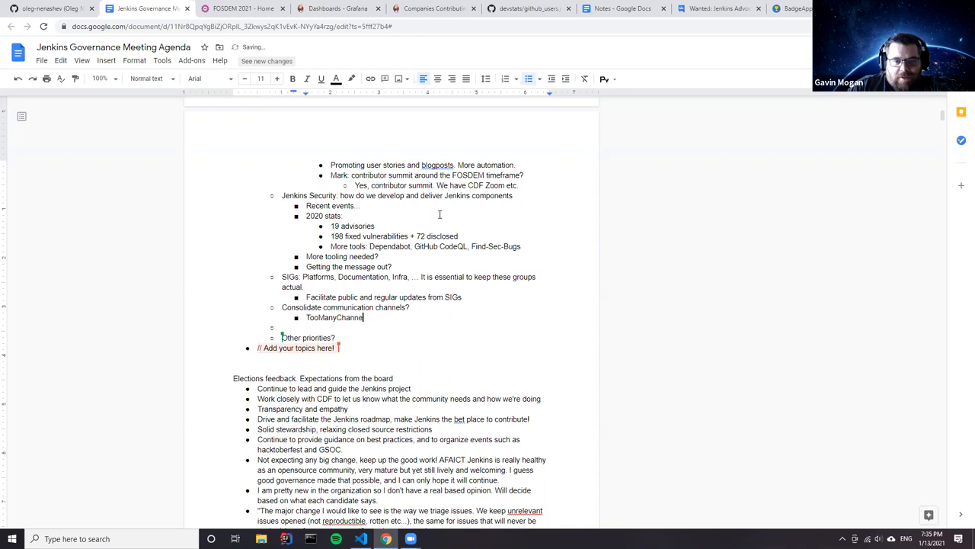
pyautogui.write('Exeption')
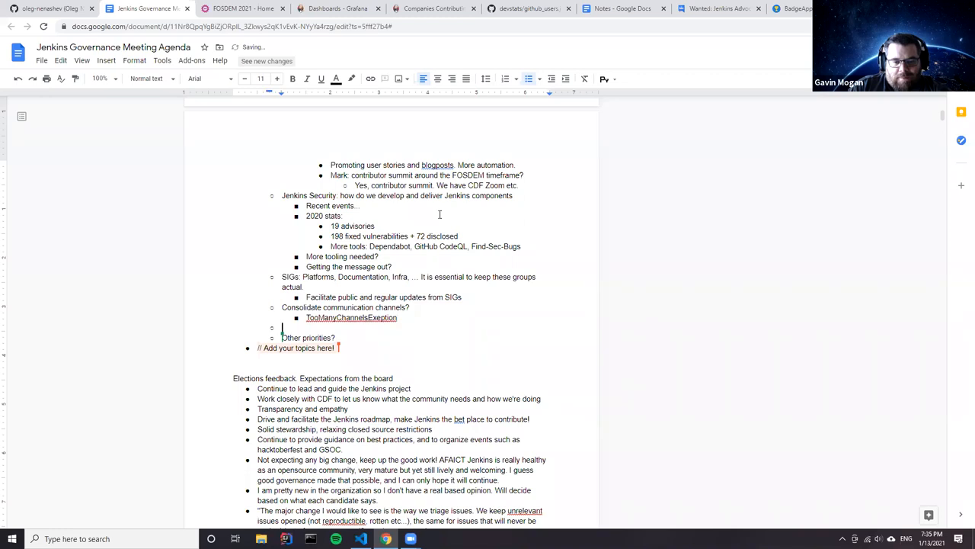
# Add a second sub-point 'Moving to Discourse?' under communication channels.
pyautogui.click(381, 317)
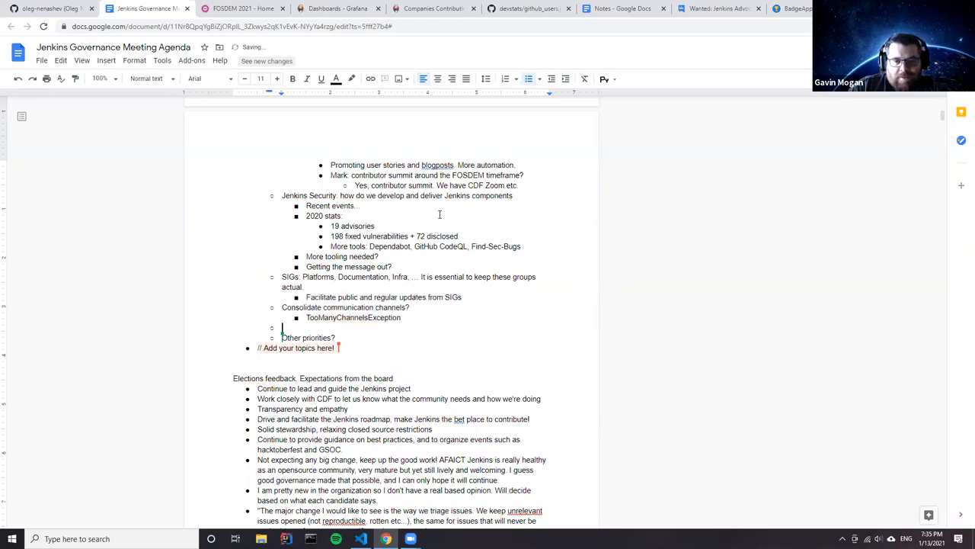
pyautogui.press('enter')
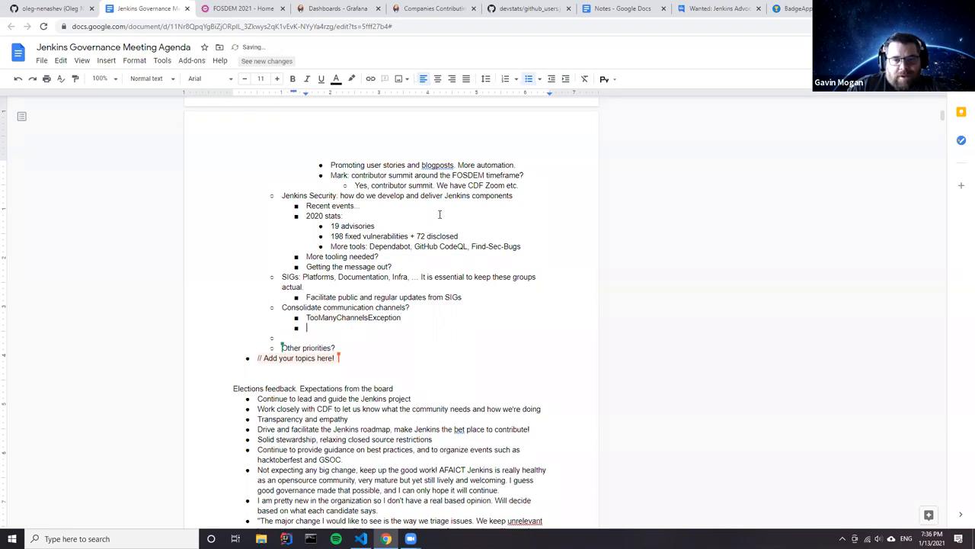
pyautogui.write('Moving to')
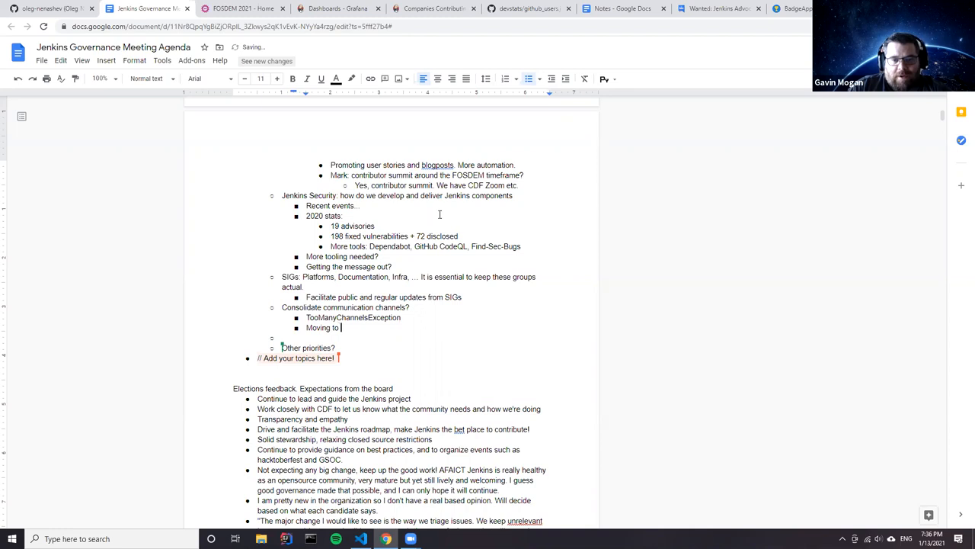
pyautogui.write('Discourse')
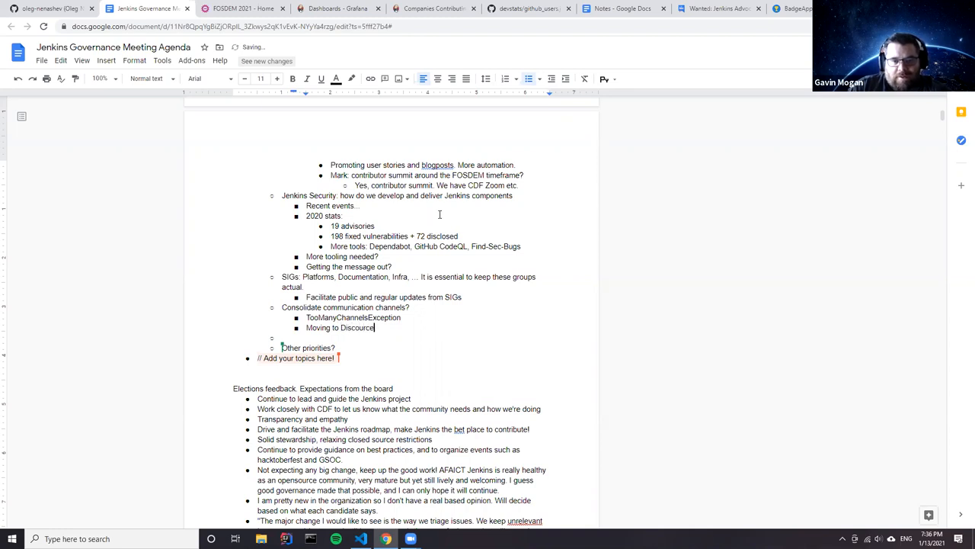
pyautogui.write('?')
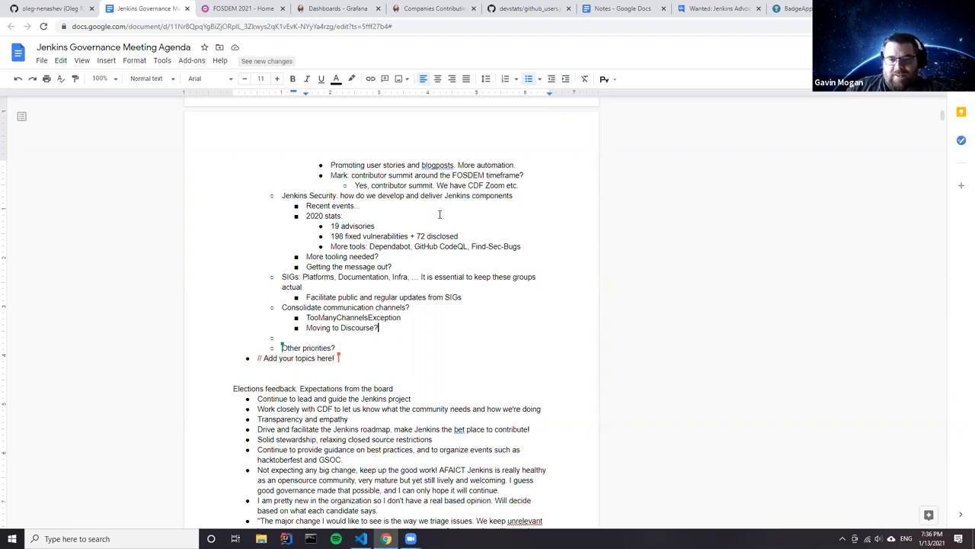
# Add a sub-point noting developers are not available in IRC.
pyautogui.press('enter')
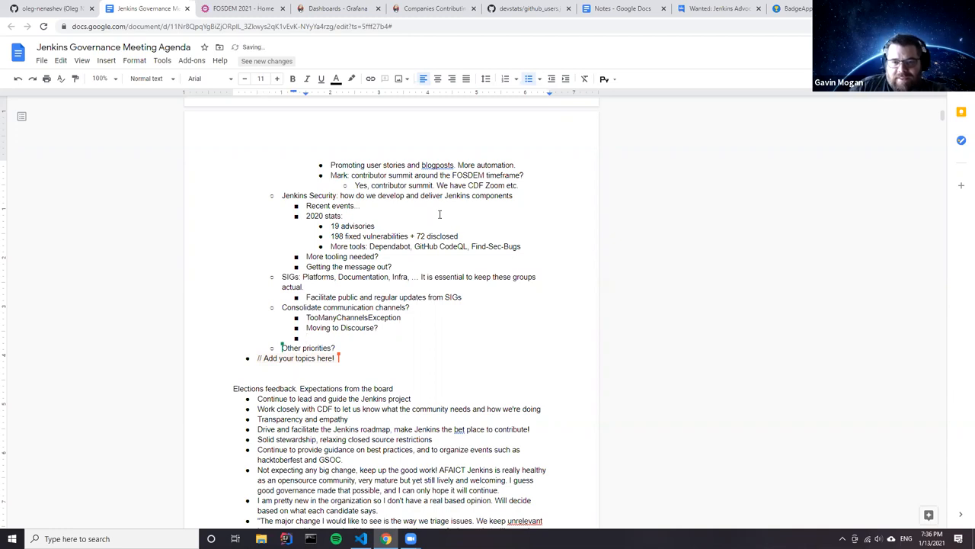
pyautogui.write('Developers are not')
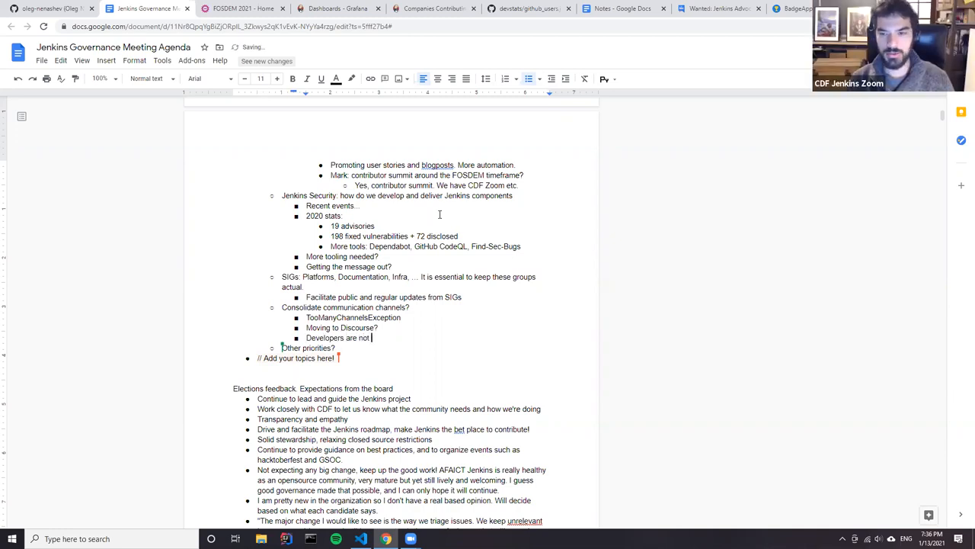
pyautogui.write('available')
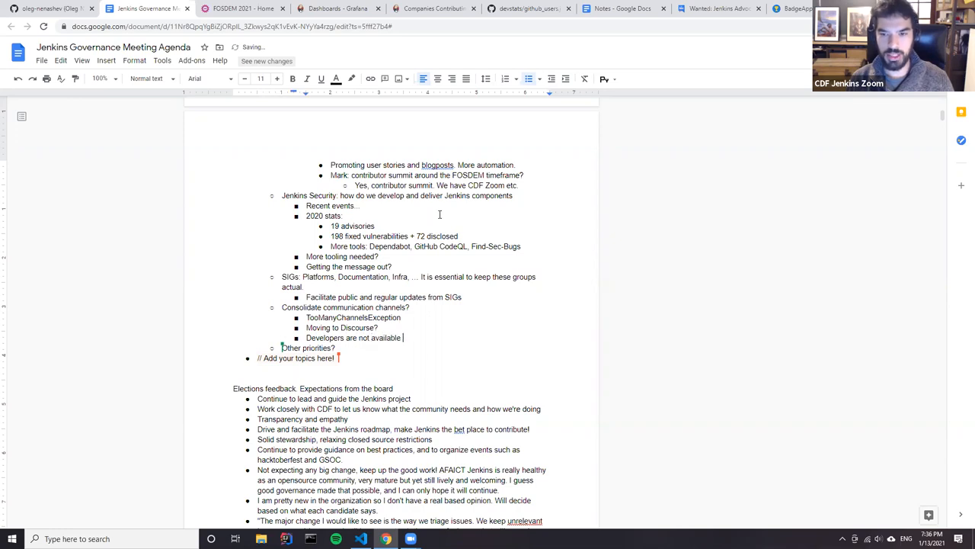
pyautogui.write('in IRC')
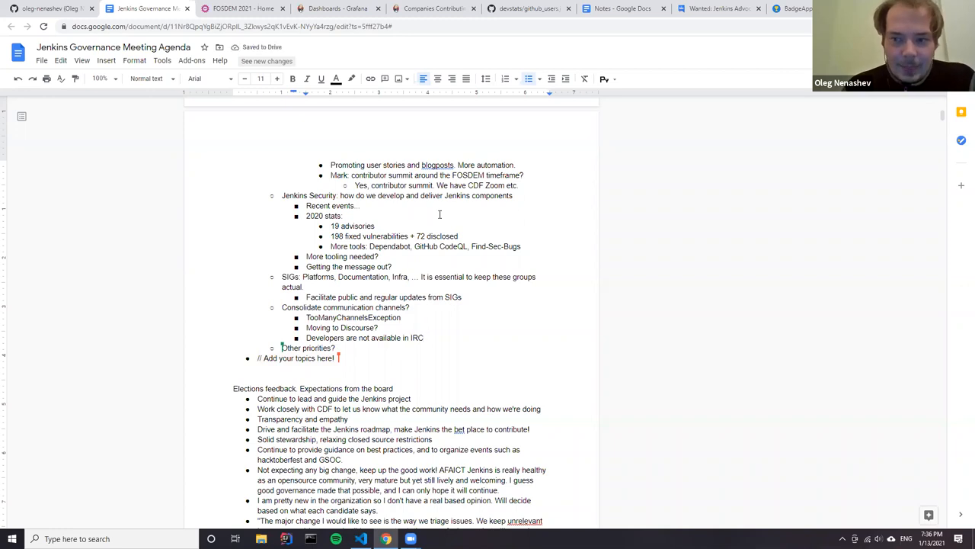
# Add the bullet 'Short blogpost: How to communicate with the community?'.
pyautogui.click(425, 338)
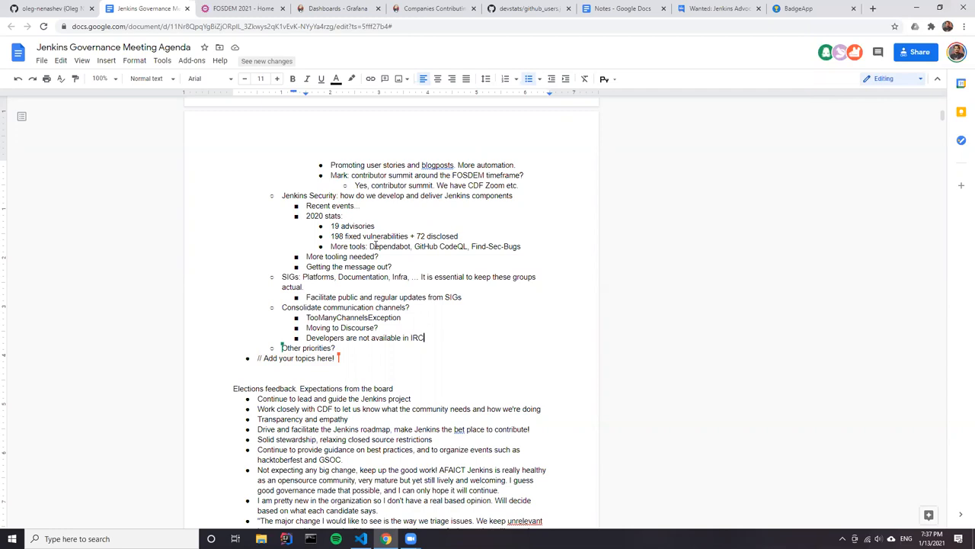
pyautogui.write('Short')
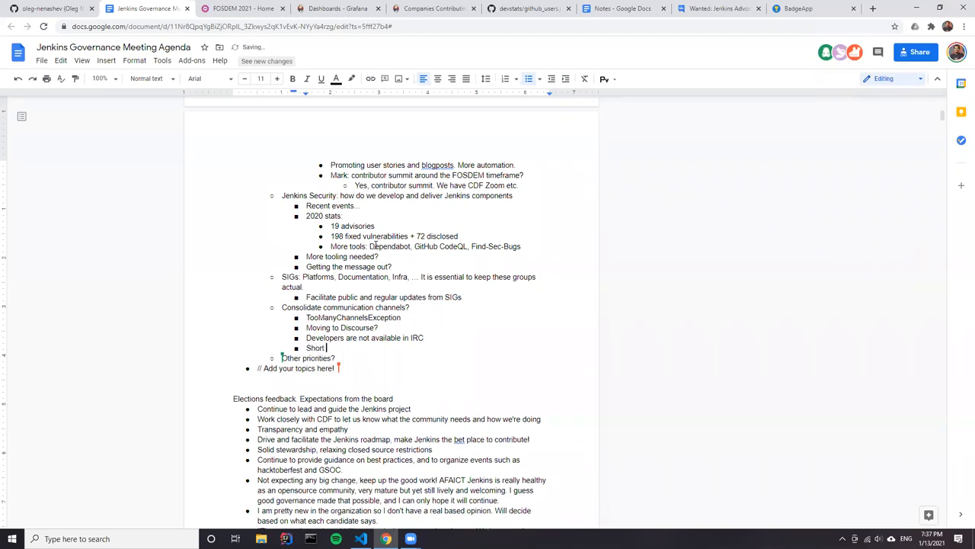
pyautogui.write('blogpost')
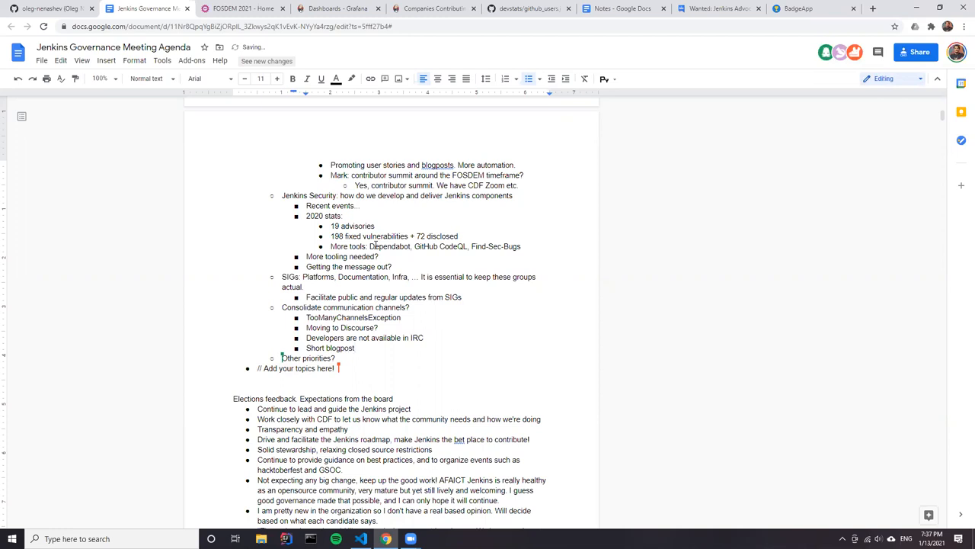
pyautogui.write('How')
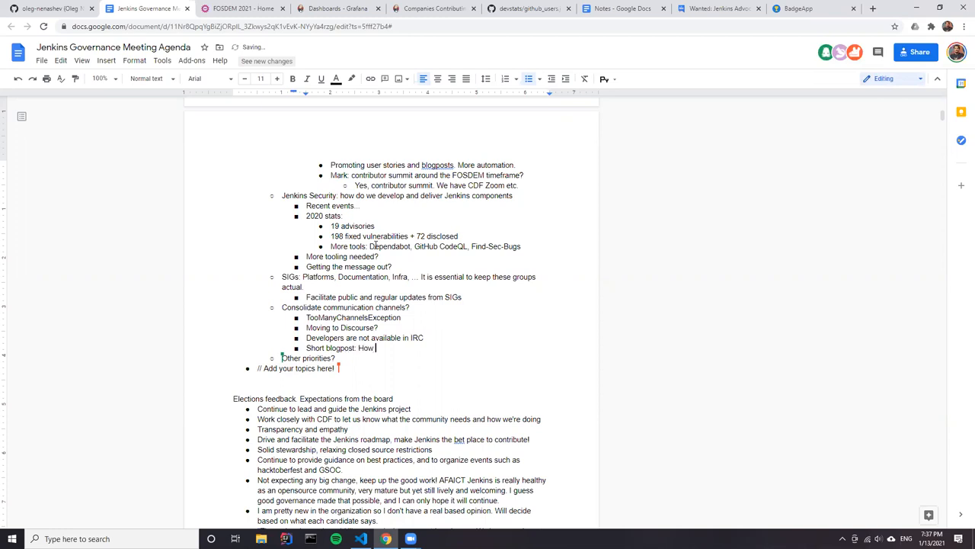
pyautogui.write('o')
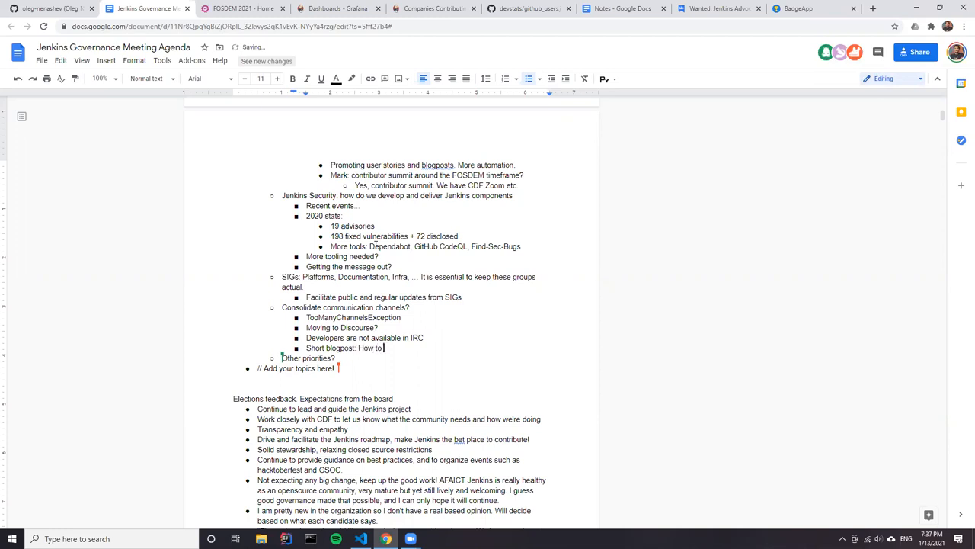
pyautogui.write('communic')
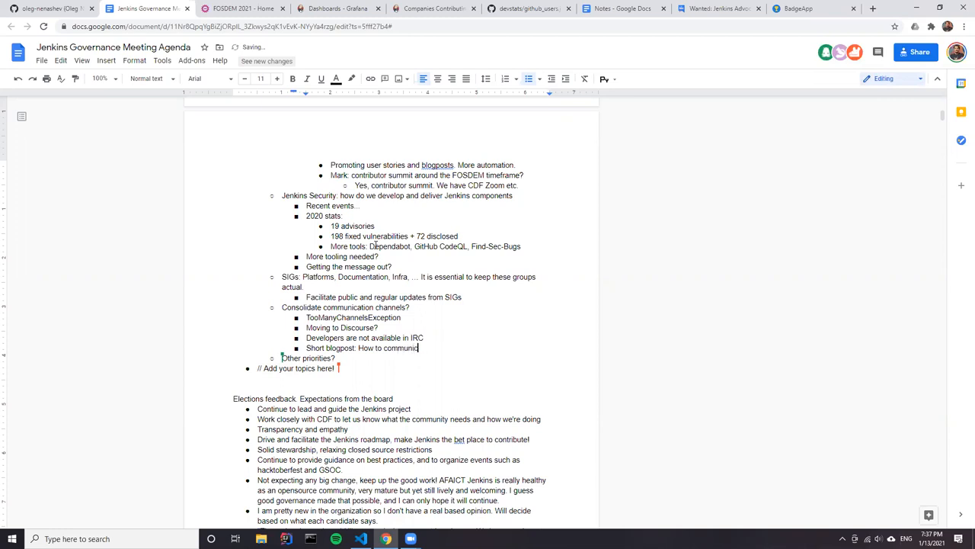
pyautogui.write('cate with the communit')
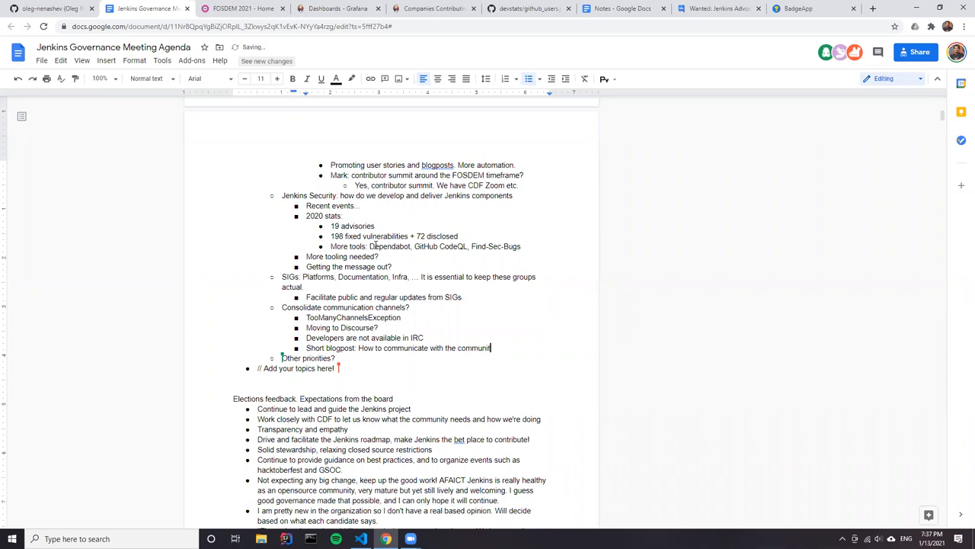
pyautogui.write('?')
pyautogui.write('Terminology c')
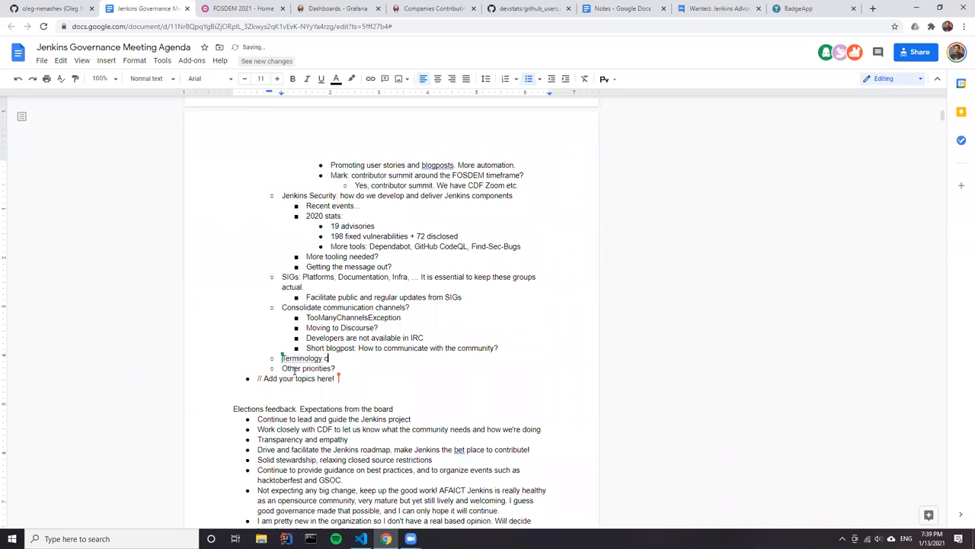
# Finish the 'Terminology cleanup' item, then search for the Advocacy and Outreach SIG.
pyautogui.write('leanup')
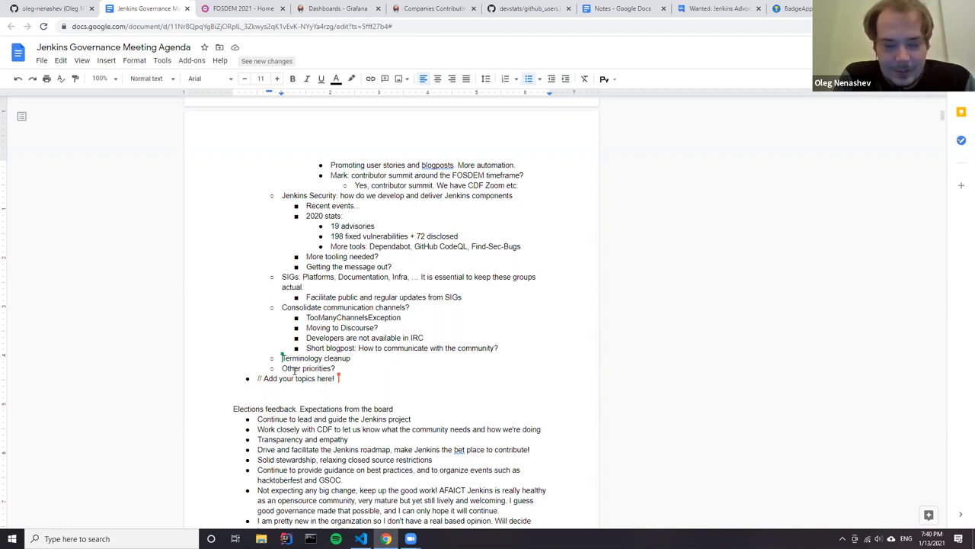
pyautogui.click(351, 359)
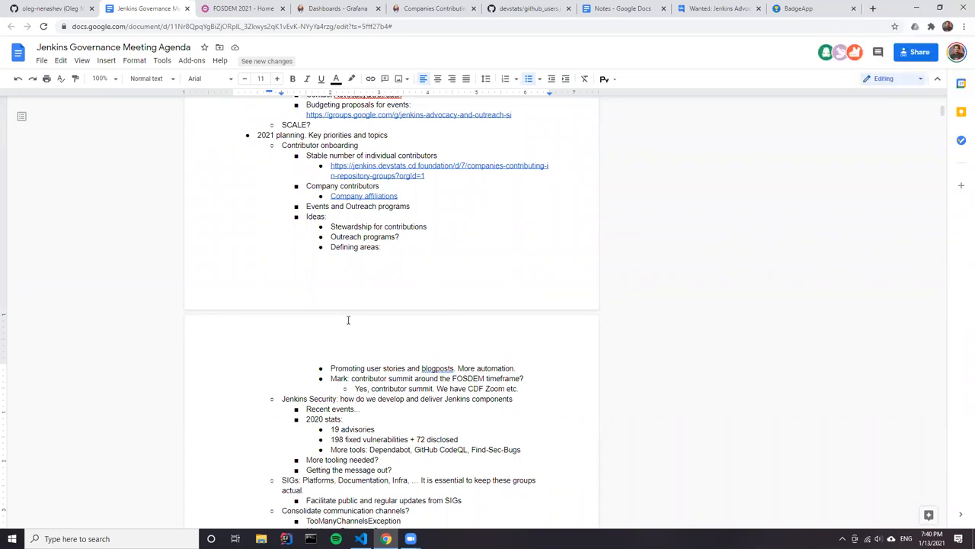
pyautogui.scroll(-3)
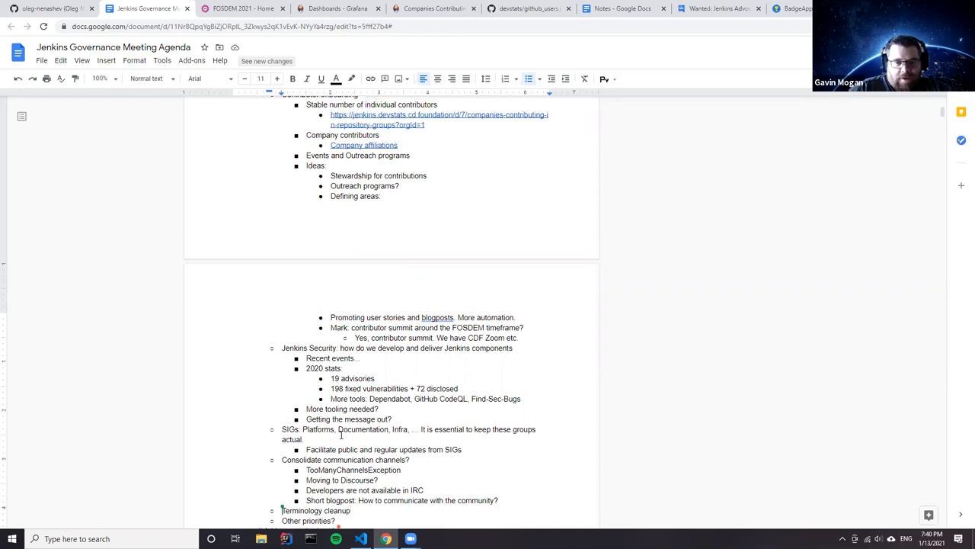
pyautogui.write('advocacy-and-outreach-sig')
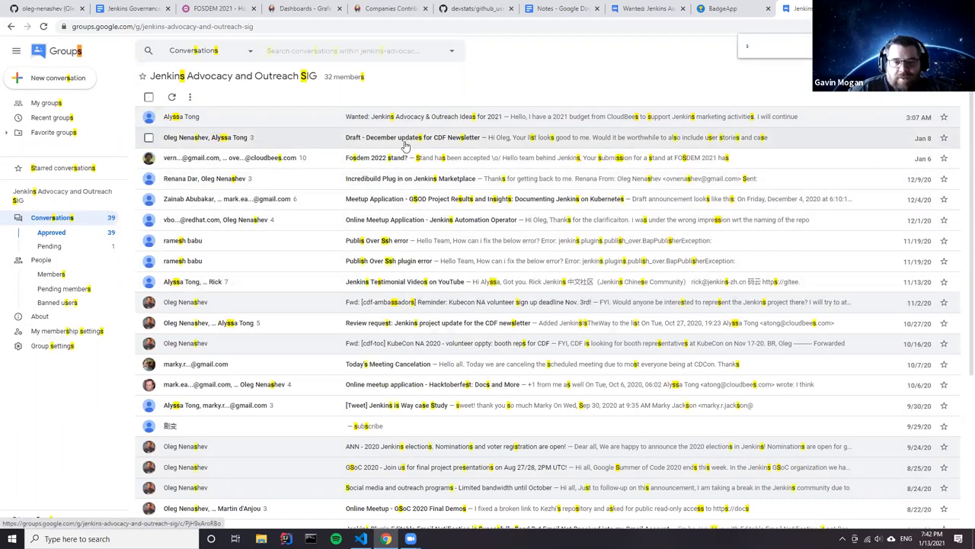
# Search the page for 'stats', then load plugins.jenkins.io in a new tab.
pyautogui.write('stats')
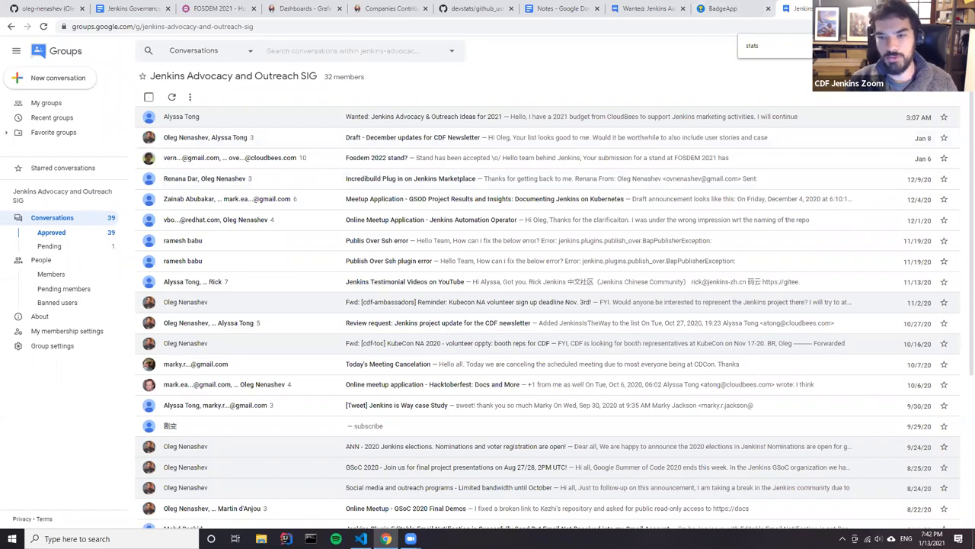
pyautogui.write('plugins.jenkins.io')
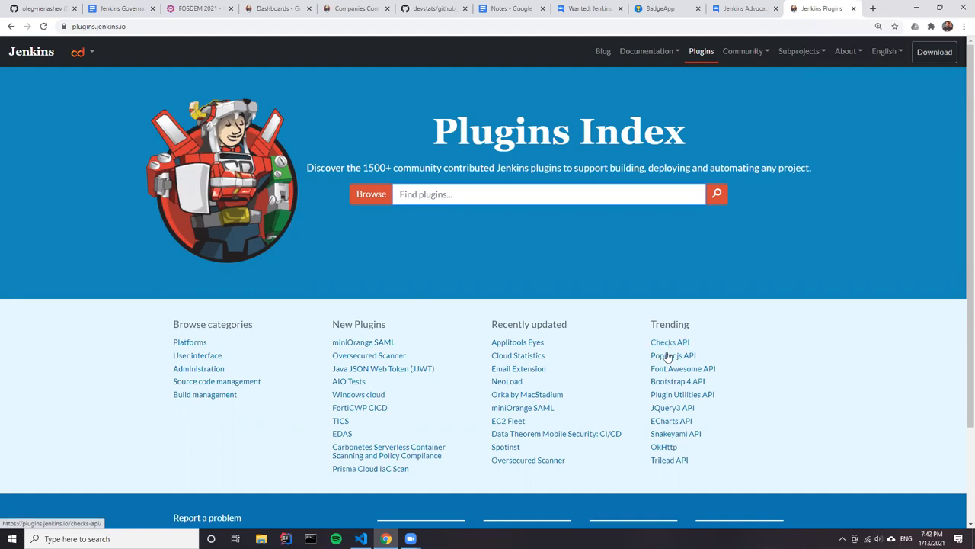
pyautogui.click(669, 341)
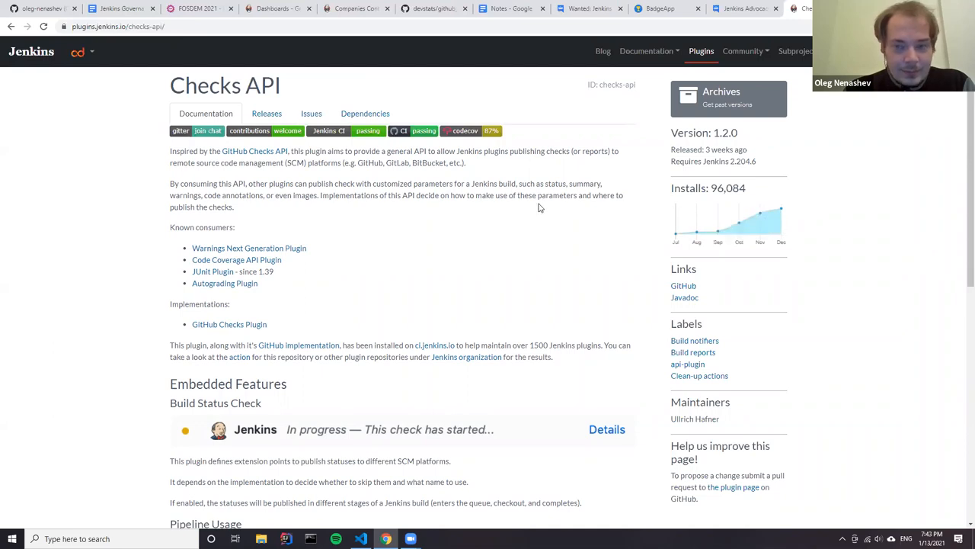
pyautogui.scroll(-3)
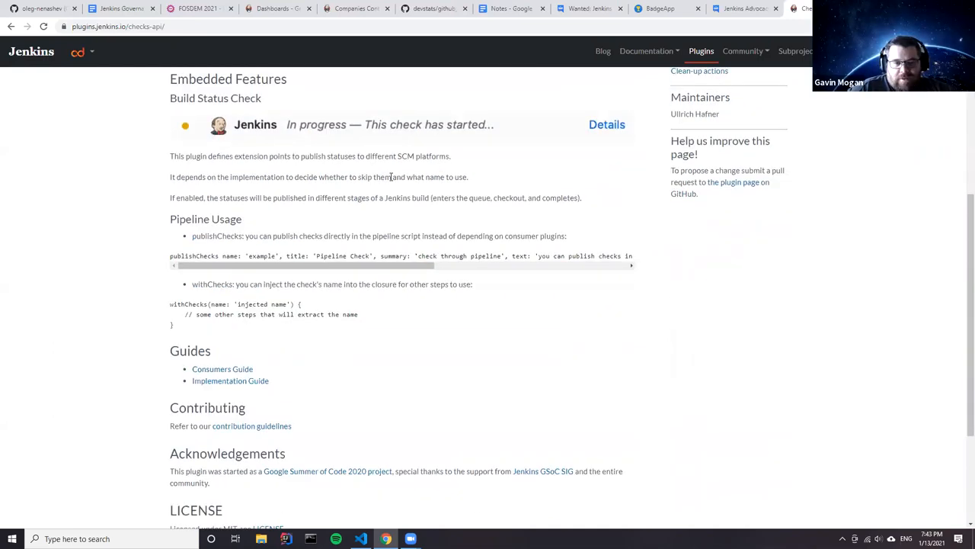
pyautogui.scroll(-3)
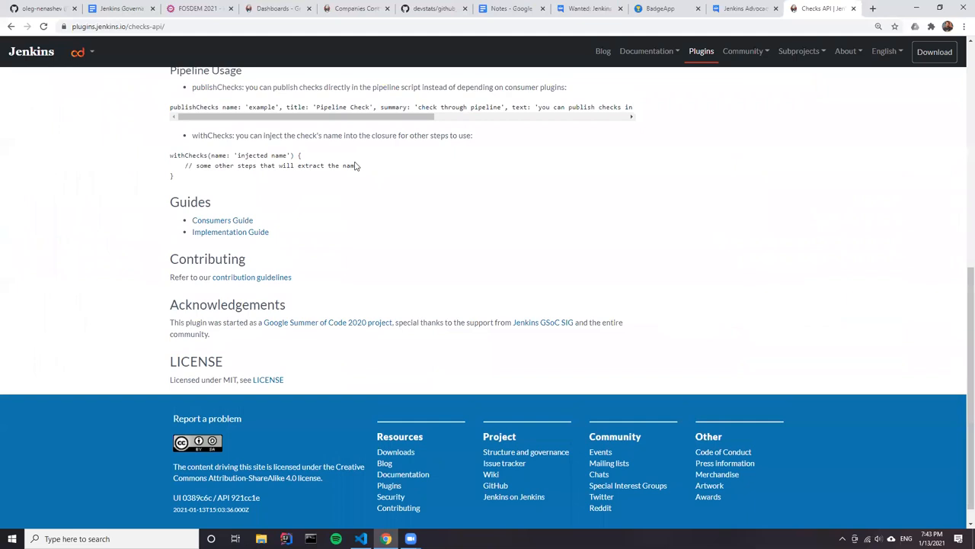
pyautogui.scroll(3)
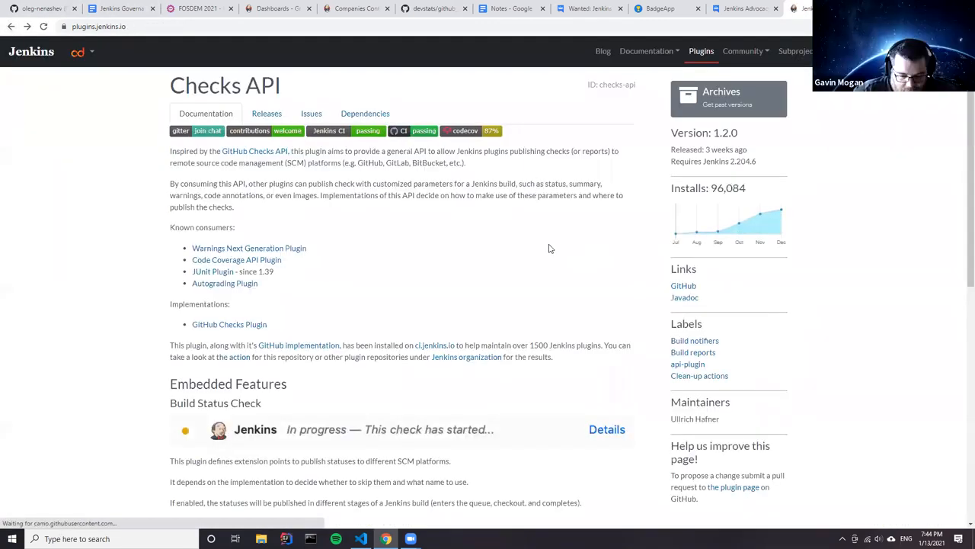
# Return to the Plugins Index home, view the ECharts API plugin page, and go back.
pyautogui.click(700, 51)
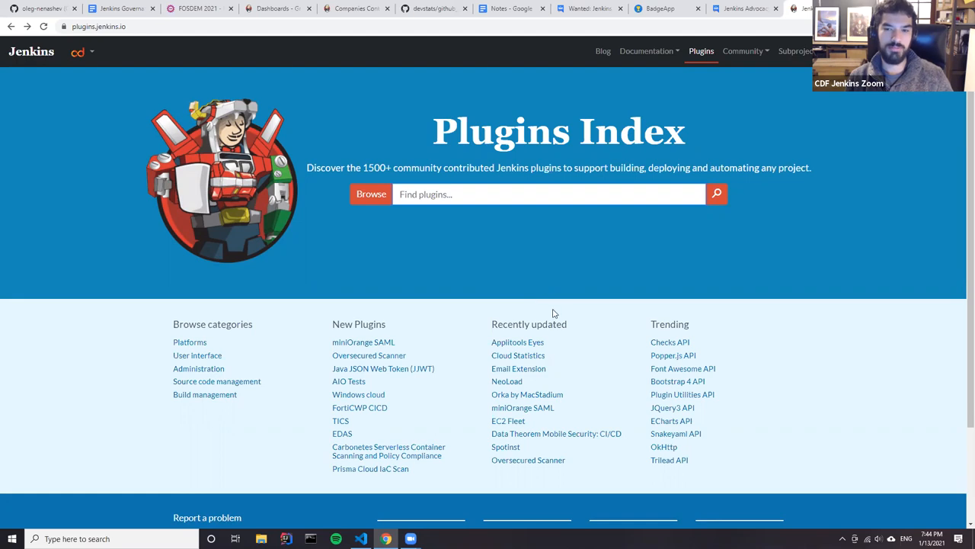
pyautogui.moveTo(582, 336)
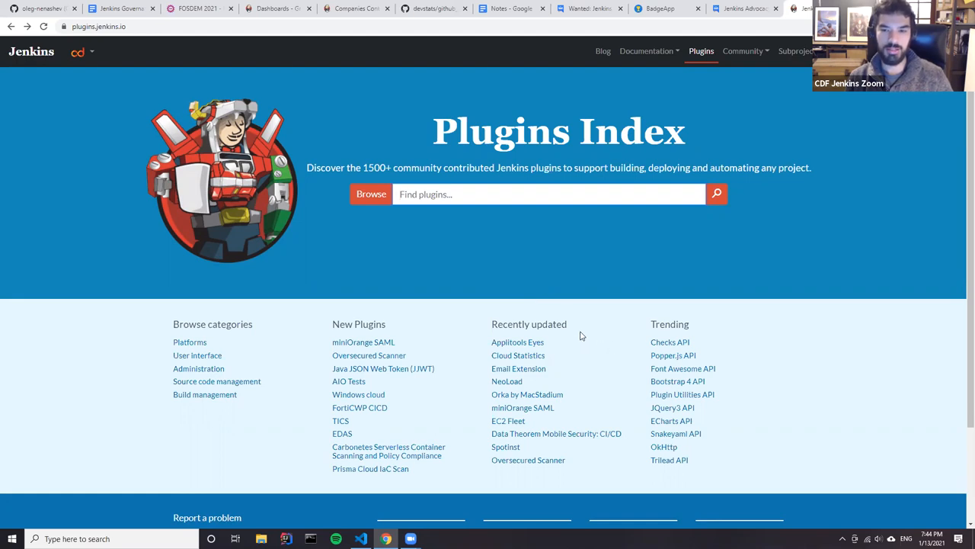
pyautogui.moveTo(572, 331)
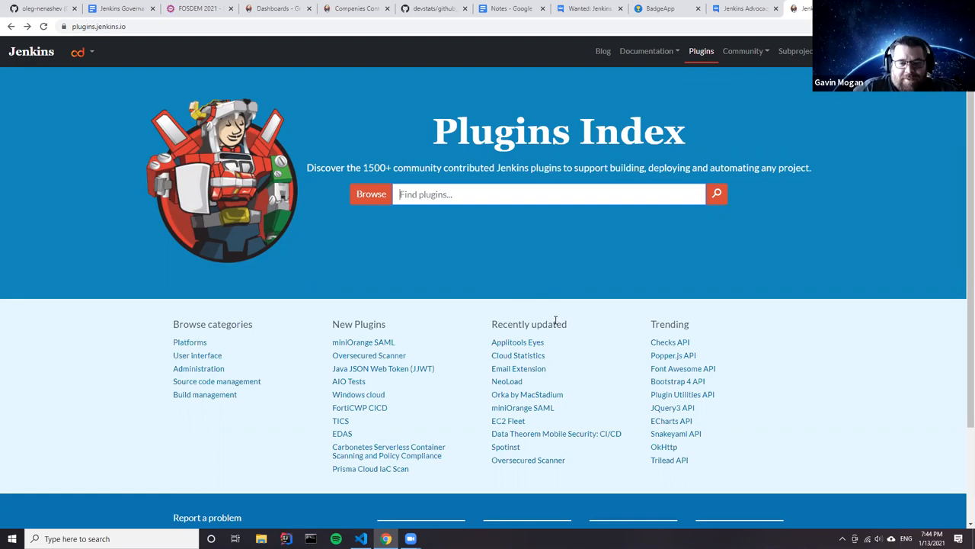
pyautogui.moveTo(547, 320)
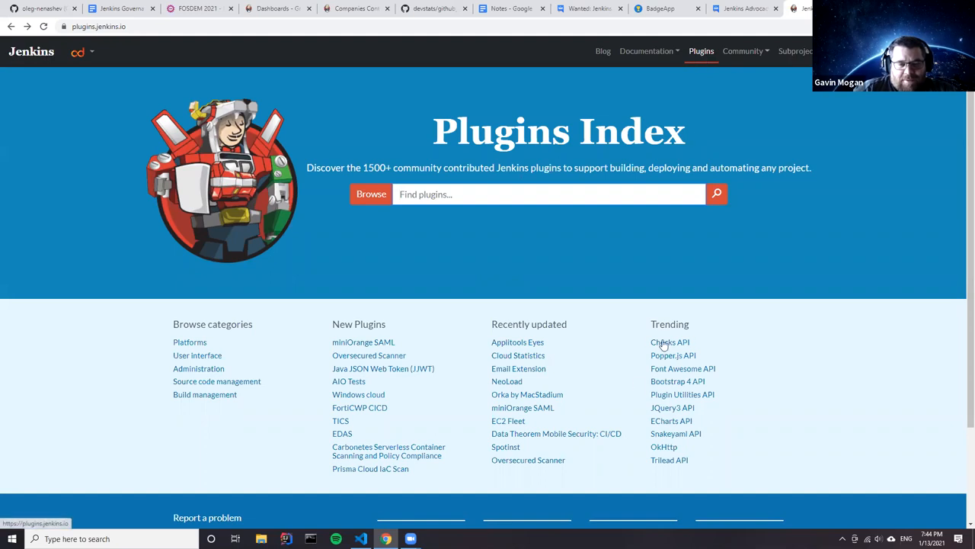
pyautogui.moveTo(669, 341)
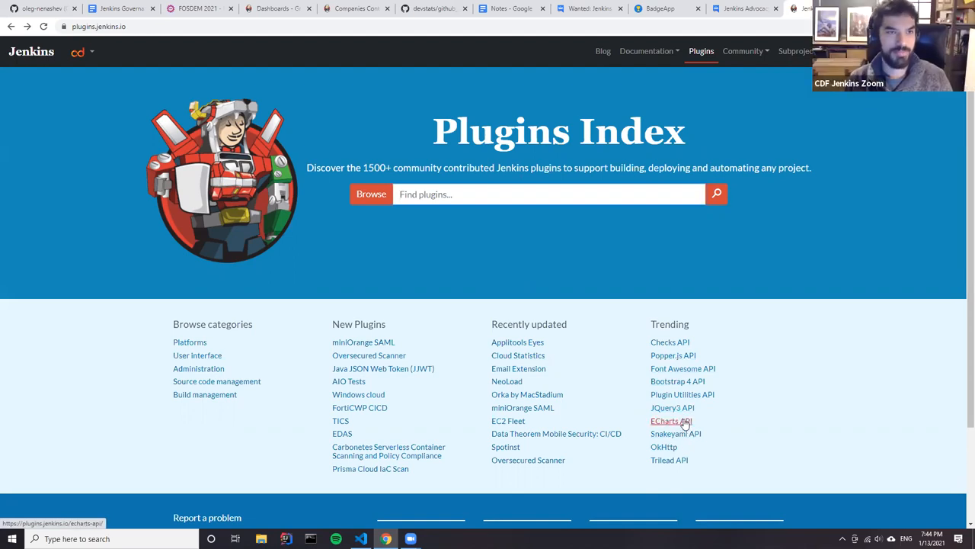
pyautogui.click(670, 420)
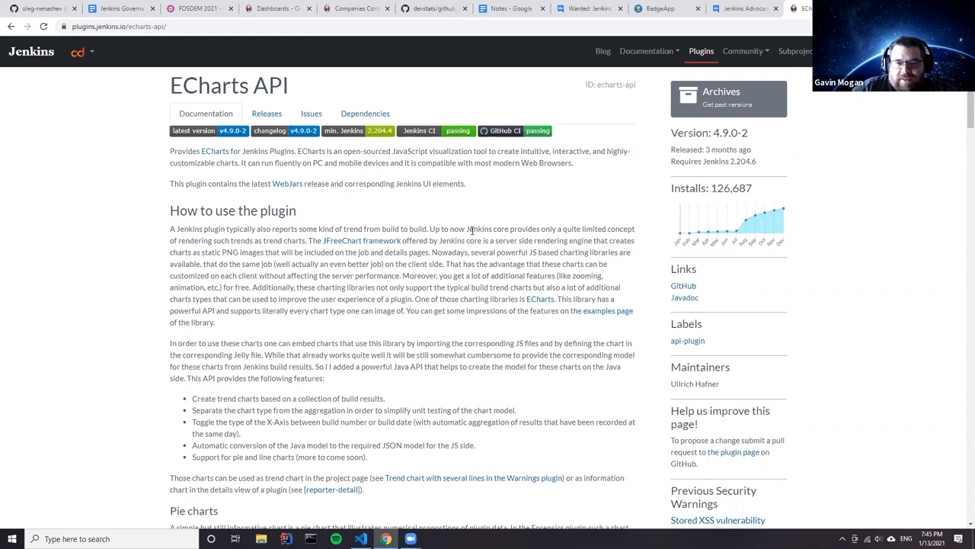
pyautogui.moveTo(75, 98)
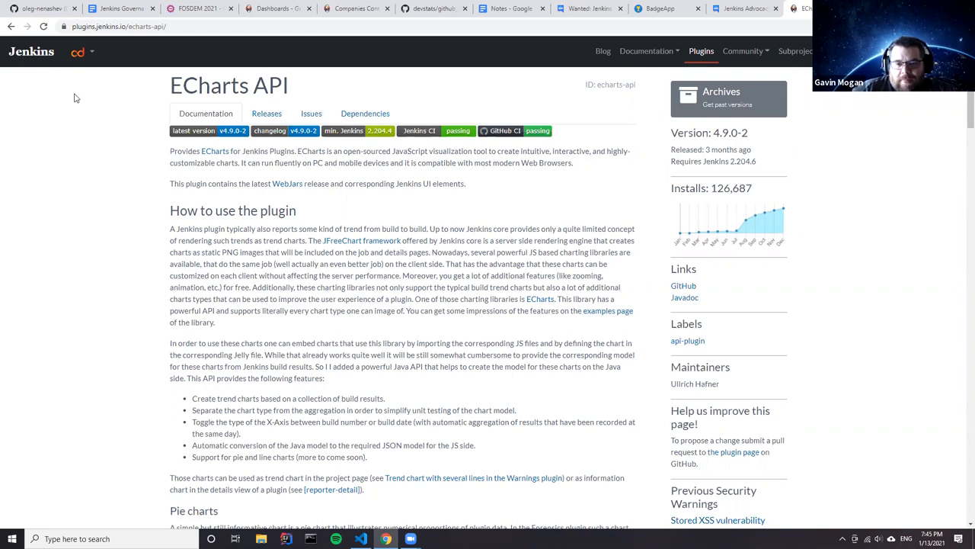
pyautogui.click(11, 26)
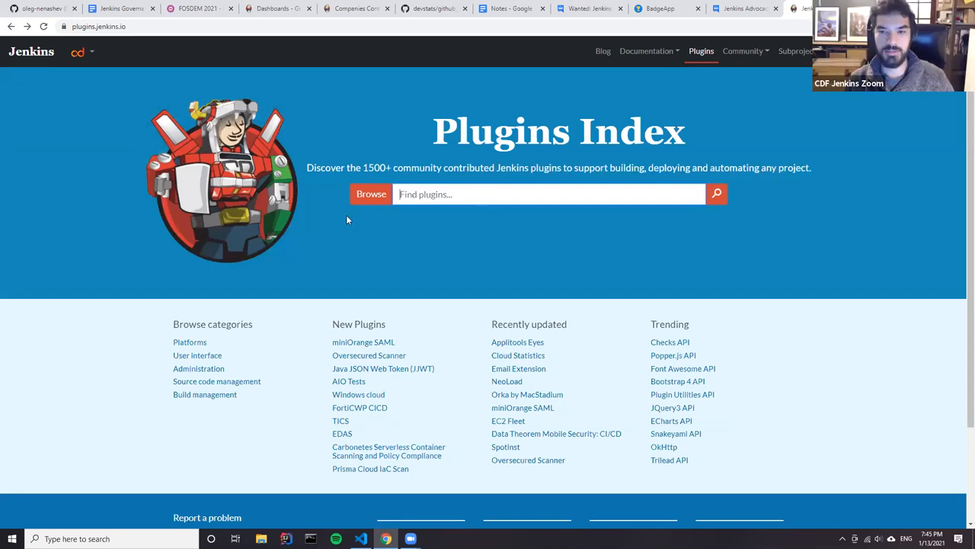
pyautogui.moveTo(674, 60)
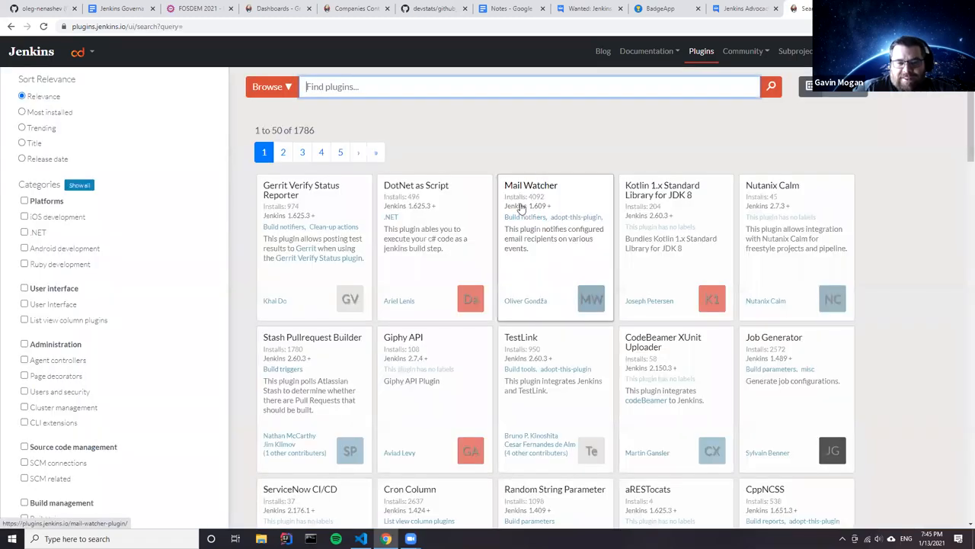
pyautogui.moveTo(606, 220)
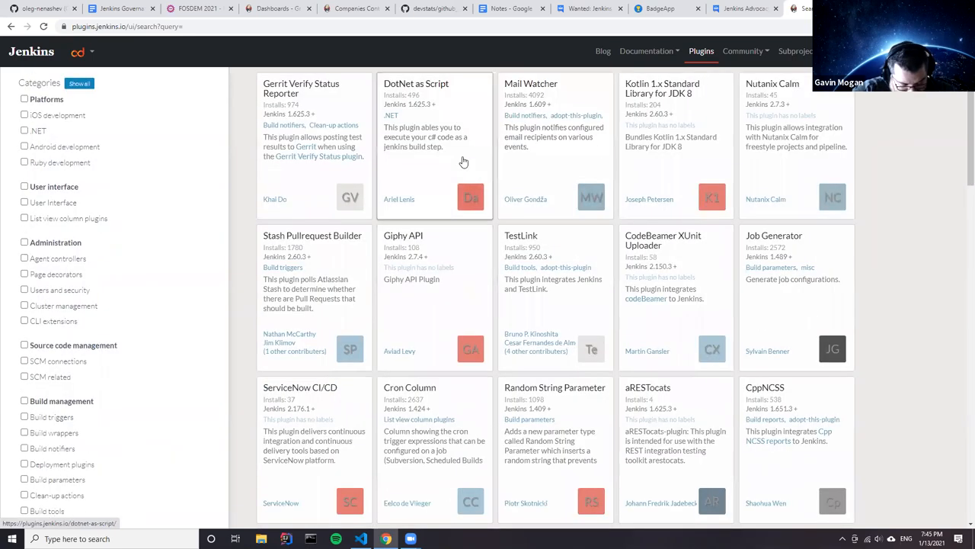
pyautogui.moveTo(481, 165)
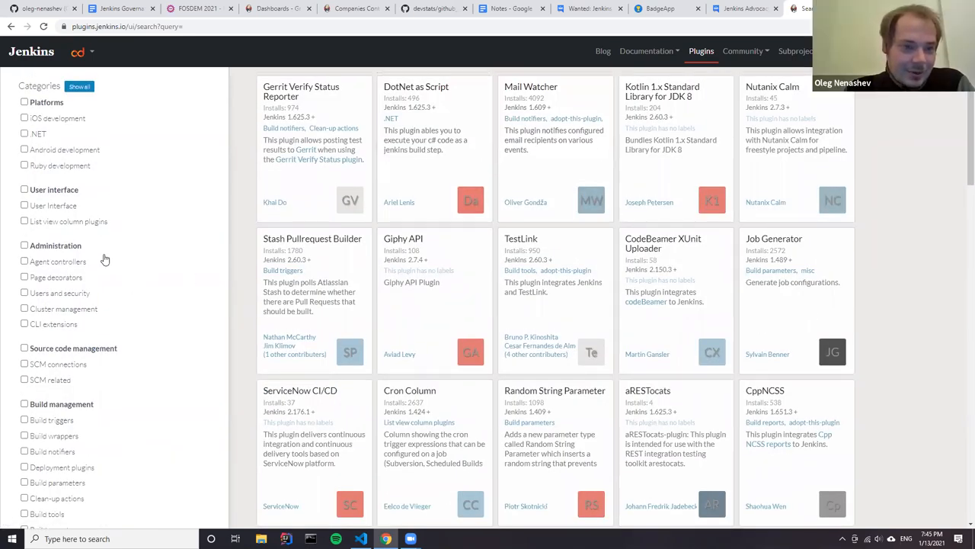
# Search plugins for label=adopt-this-plugin, cutting results from 1786 to 1134.
pyautogui.scroll(-3)
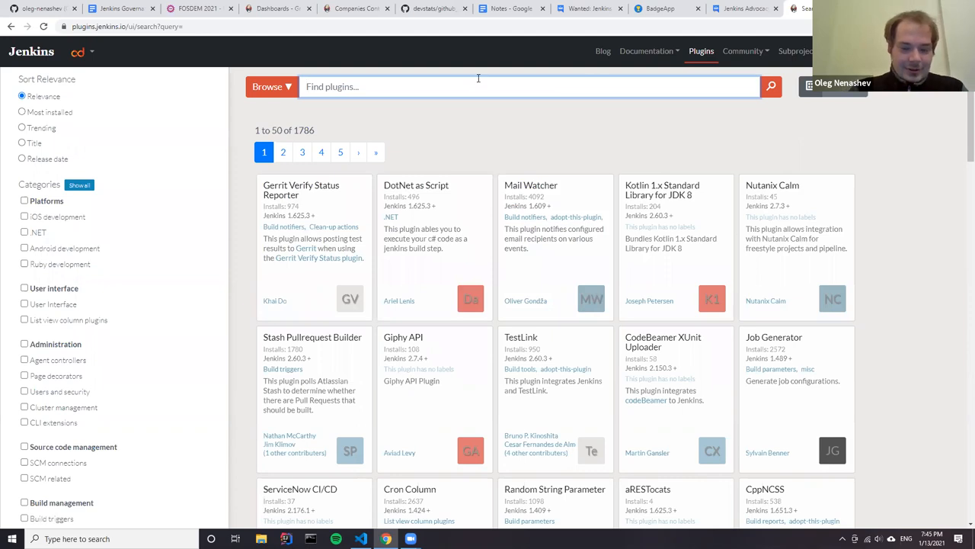
pyautogui.write('label=adopt-')
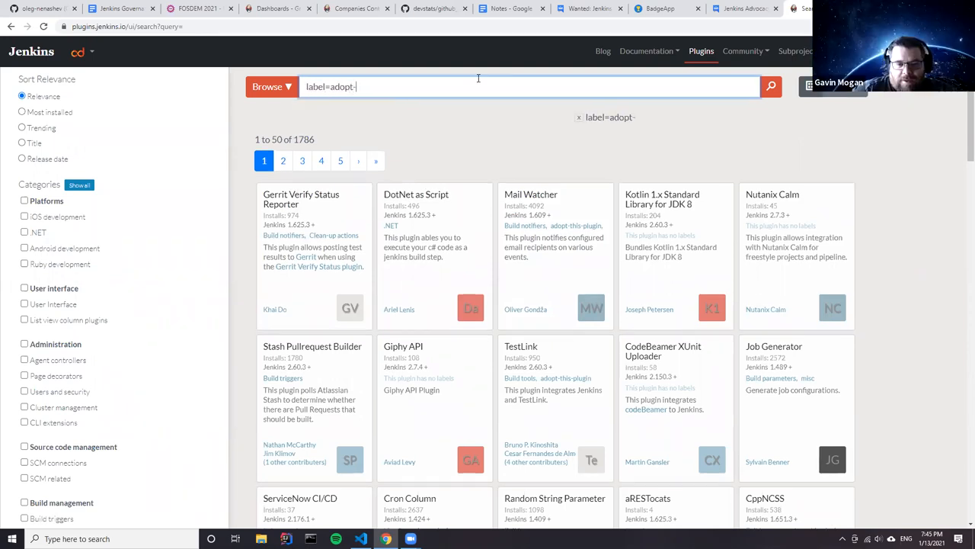
pyautogui.write('this-plugin')
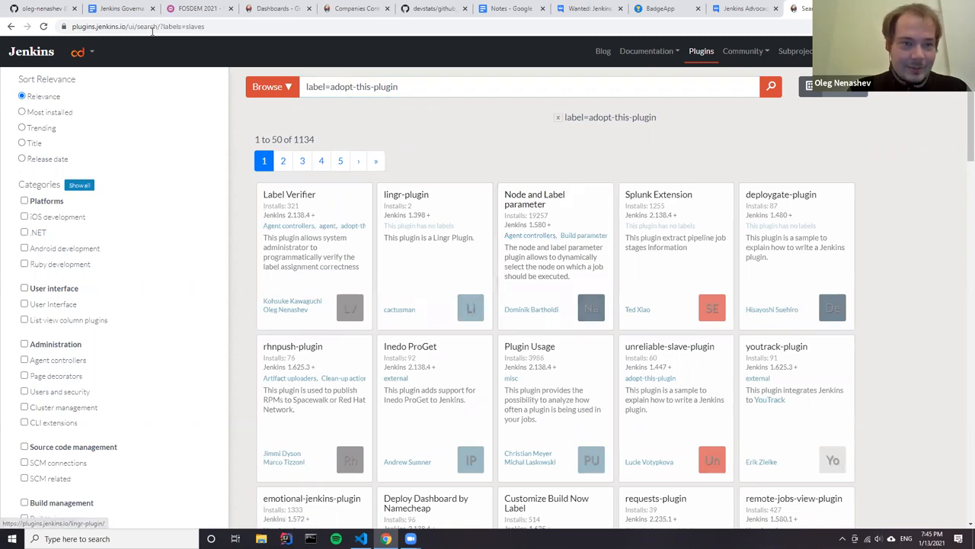
# Load the labels=adopt-this-plugin results (96 plugins) and scroll through the plugin cards.
pyautogui.click(137, 25)
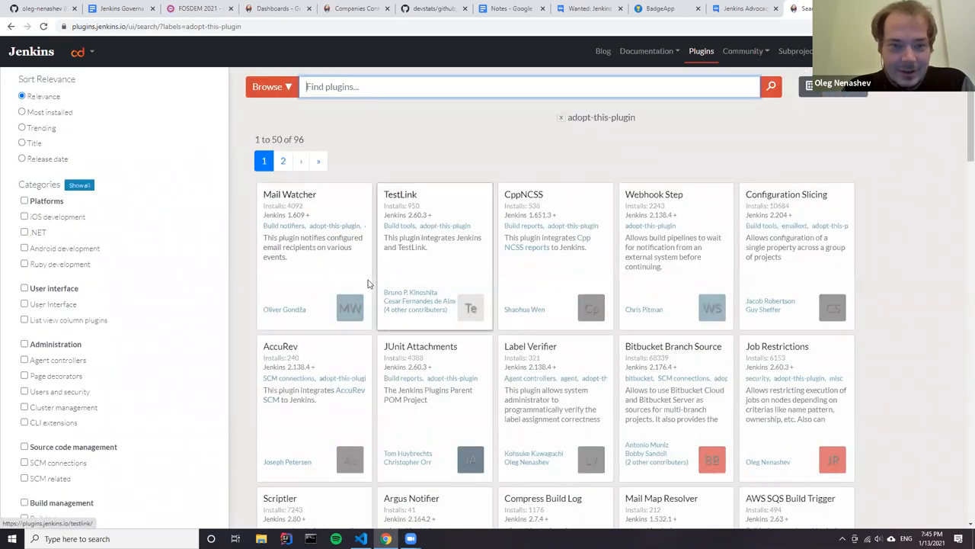
pyautogui.moveTo(556, 220)
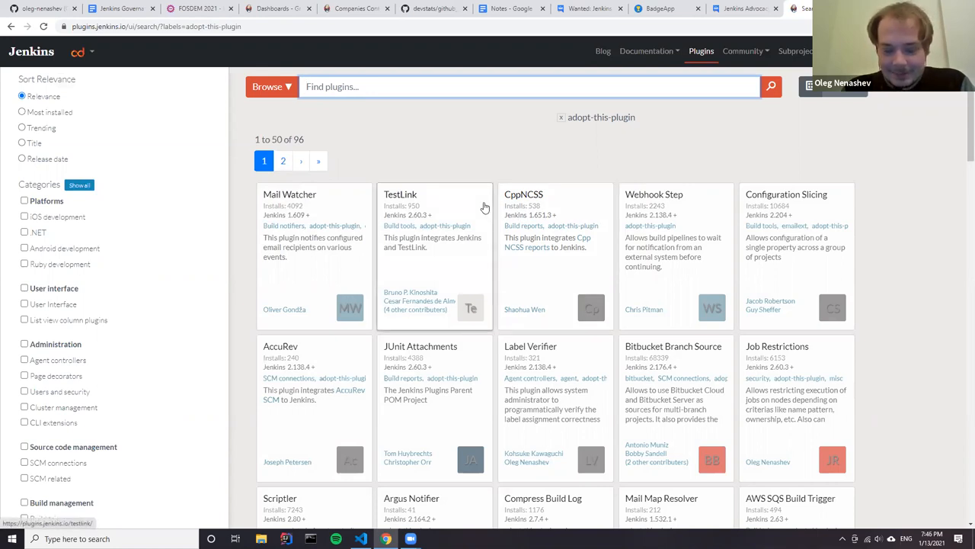
pyautogui.scroll(-3)
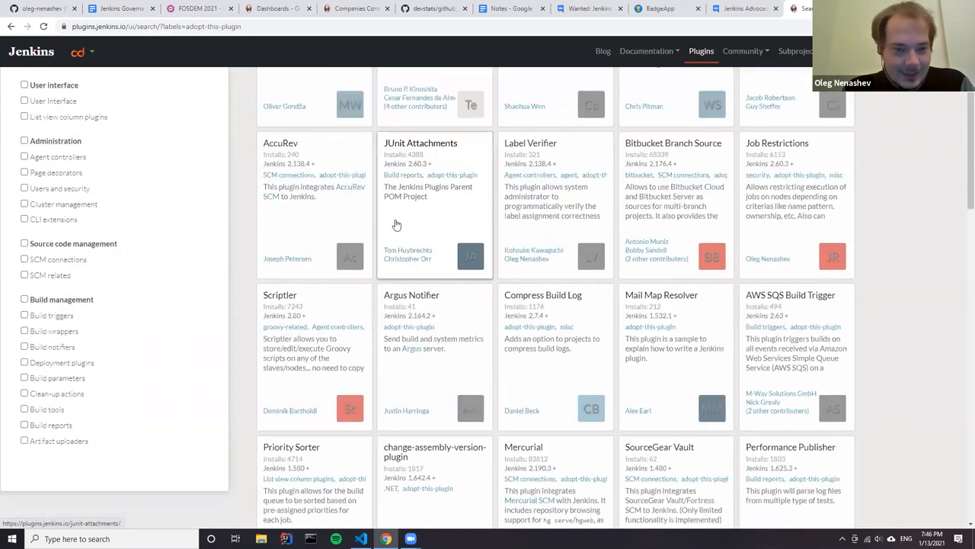
pyautogui.scroll(-3)
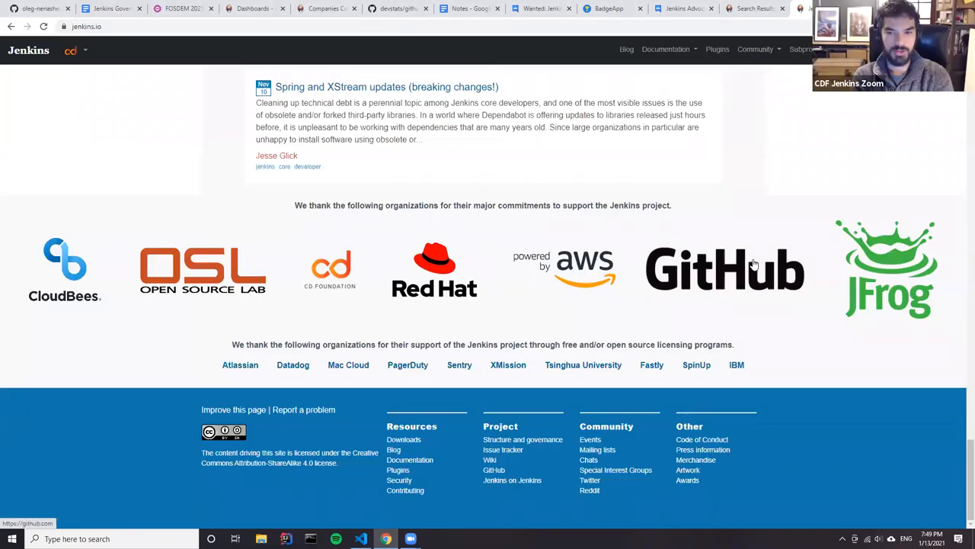
pyautogui.moveTo(499, 412)
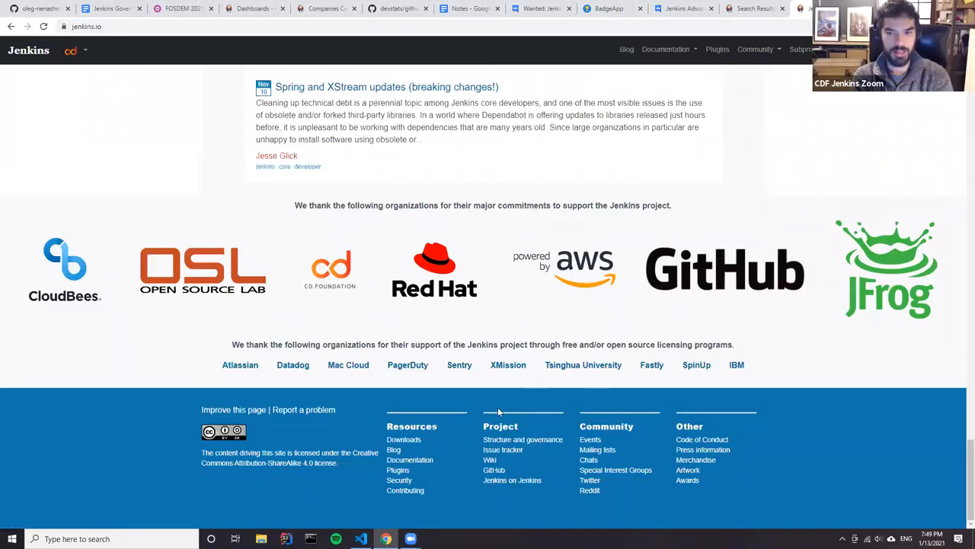
pyautogui.moveTo(495, 403)
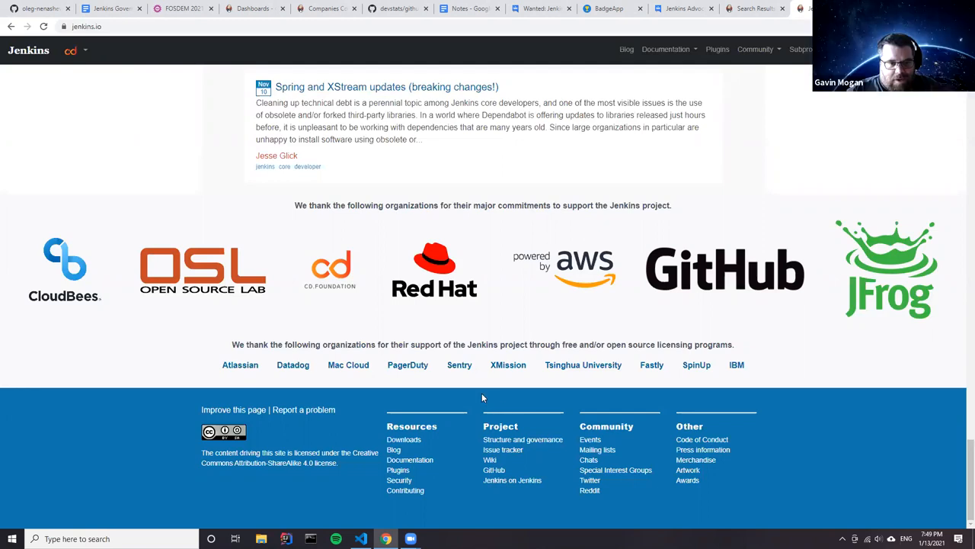
pyautogui.moveTo(460, 389)
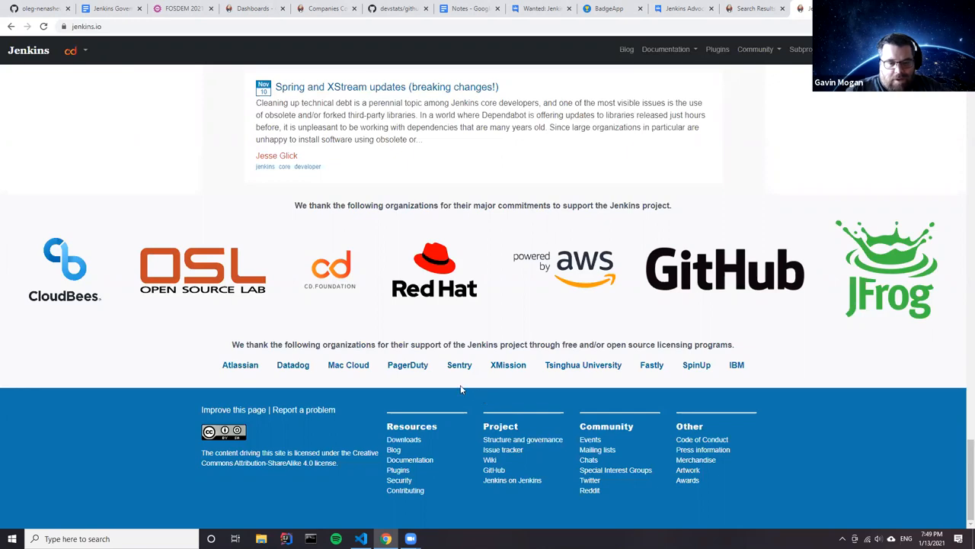
pyautogui.moveTo(458, 388)
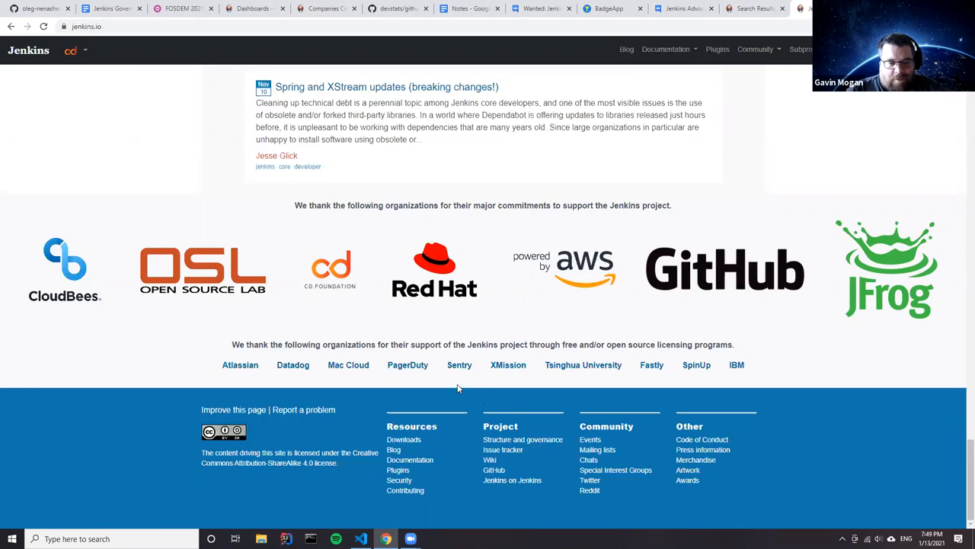
# Follow the old wiki Donation page to jenkins.io/donate and the Community Bridge option.
pyautogui.click(86, 25)
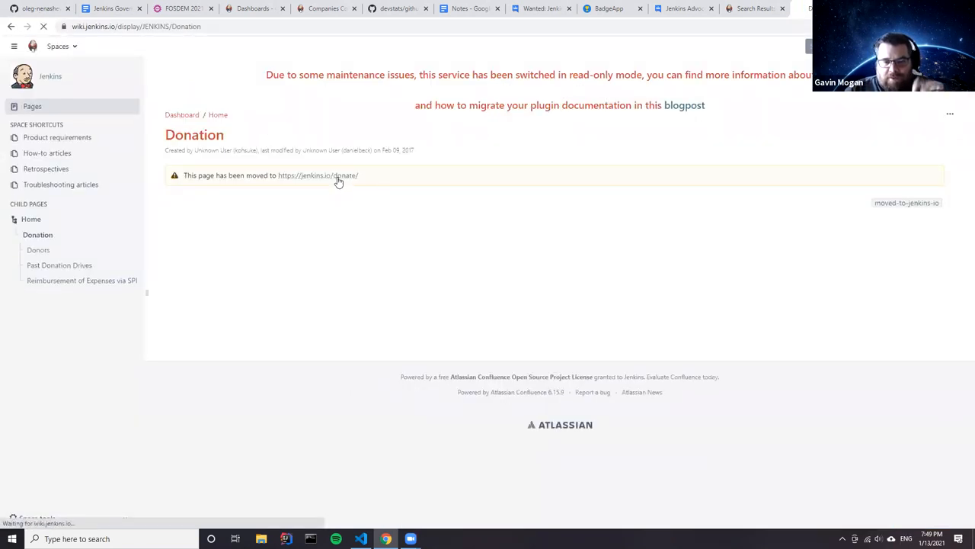
pyautogui.click(318, 175)
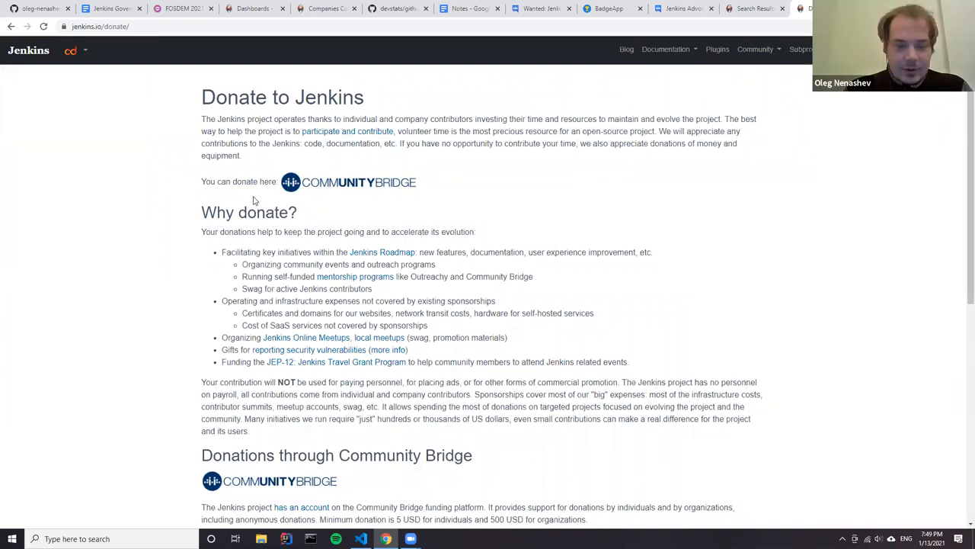
pyautogui.click(348, 182)
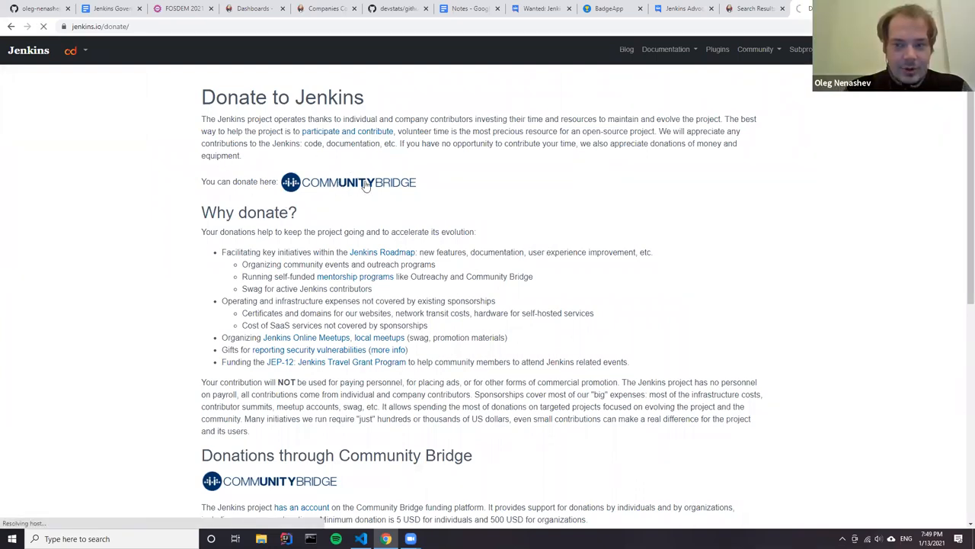
# Open the Jenkins crowdfunding page and scroll to its $3,145 balance and recent transactions.
pyautogui.click(348, 182)
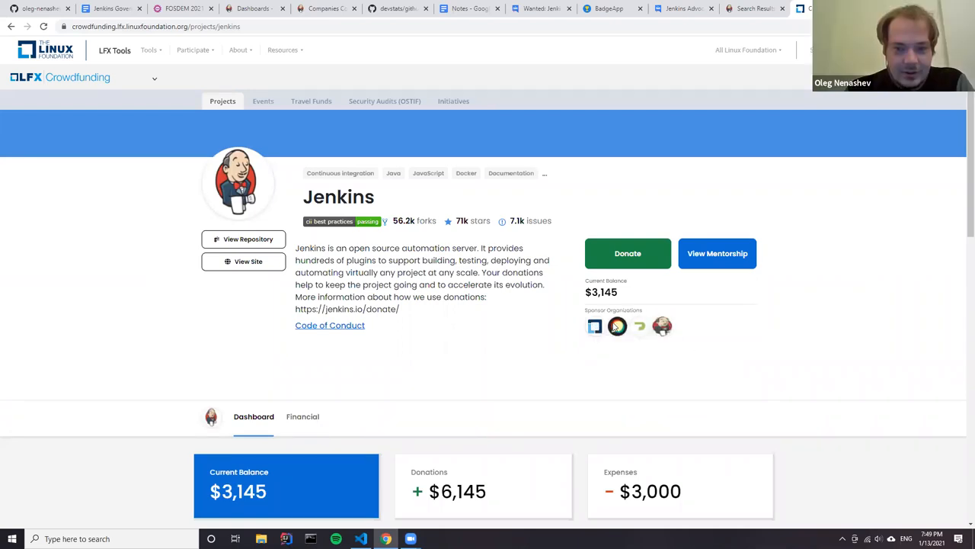
pyautogui.moveTo(617, 326)
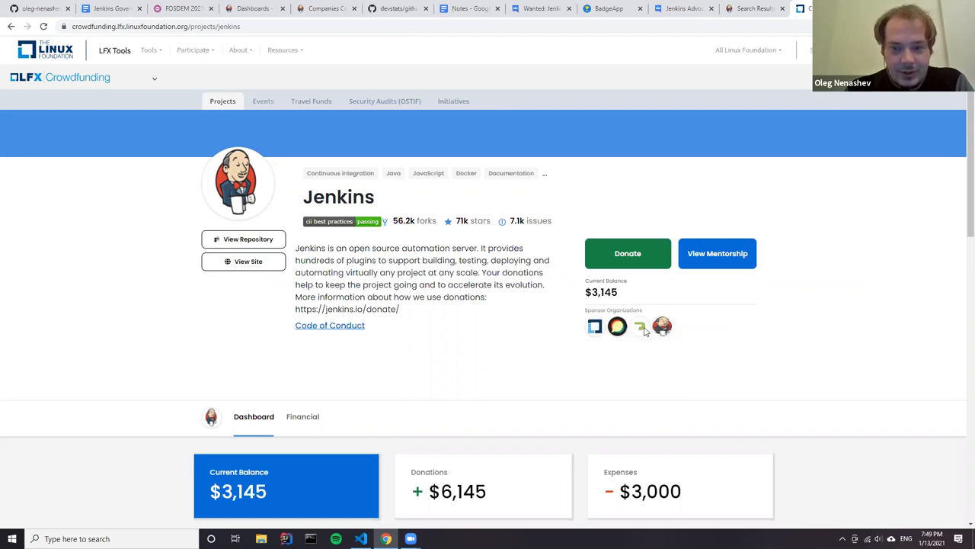
pyautogui.moveTo(707, 328)
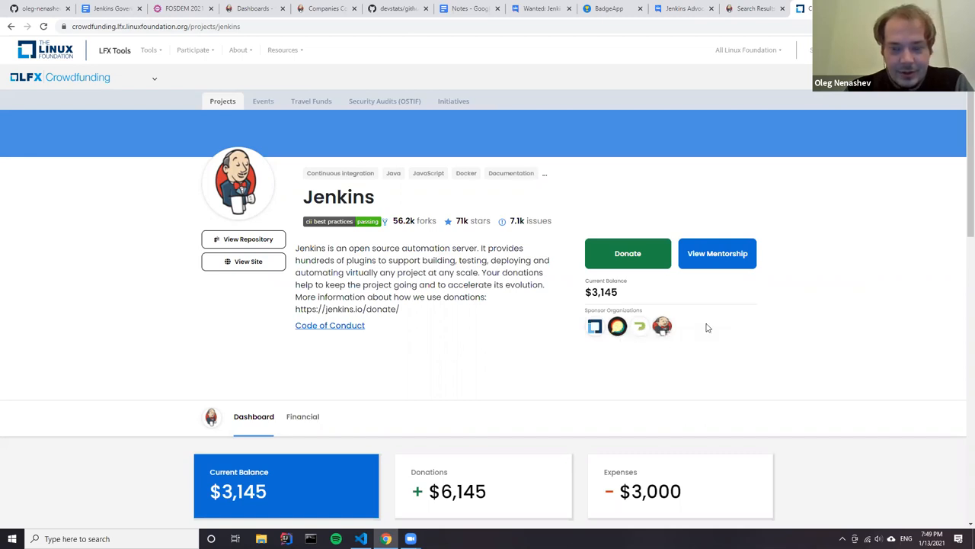
pyautogui.moveTo(662, 326)
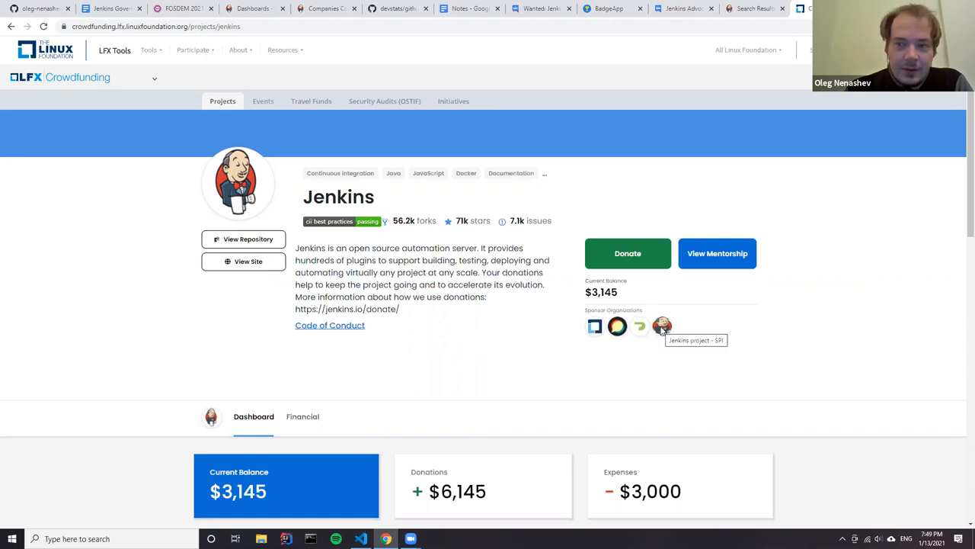
pyautogui.moveTo(729, 336)
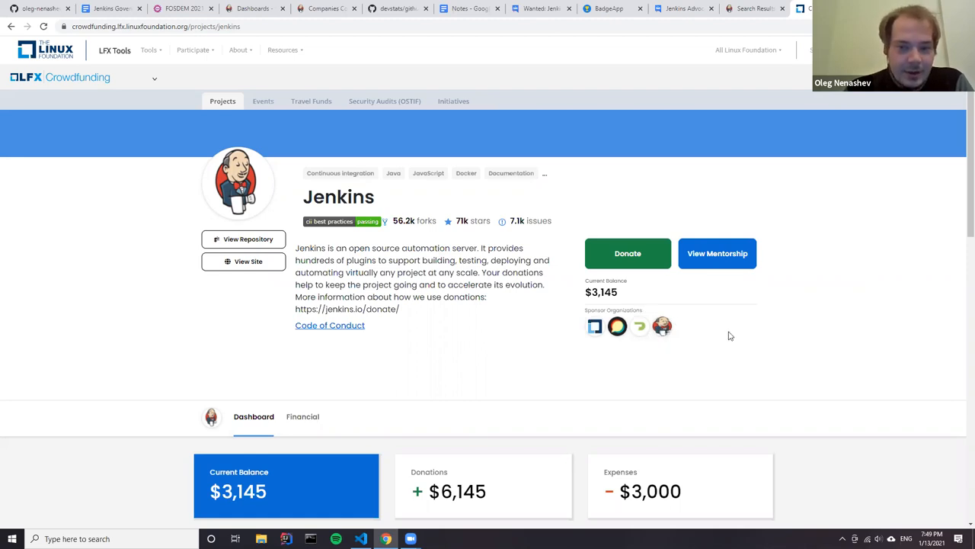
pyautogui.scroll(-3)
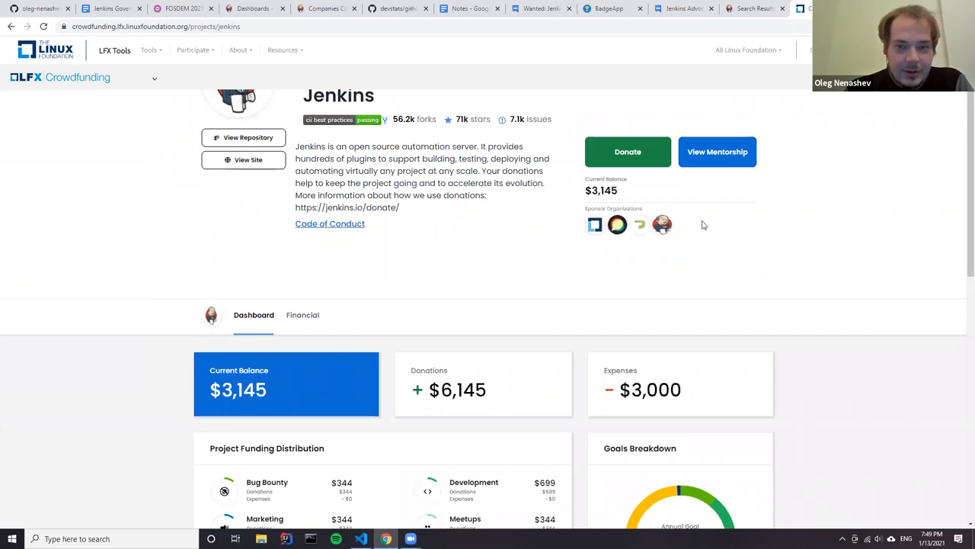
pyautogui.scroll(-3)
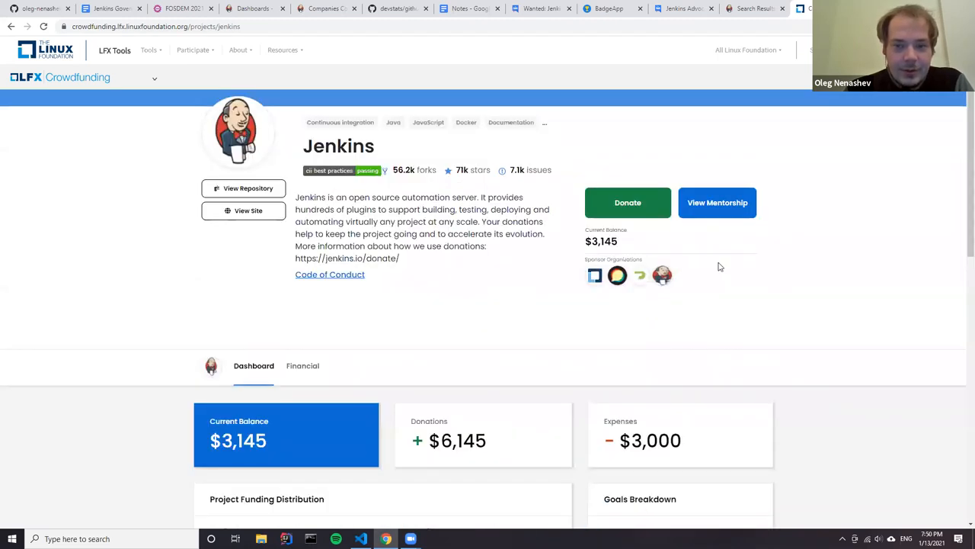
pyautogui.moveTo(417, 269)
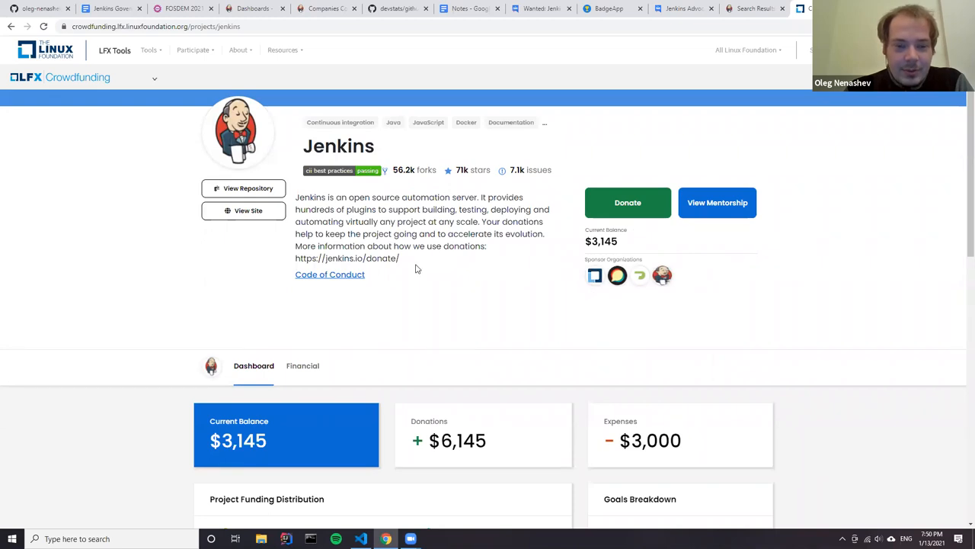
pyautogui.moveTo(324, 242)
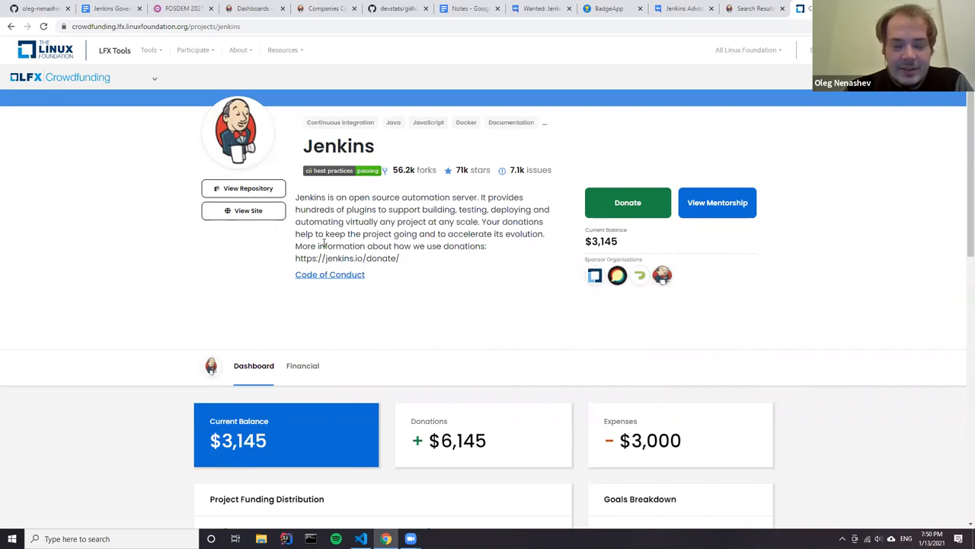
pyautogui.scroll(-3)
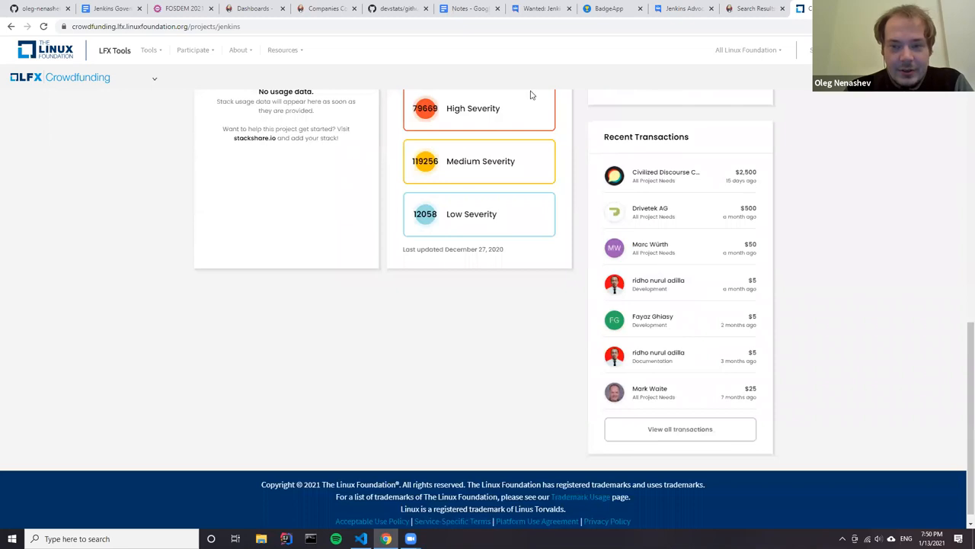
pyautogui.moveTo(768, 306)
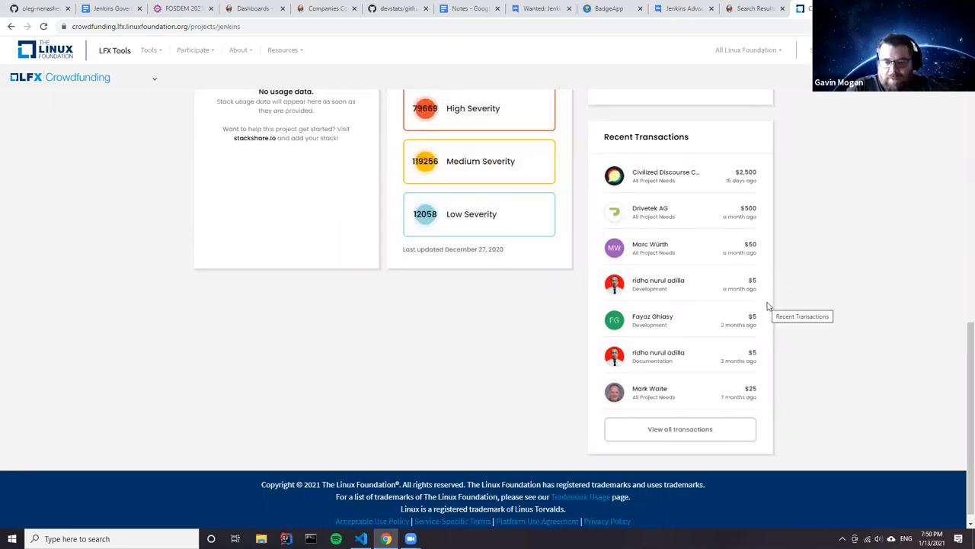
pyautogui.moveTo(806, 353)
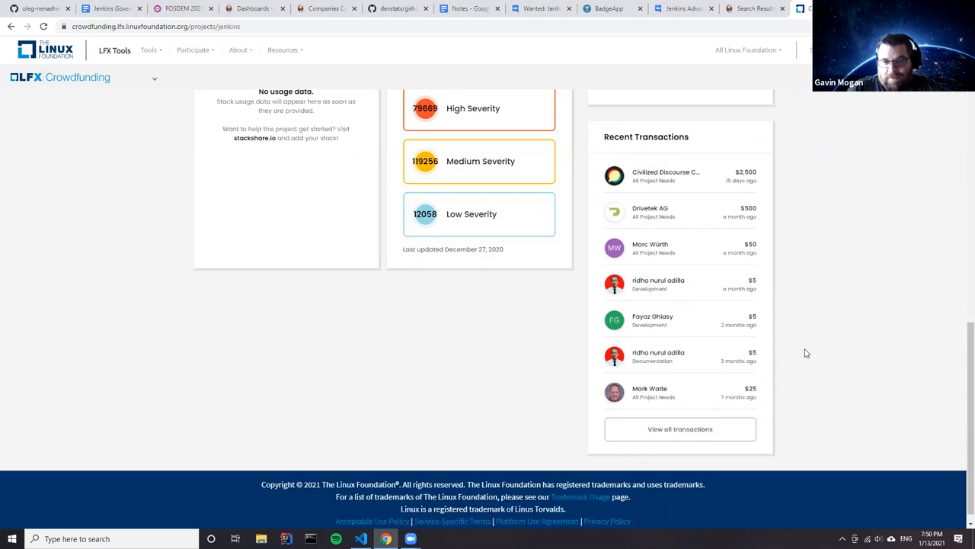
pyautogui.moveTo(225, 326)
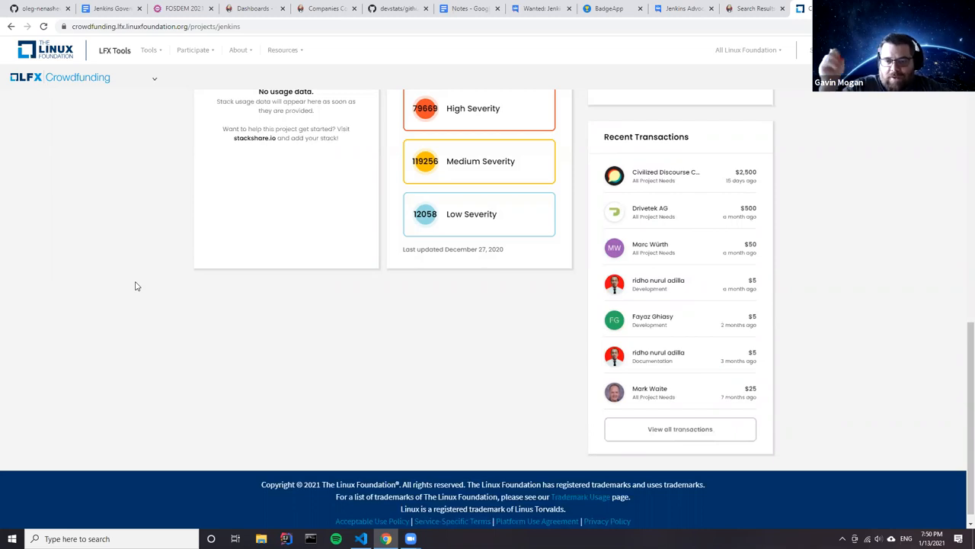
pyautogui.scroll(3)
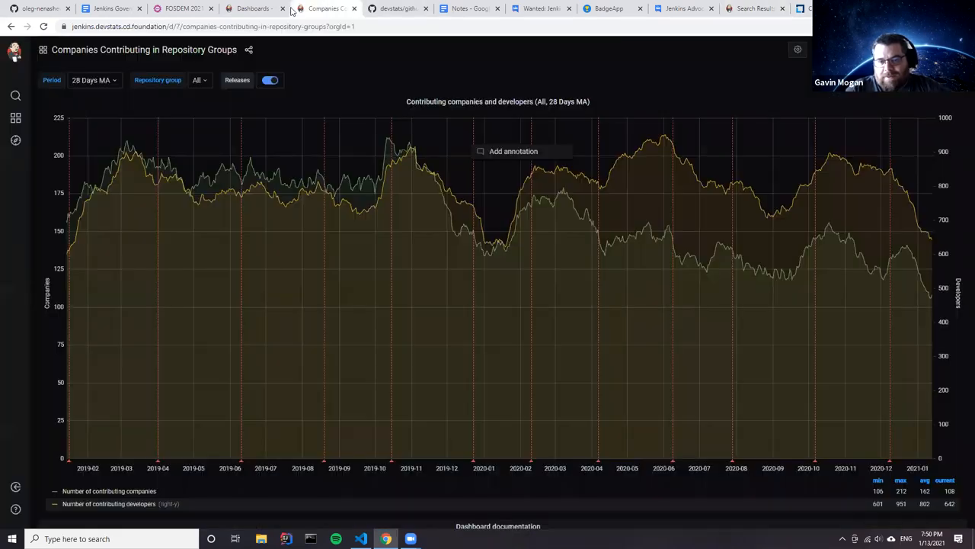
# Open the jenkins.io Donate to Jenkins page from the address bar's autocomplete suggestions.
pyautogui.click(252, 8)
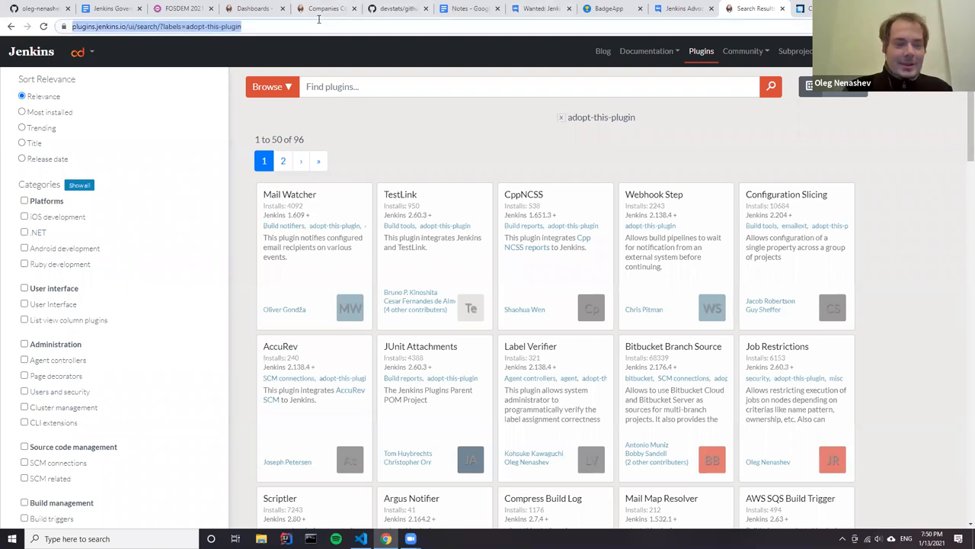
pyautogui.write('donald trump')
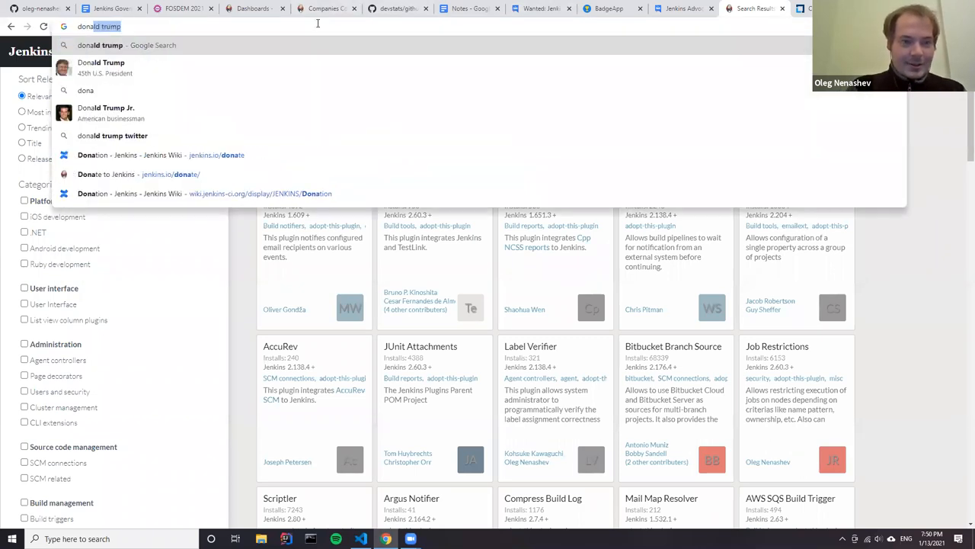
pyautogui.click(160, 141)
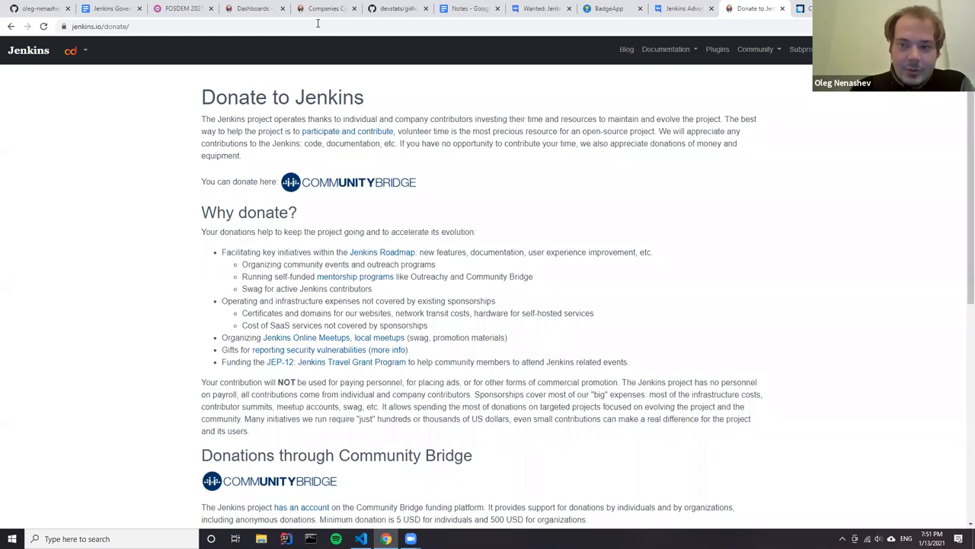
# Scroll through the donate page, then go to the jenkins.io home page.
pyautogui.scroll(-3)
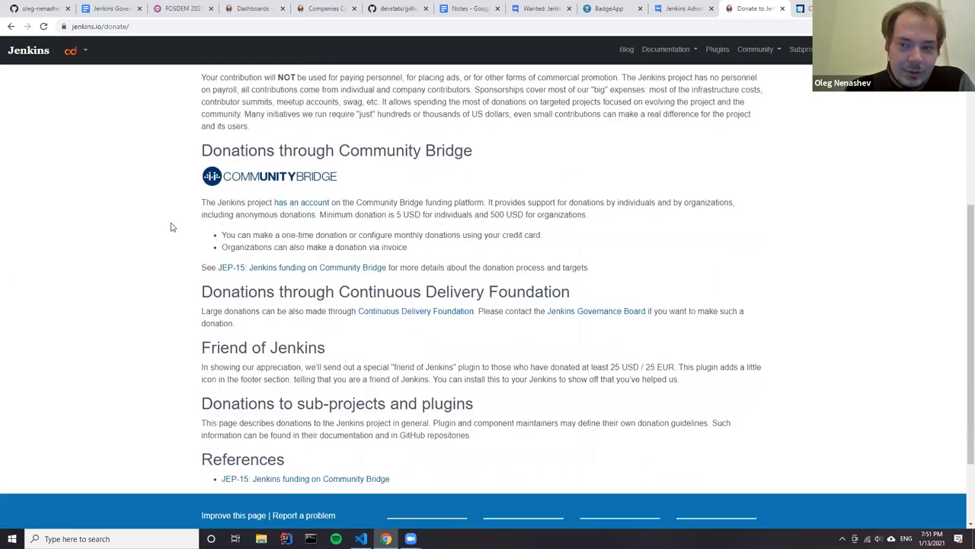
pyautogui.scroll(-3)
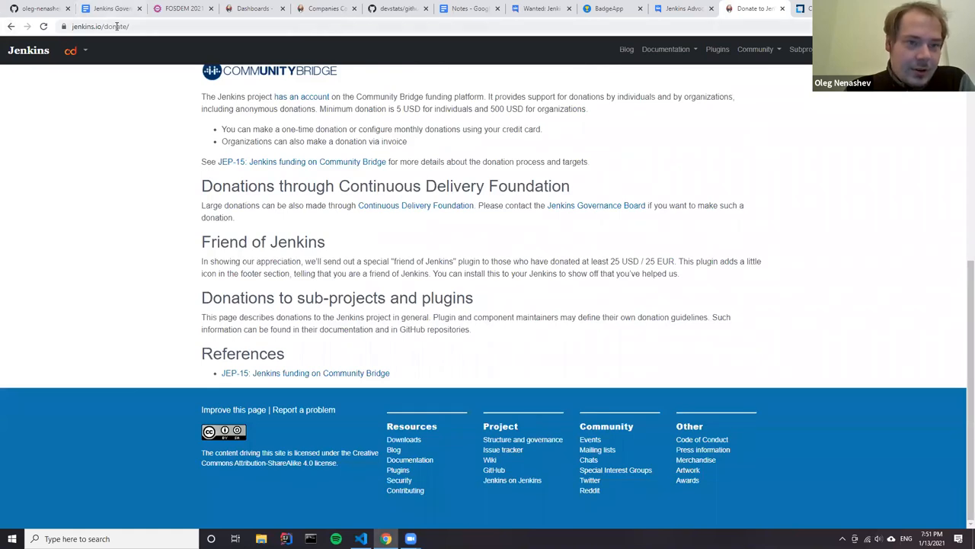
pyautogui.click(99, 26)
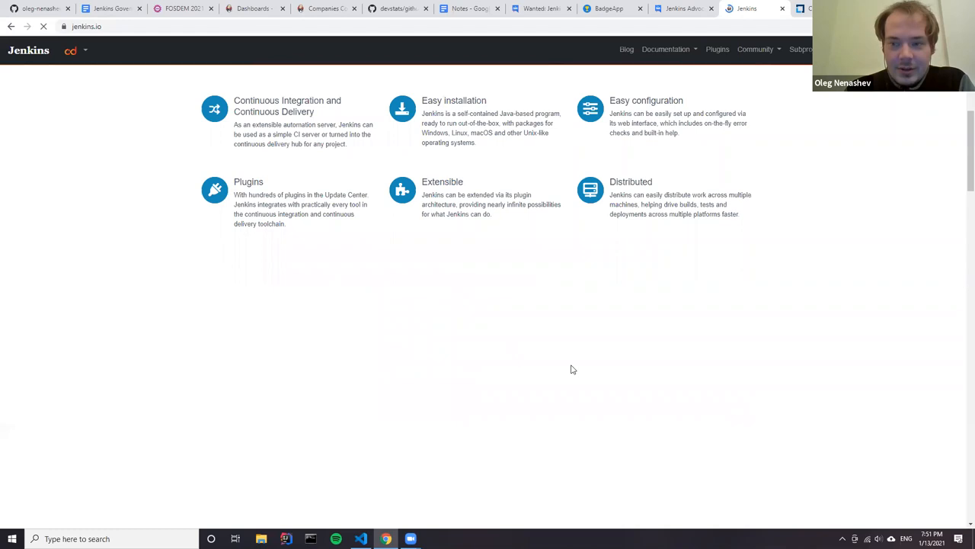
pyautogui.scroll(-3)
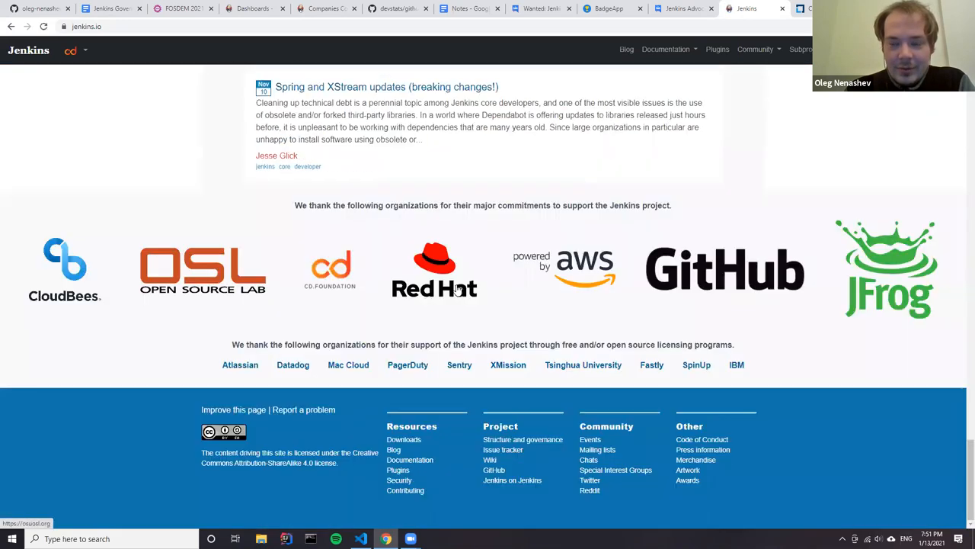
pyautogui.moveTo(540, 314)
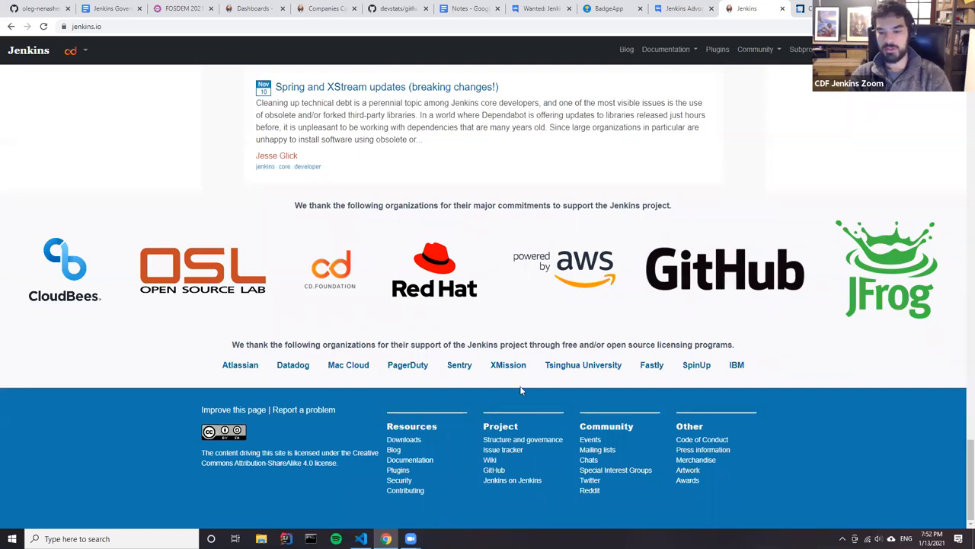
pyautogui.moveTo(509, 365)
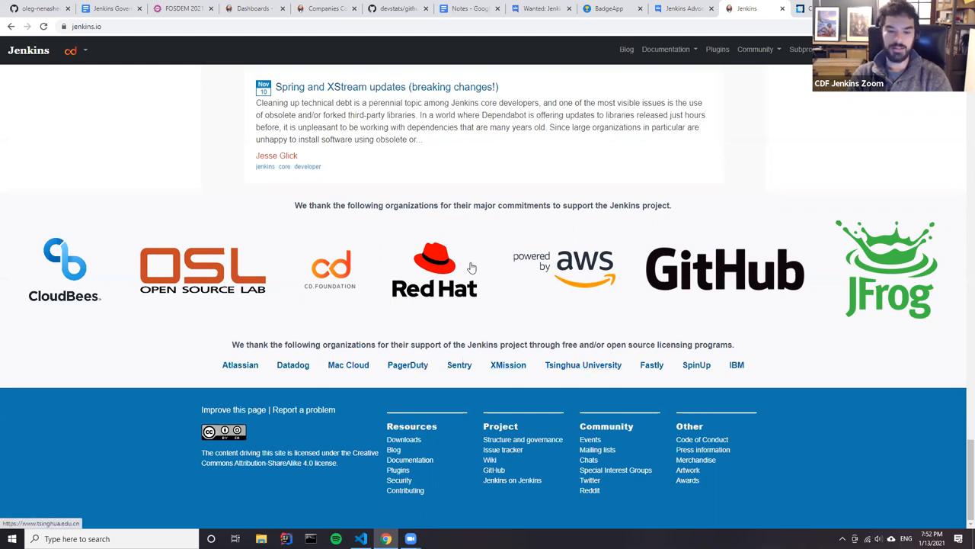
pyautogui.moveTo(167, 317)
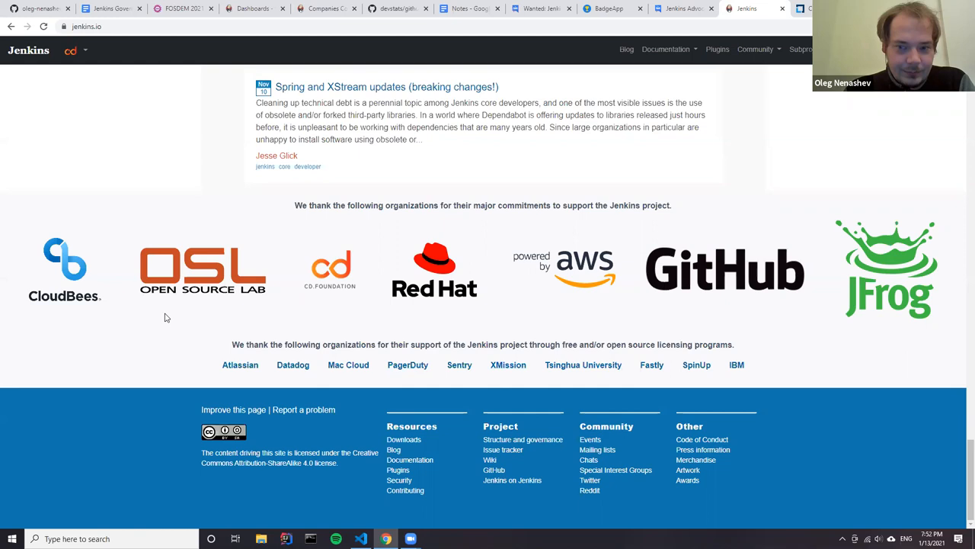
pyautogui.moveTo(454, 234)
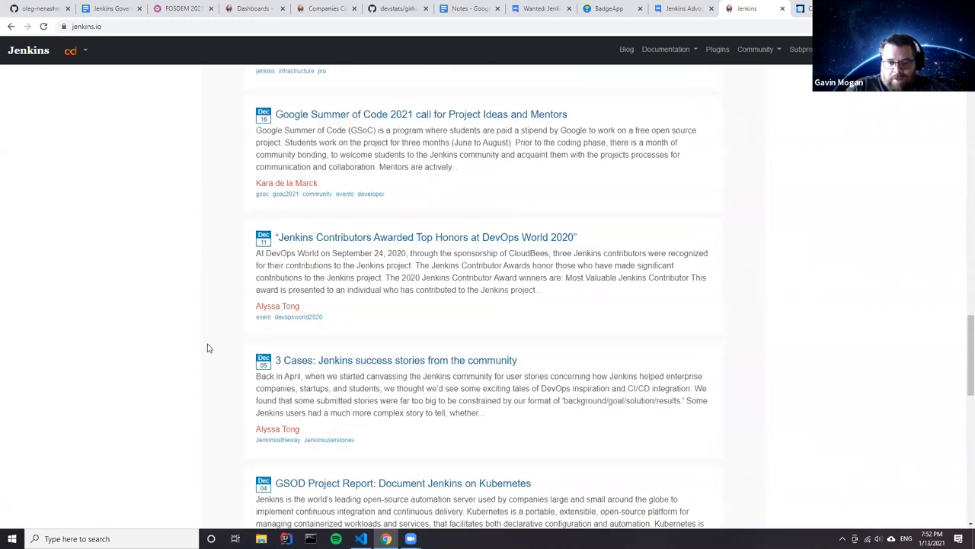
pyautogui.scroll(3)
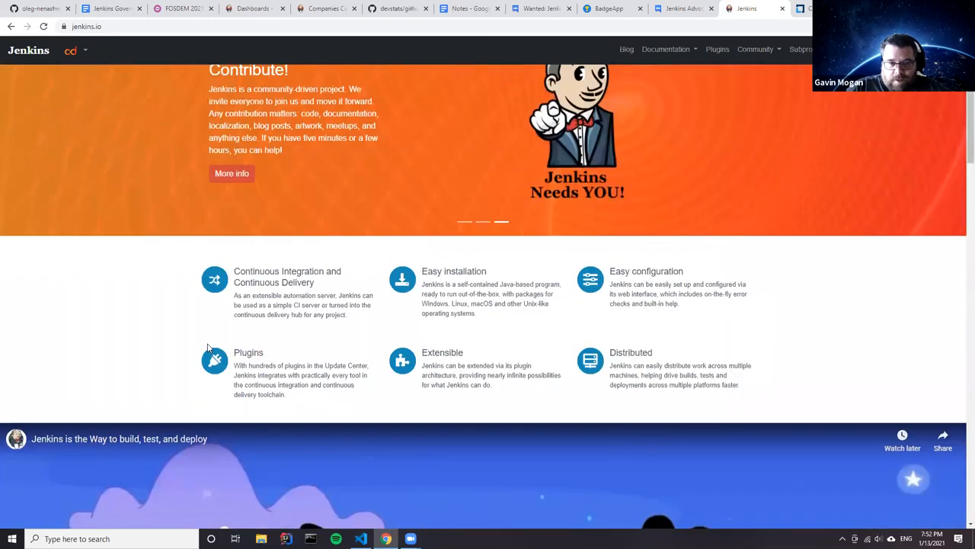
pyautogui.scroll(3)
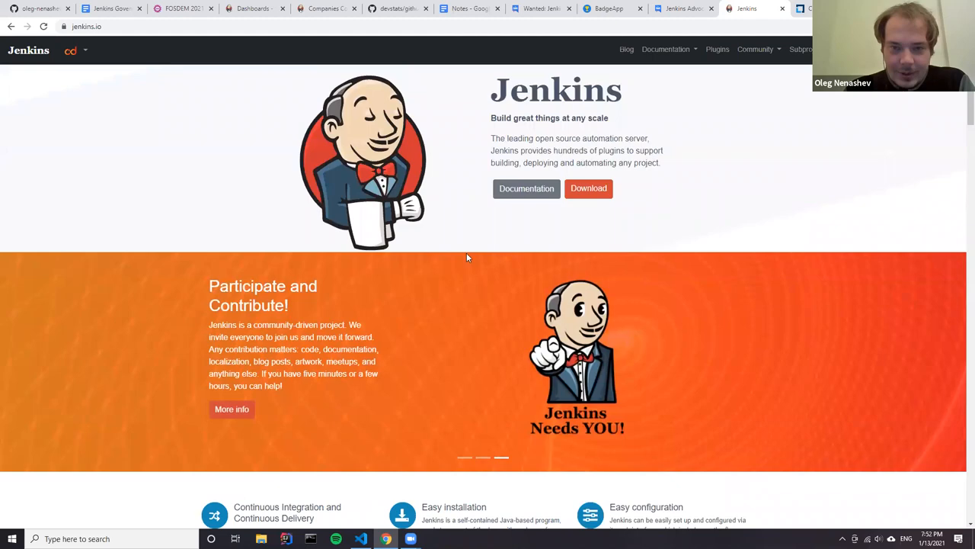
pyautogui.moveTo(231, 434)
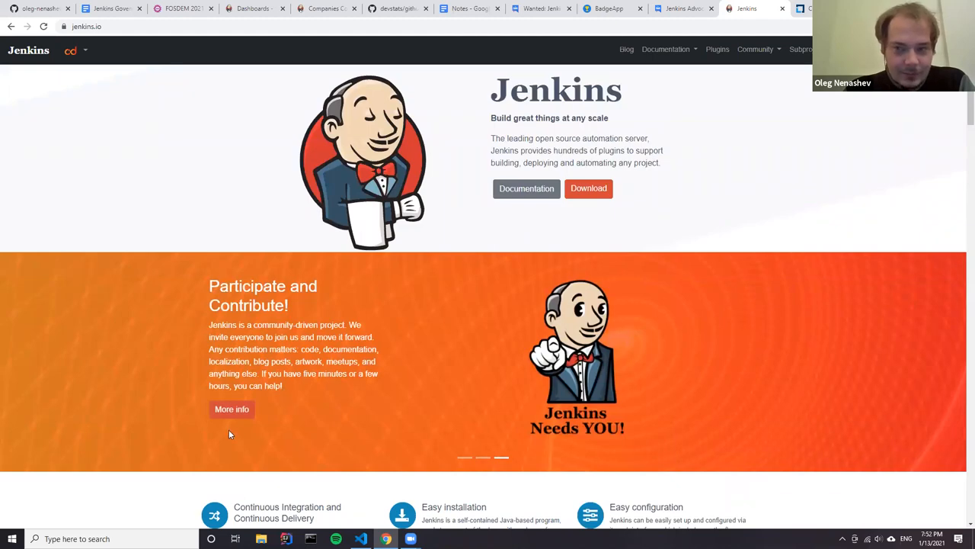